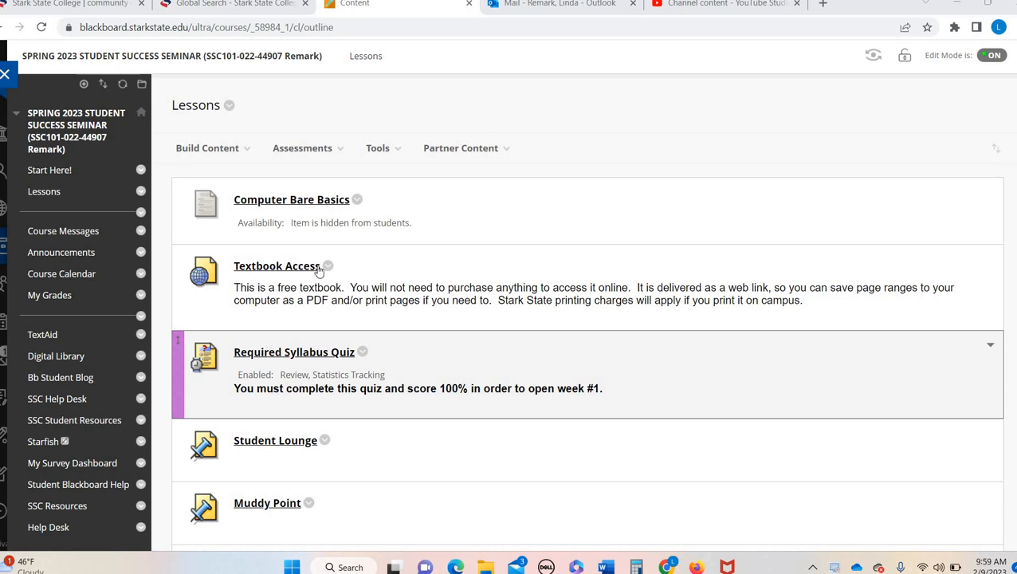
Step: Scroll the Lessons outline down to the Week 5 Videos and Week 5 items
scroll("down", 3)
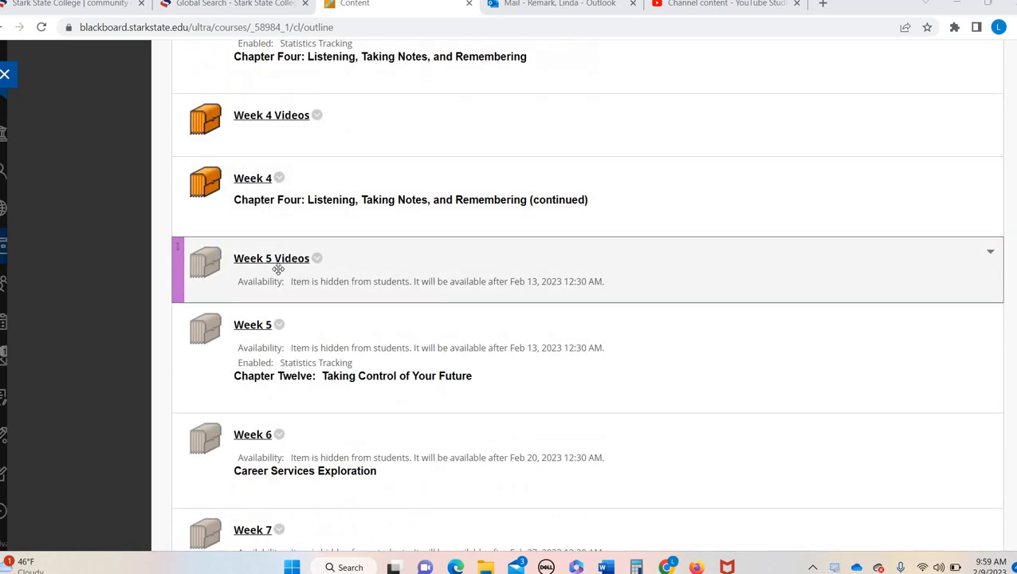
left_click(271, 258)
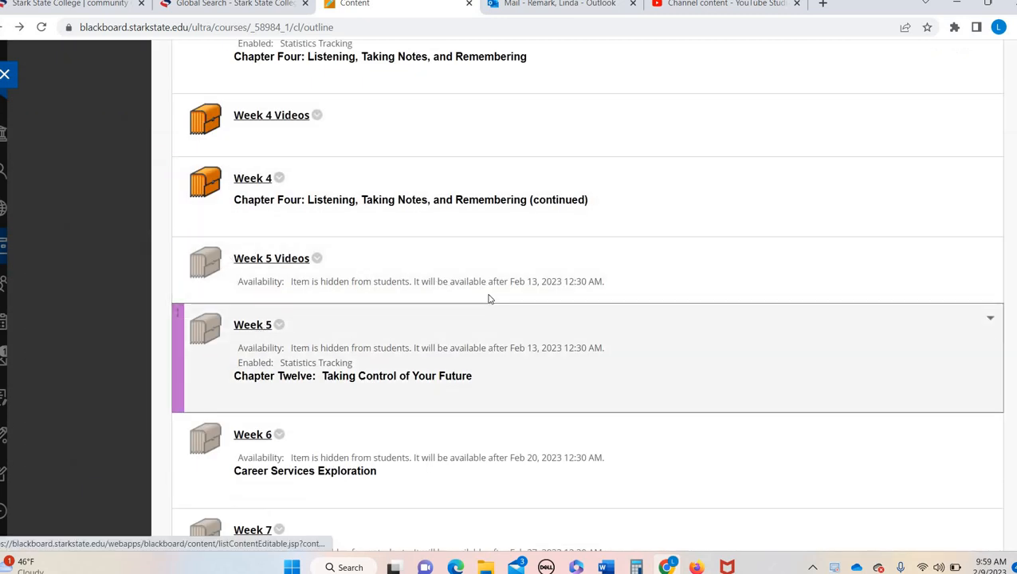
Step: Open the Week 5 lesson and read from the Week Five overview down to Materials and Assignments
left_click(252, 326)
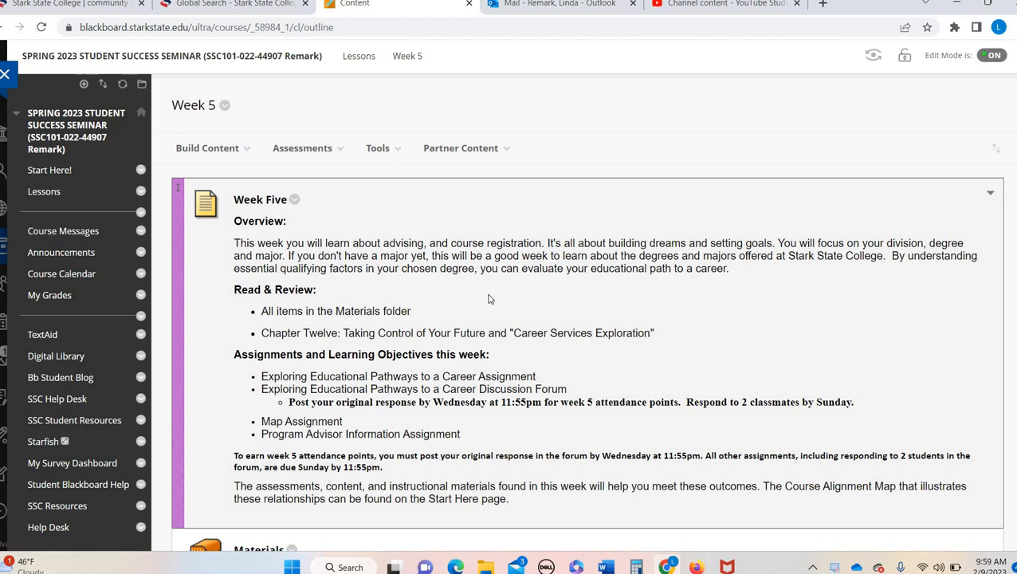
scroll("down", 3)
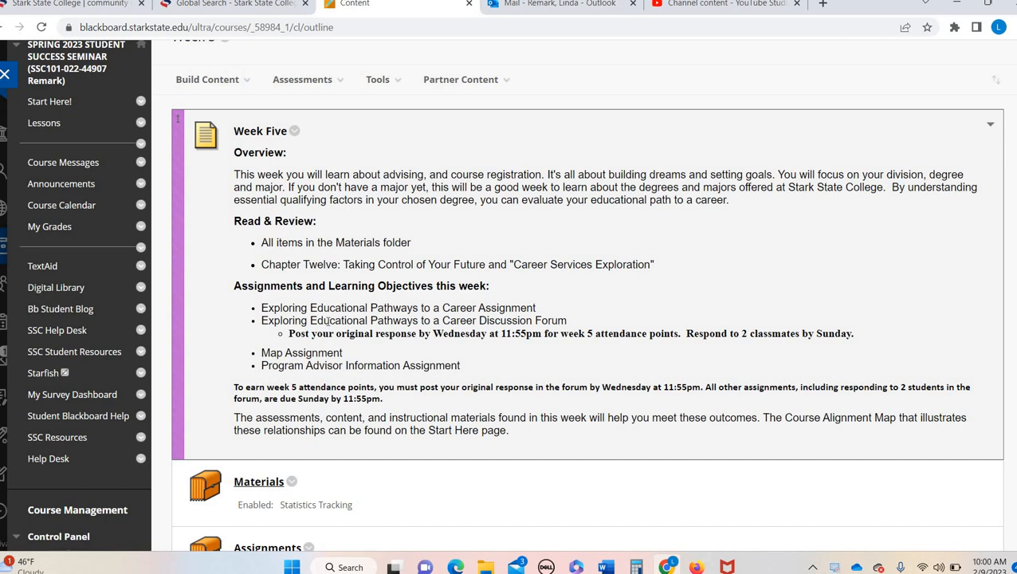
mouse_move(271, 351)
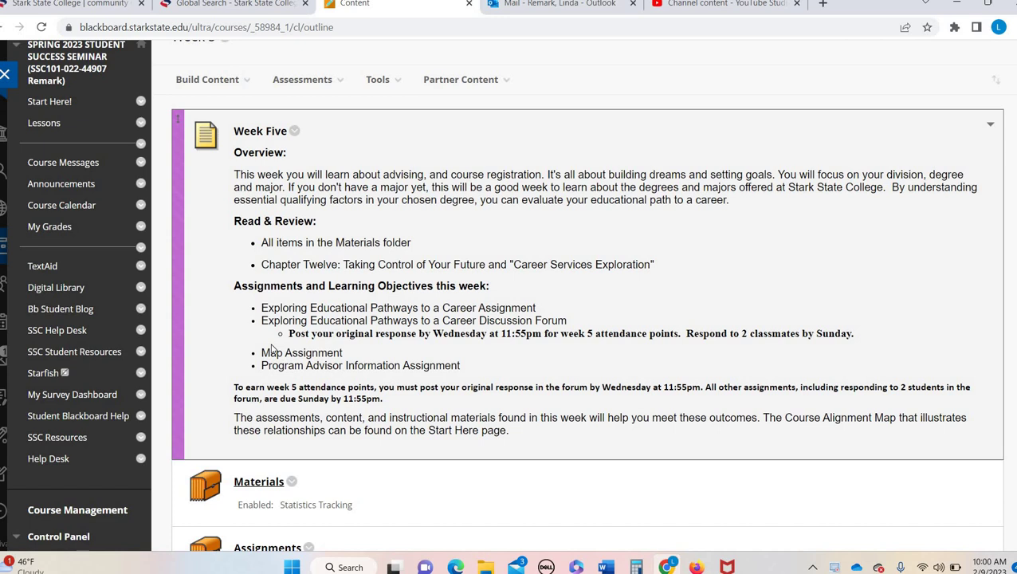
mouse_move(459, 343)
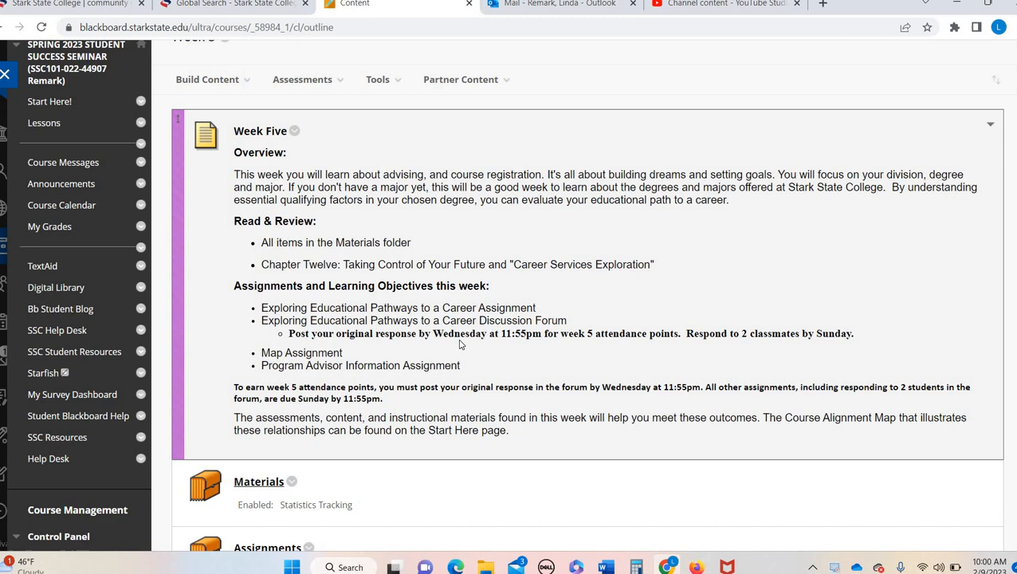
mouse_move(437, 297)
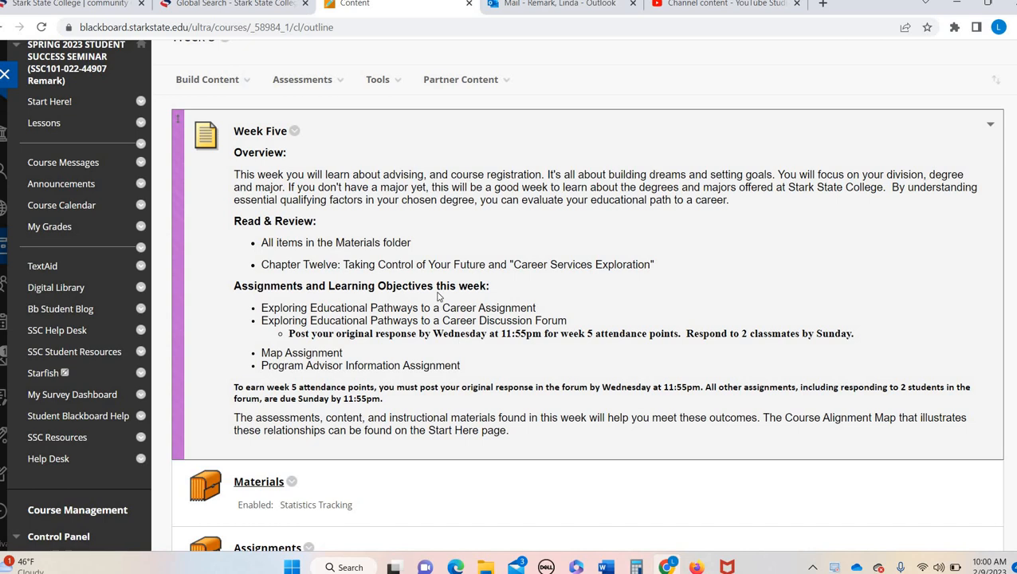
scroll("down", 3)
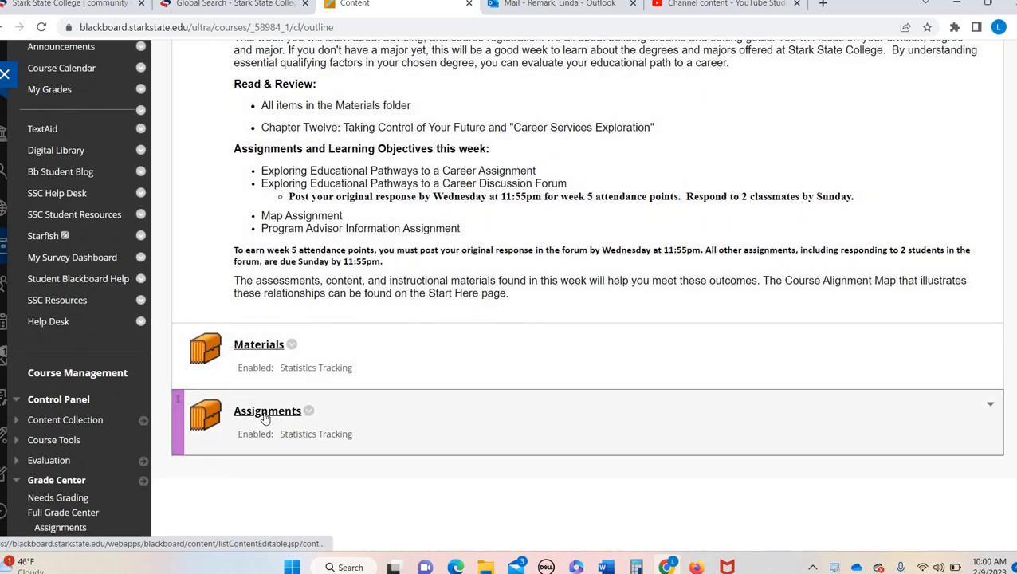
Step: From Week 5 Assignments, open the Exploring Educational Pathways to a Career folder and look through its entries
left_click(268, 412)
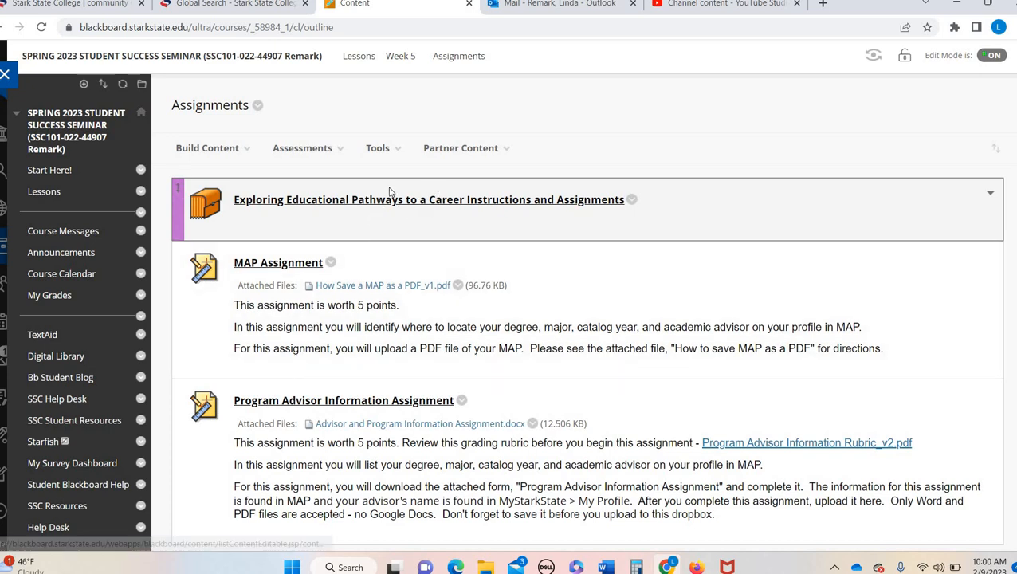
mouse_move(540, 199)
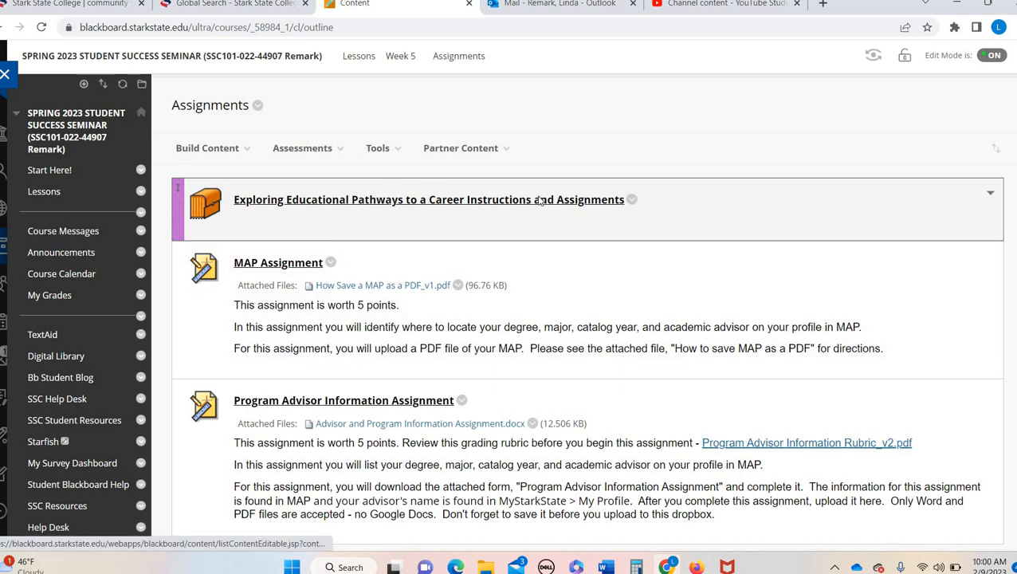
left_click(429, 199)
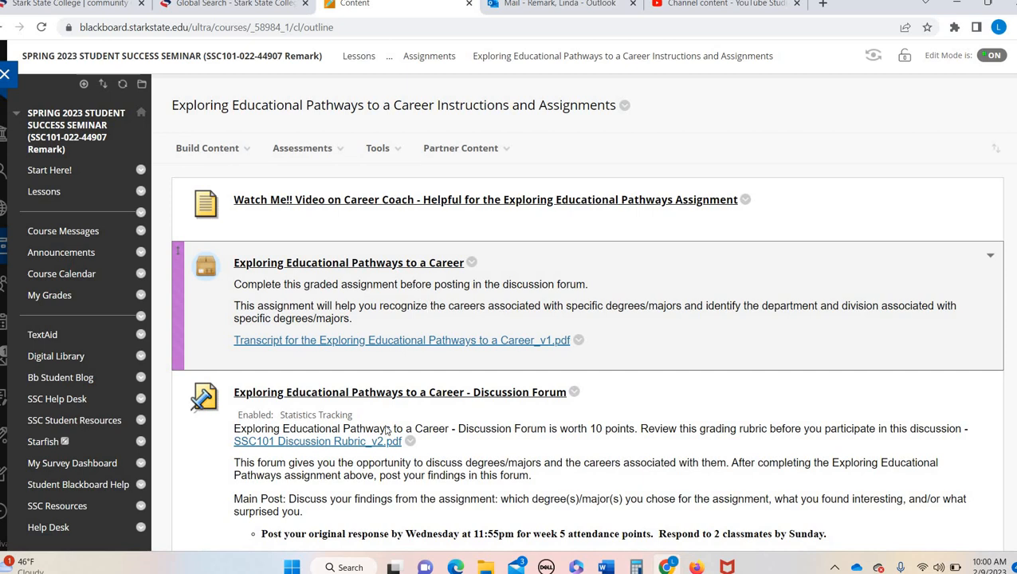
scroll("down", 3)
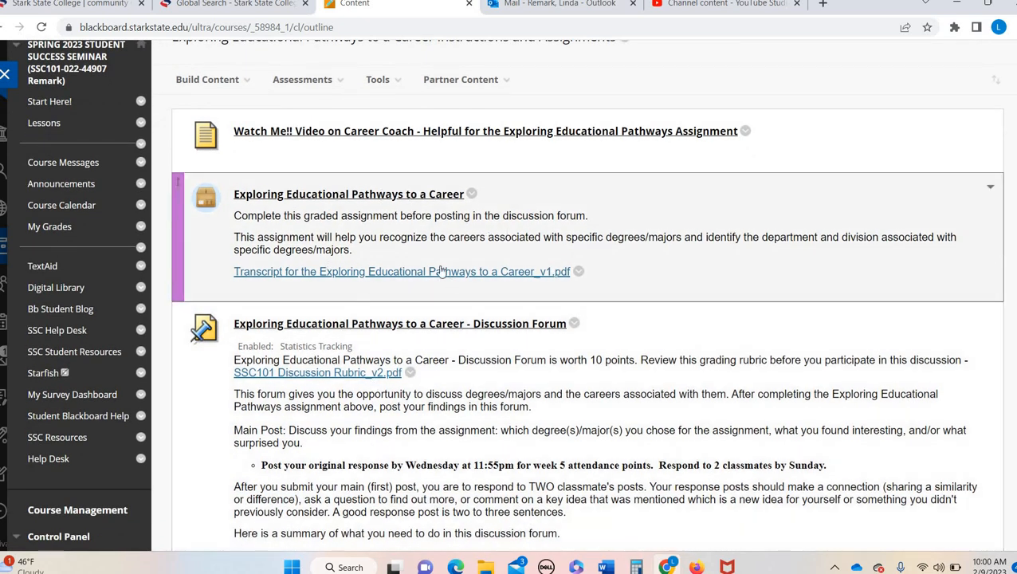
mouse_move(319, 198)
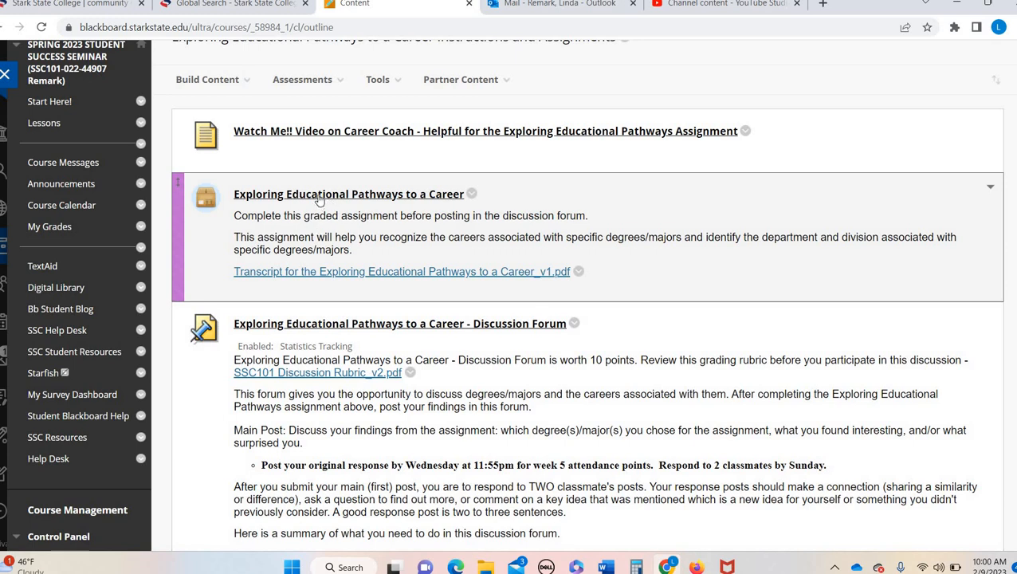
Step: Launch the Exploring Educational Pathways to a Career module full-screen and start playback
left_click(347, 194)
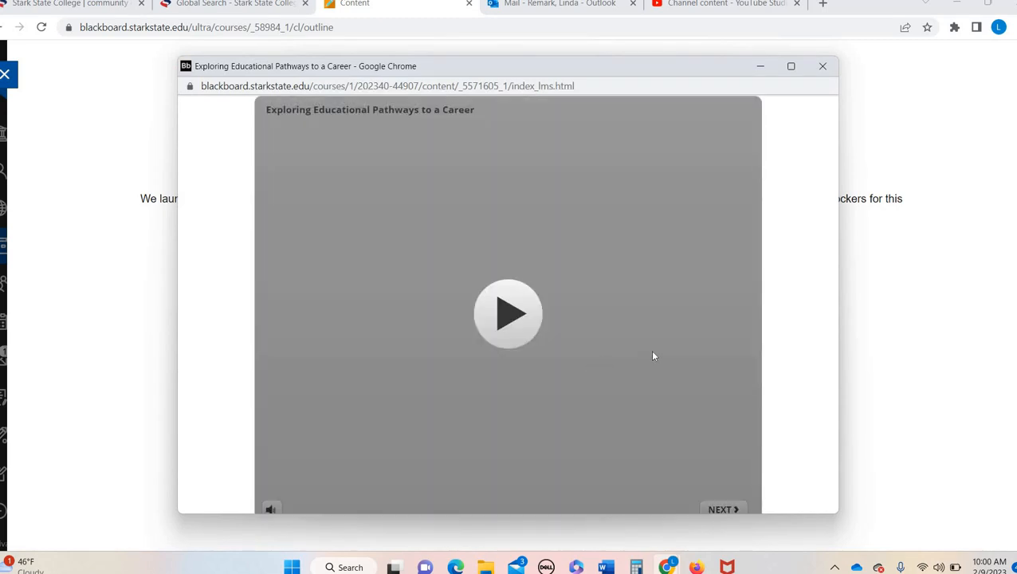
mouse_move(737, 506)
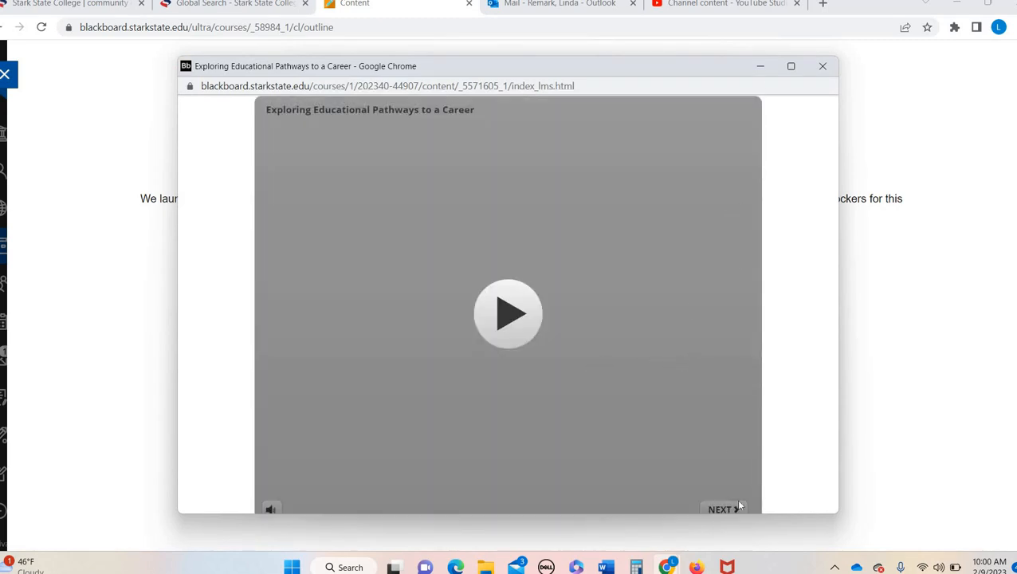
left_click(791, 67)
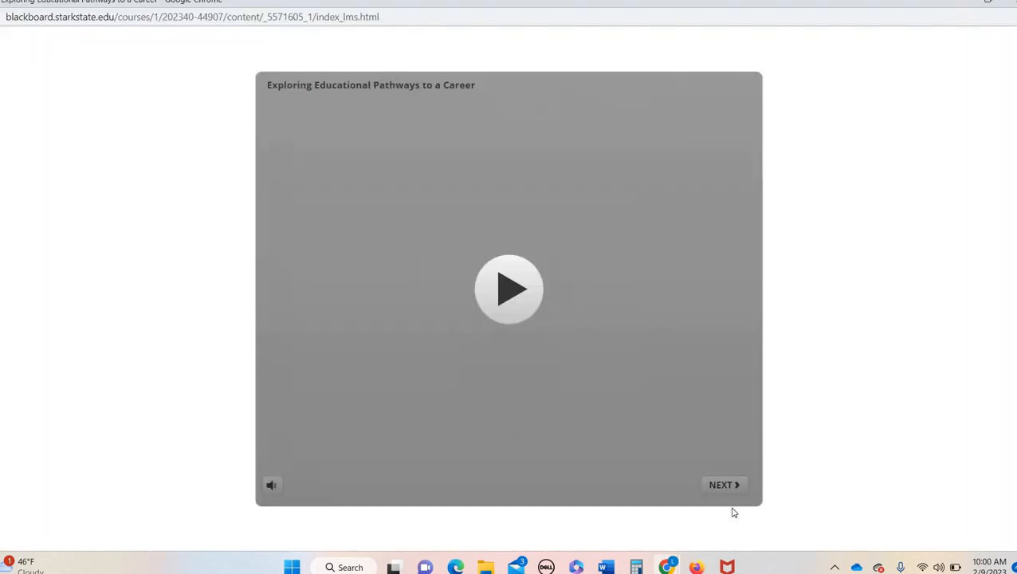
left_click(510, 289)
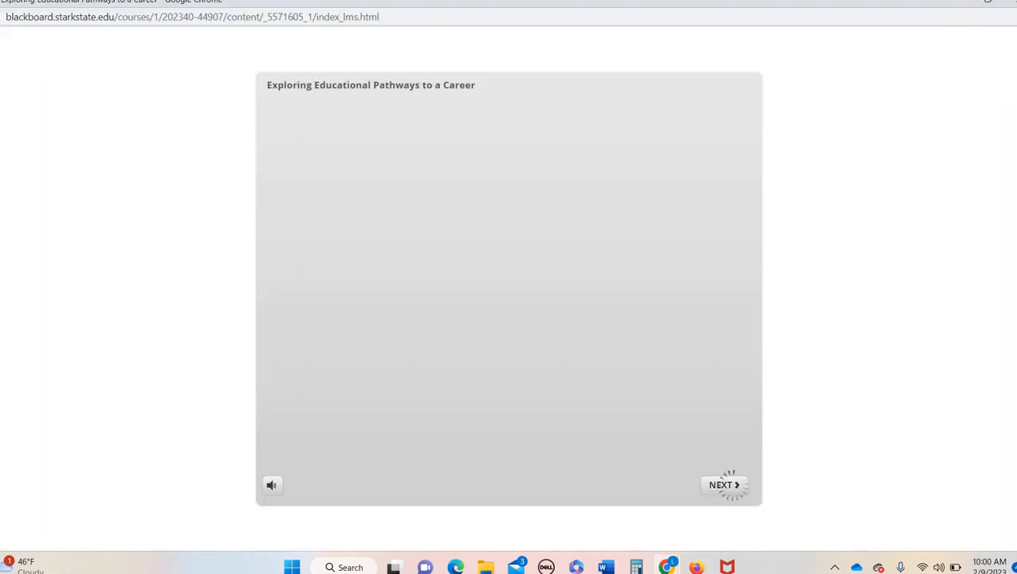
Step: Advance through the degree and Career Coach slides to the Organizing Our Information slide
left_click(724, 485)
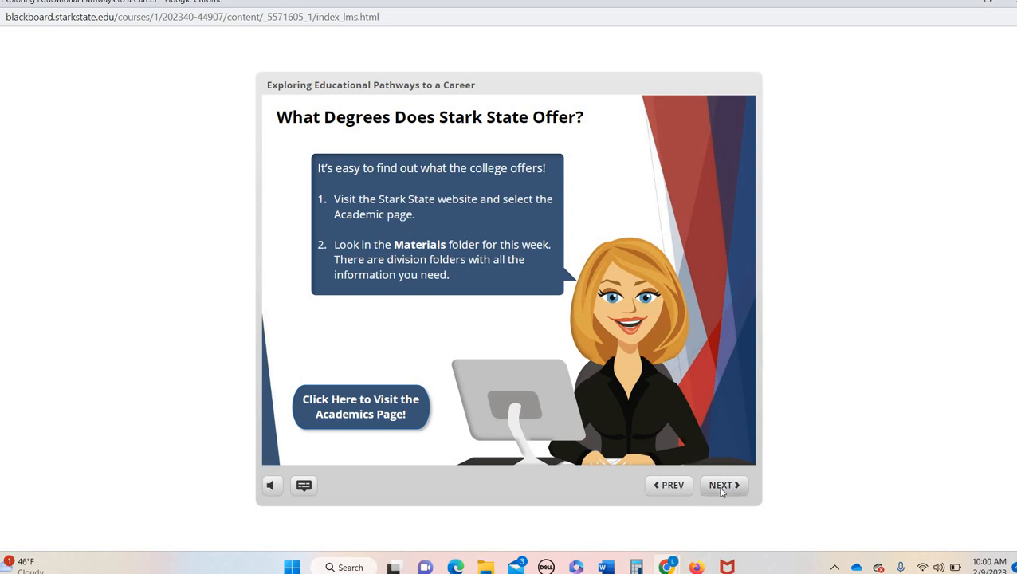
left_click(721, 485)
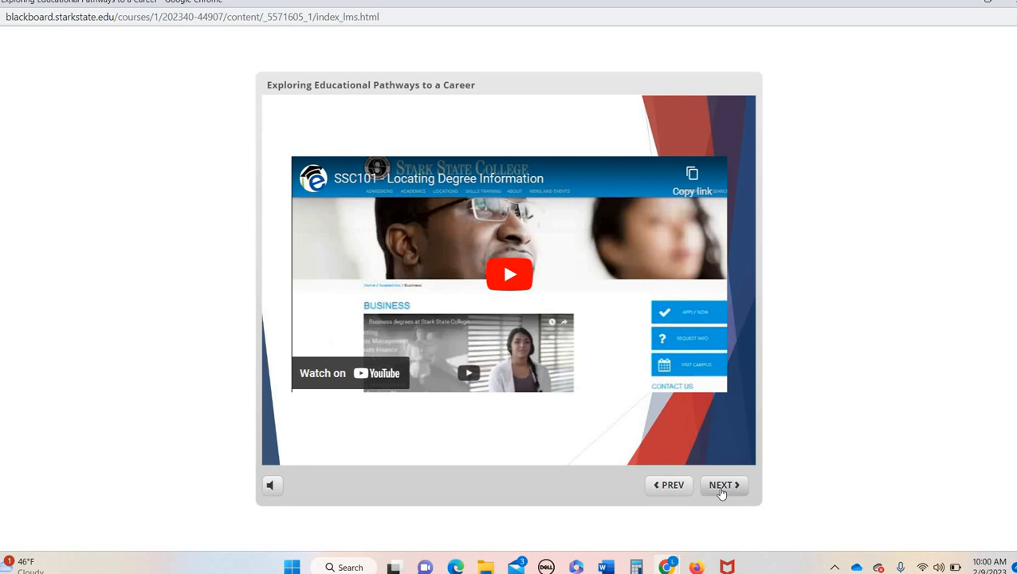
left_click(719, 485)
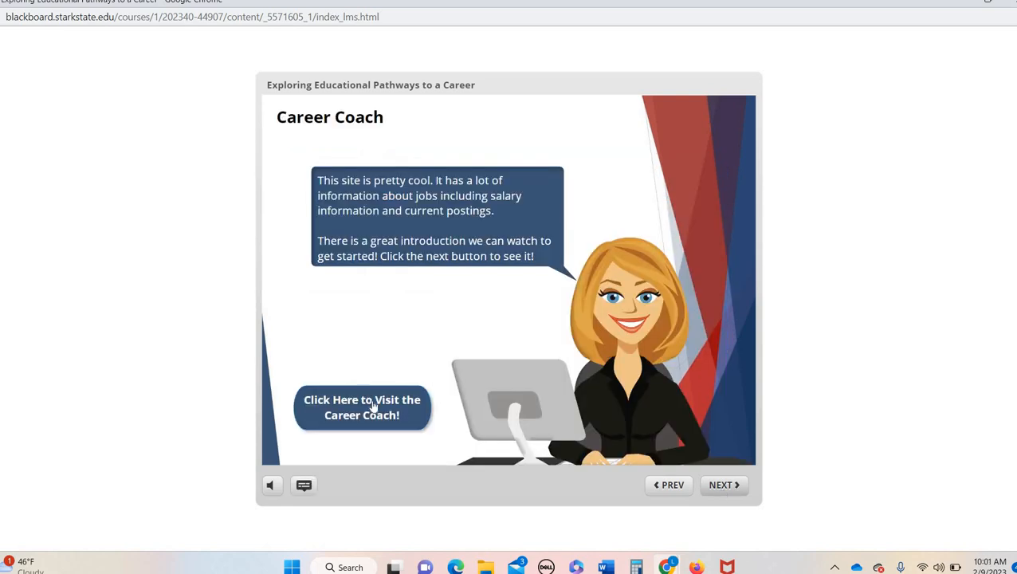
mouse_move(724, 485)
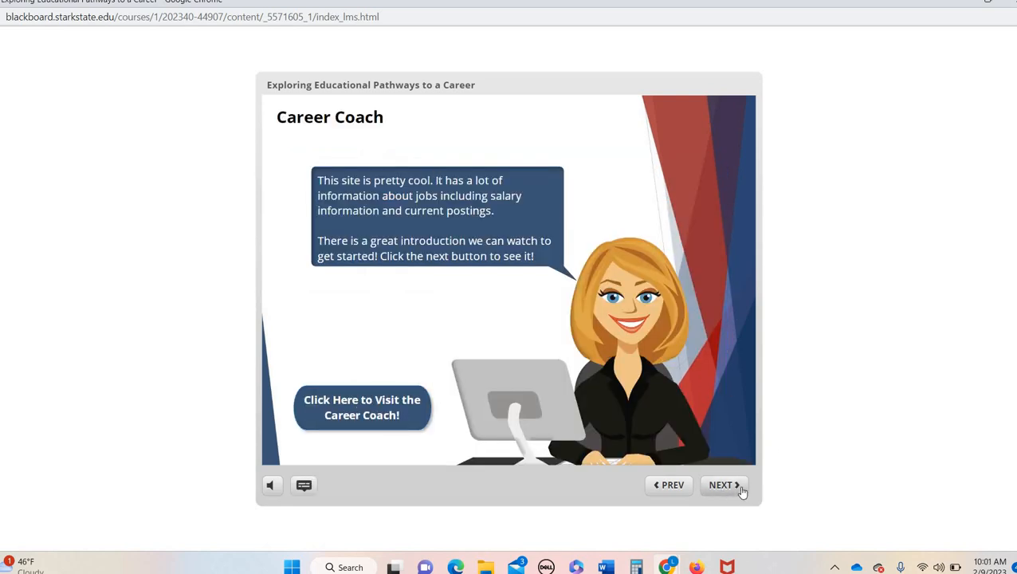
left_click(721, 485)
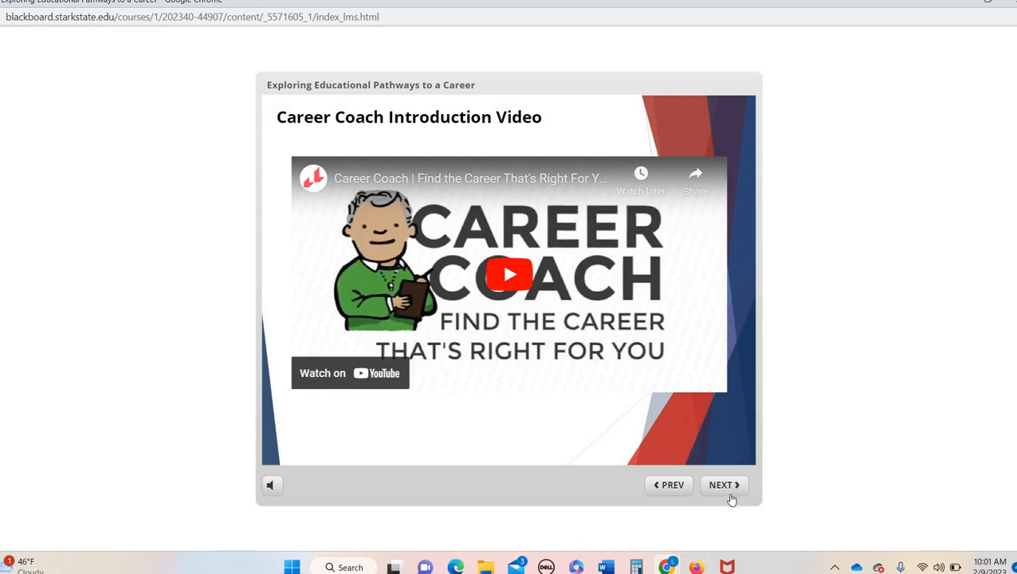
left_click(723, 485)
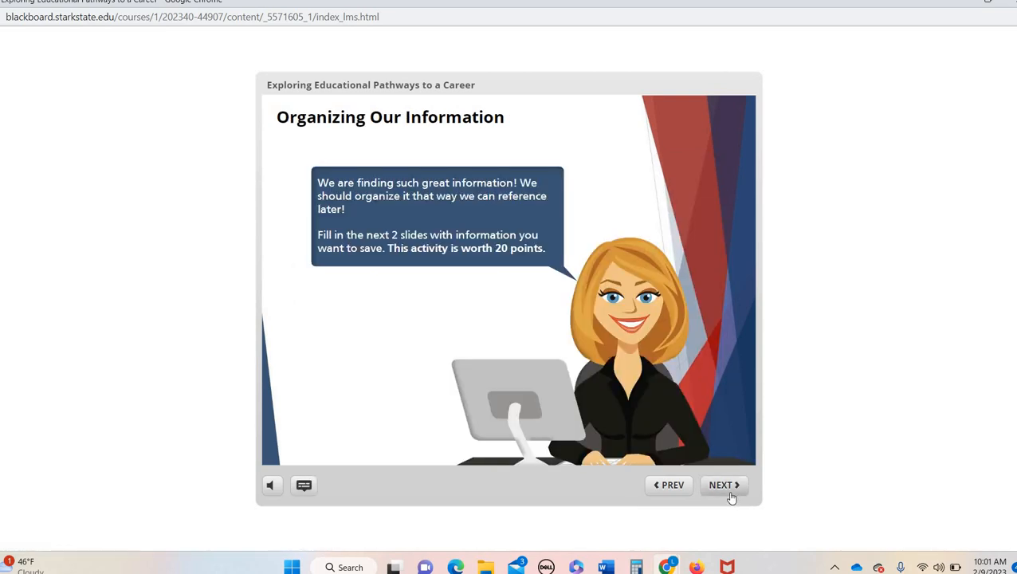
left_click(724, 485)
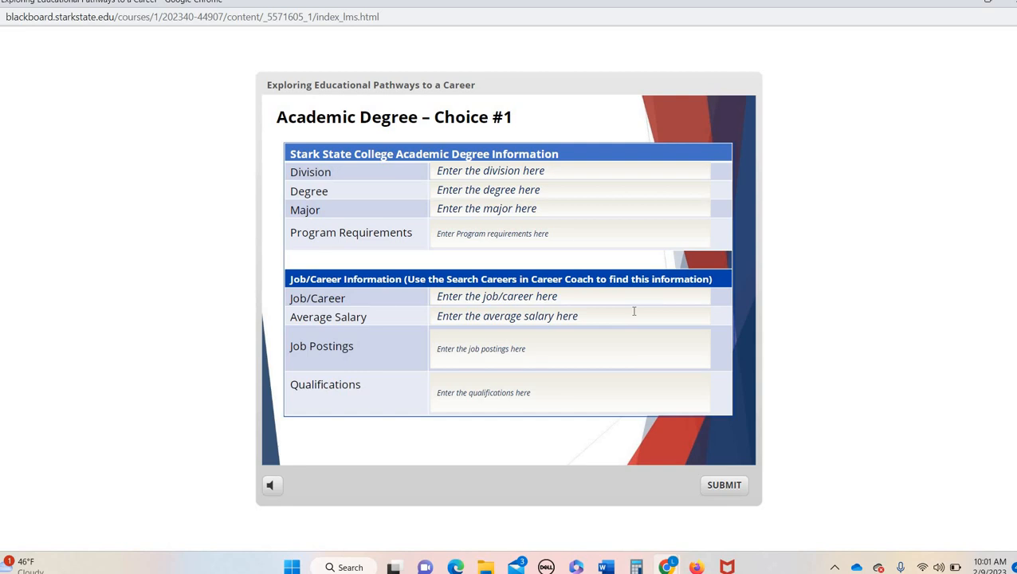
mouse_move(306, 90)
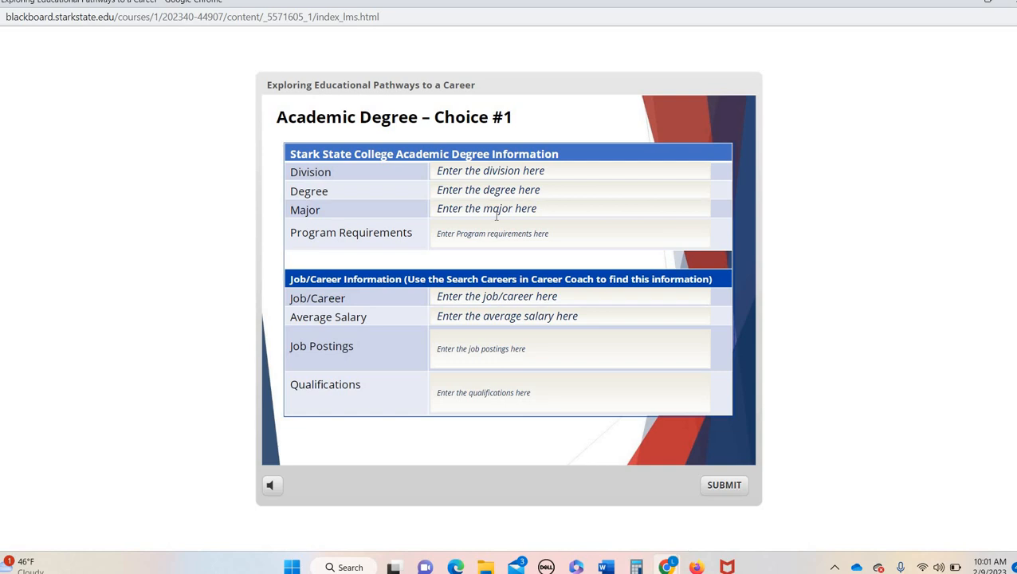
mouse_move(424, 220)
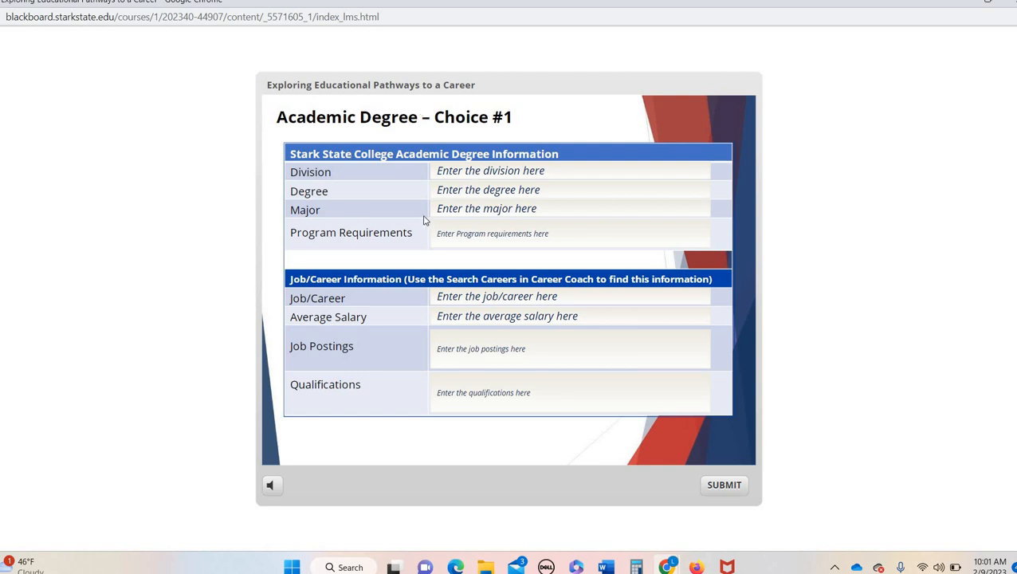
mouse_move(428, 196)
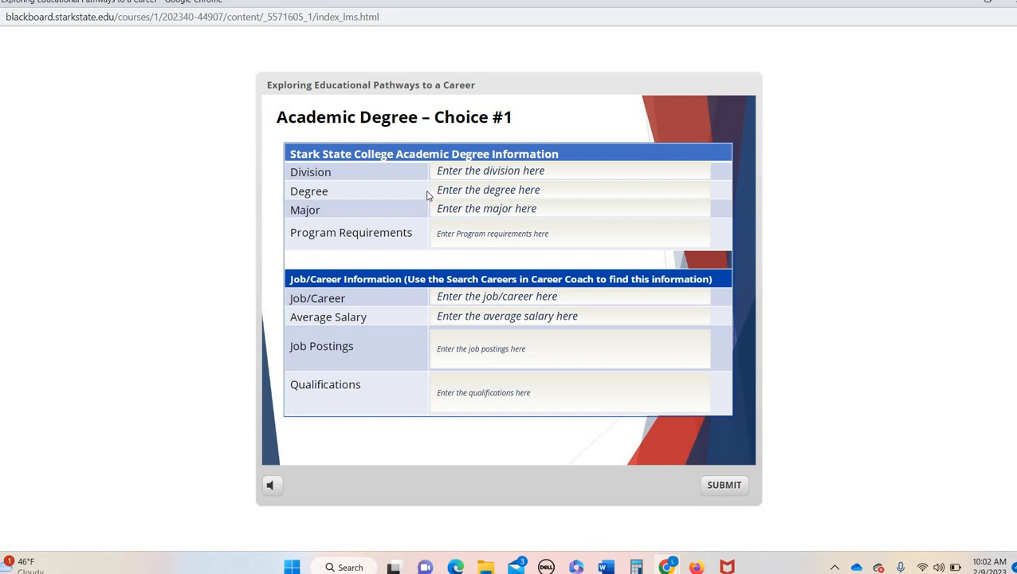
mouse_move(471, 162)
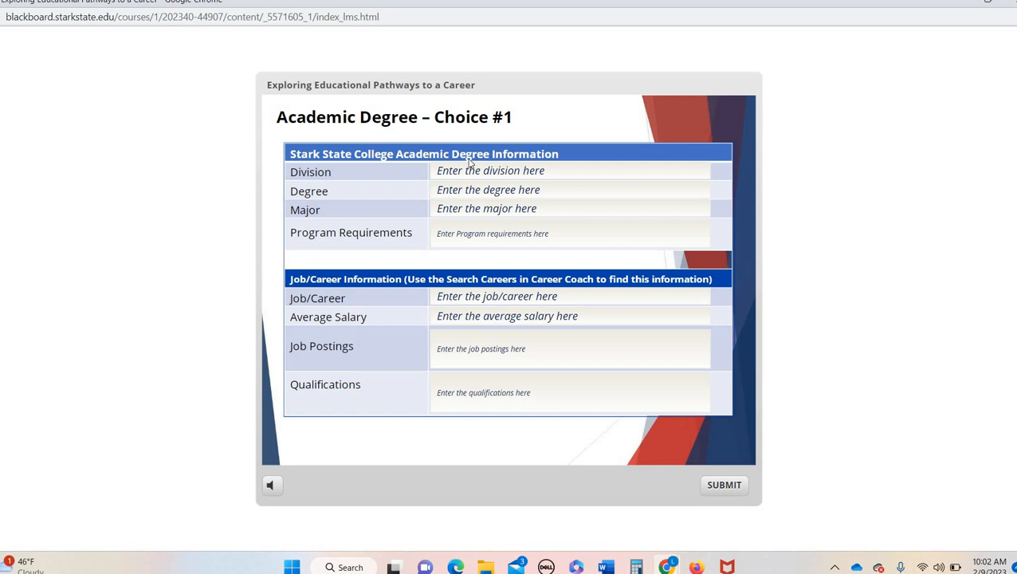
mouse_move(292, 182)
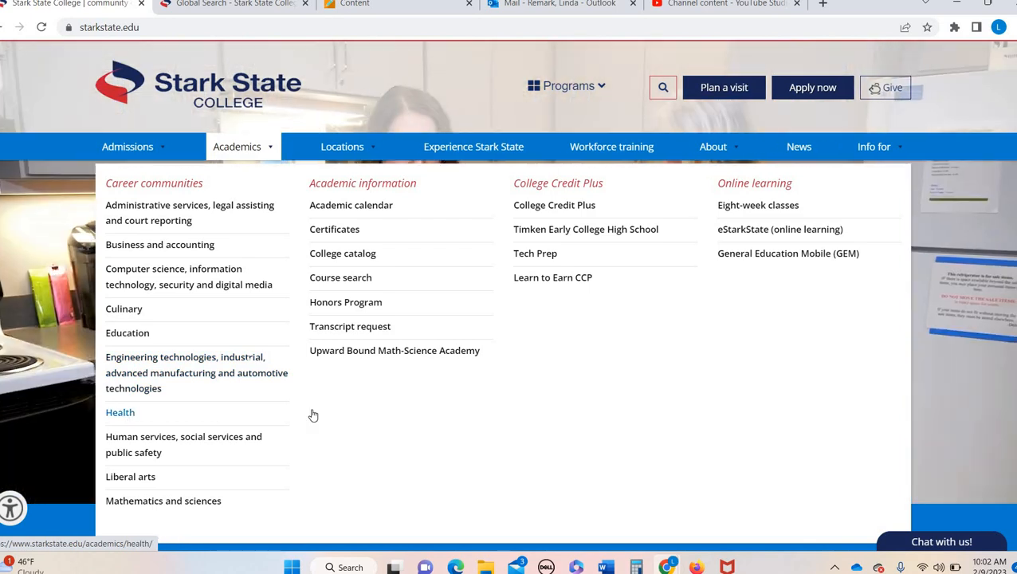
Step: Open the Health career community page and scroll through its careers and wages to the program list
left_click(120, 411)
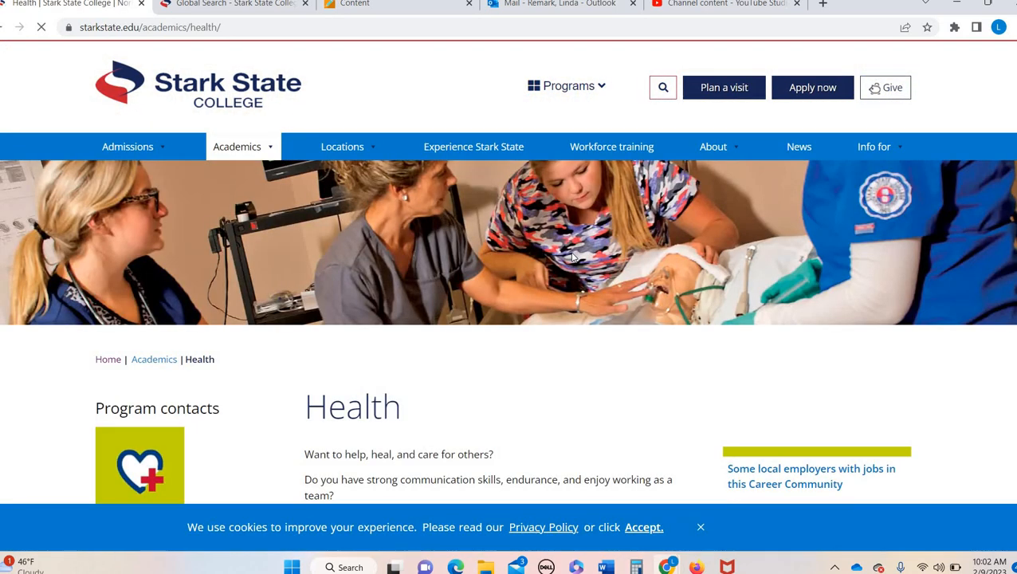
scroll("down", 3)
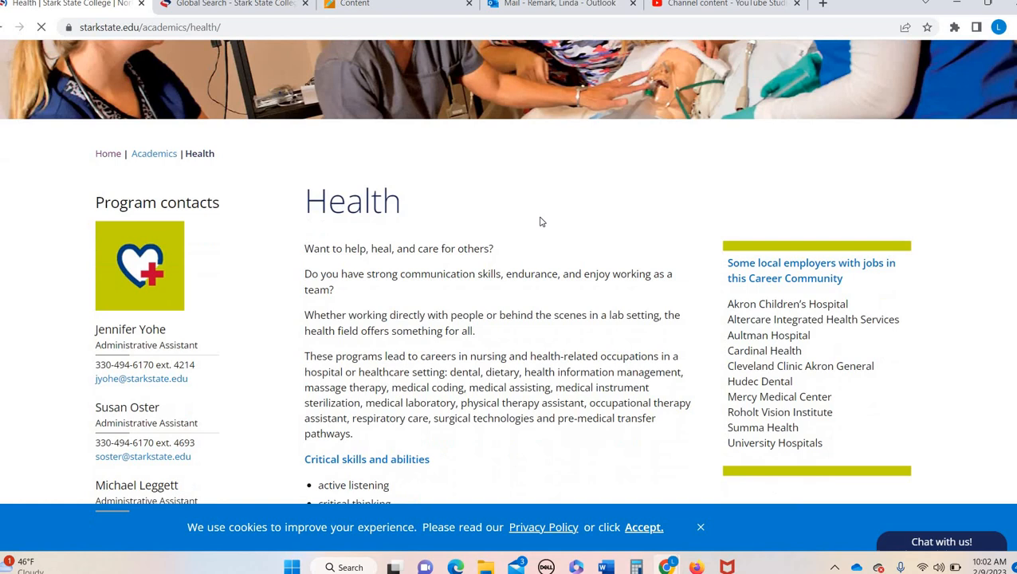
scroll("down", 3)
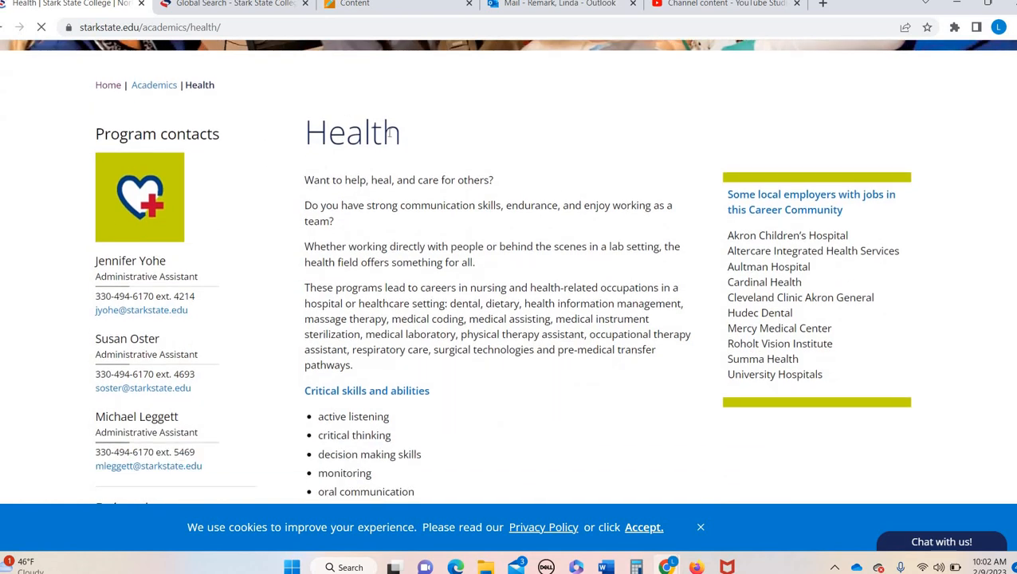
scroll("down", 3)
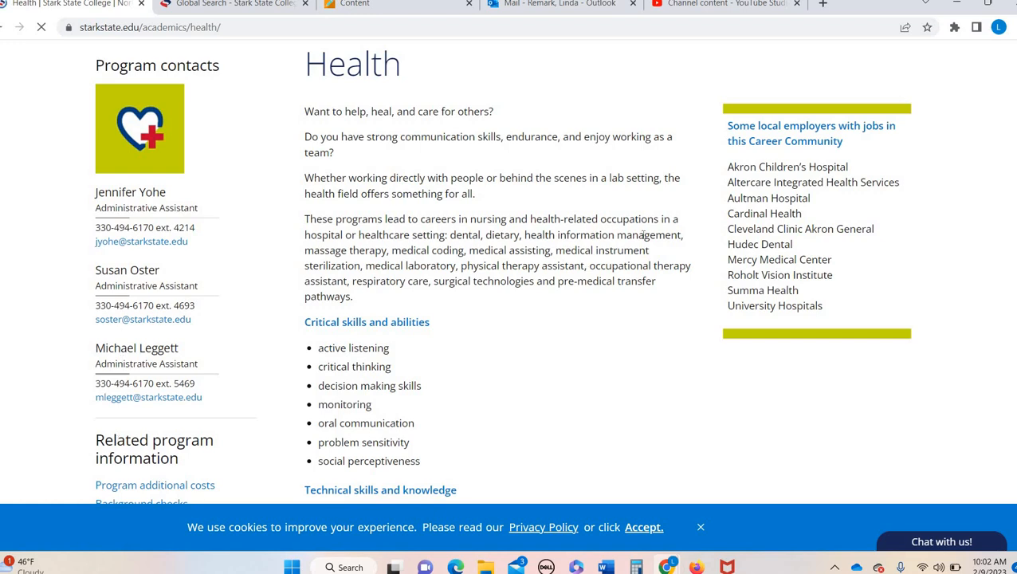
scroll("down", 3)
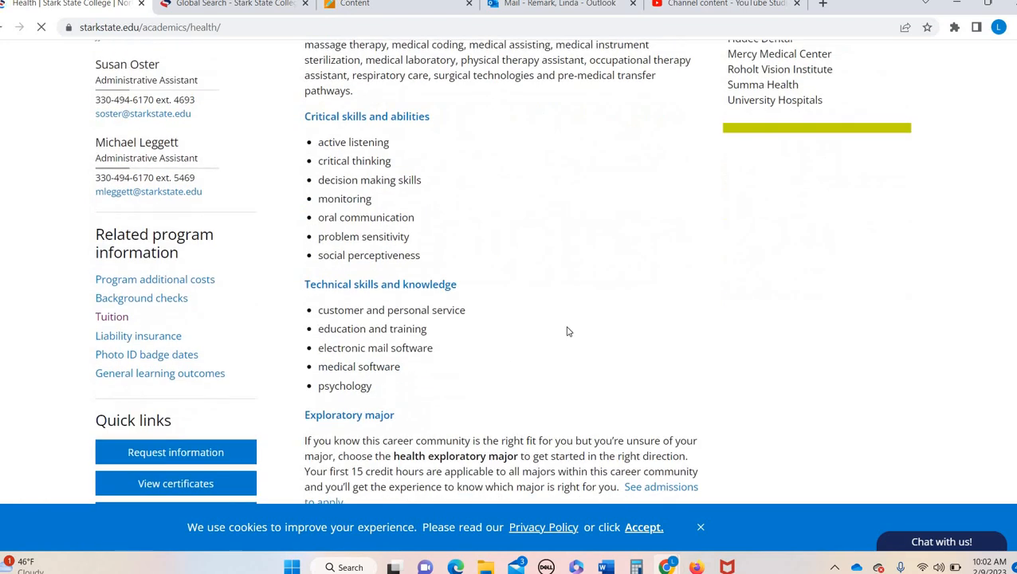
scroll("down", 3)
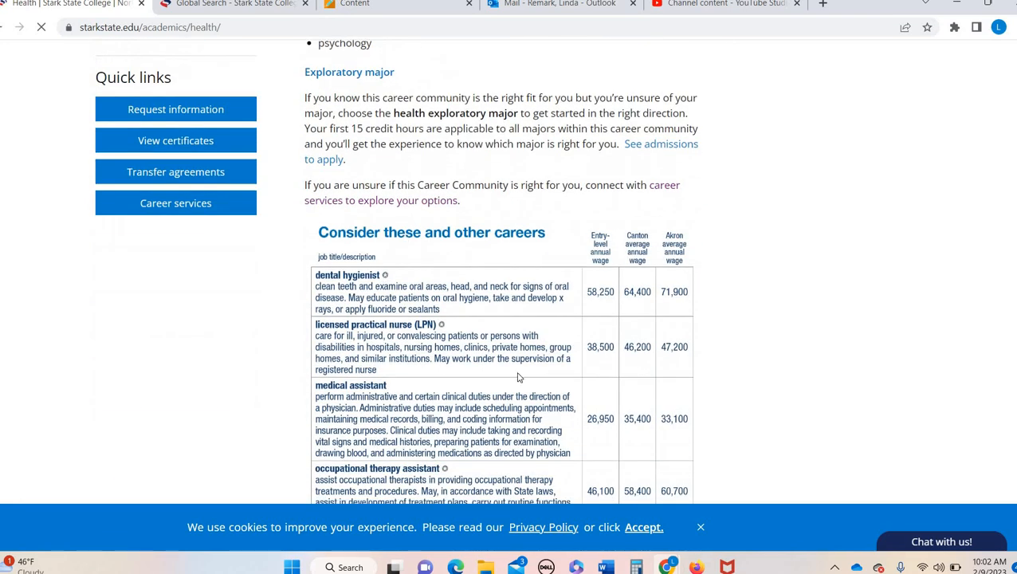
scroll("down", 3)
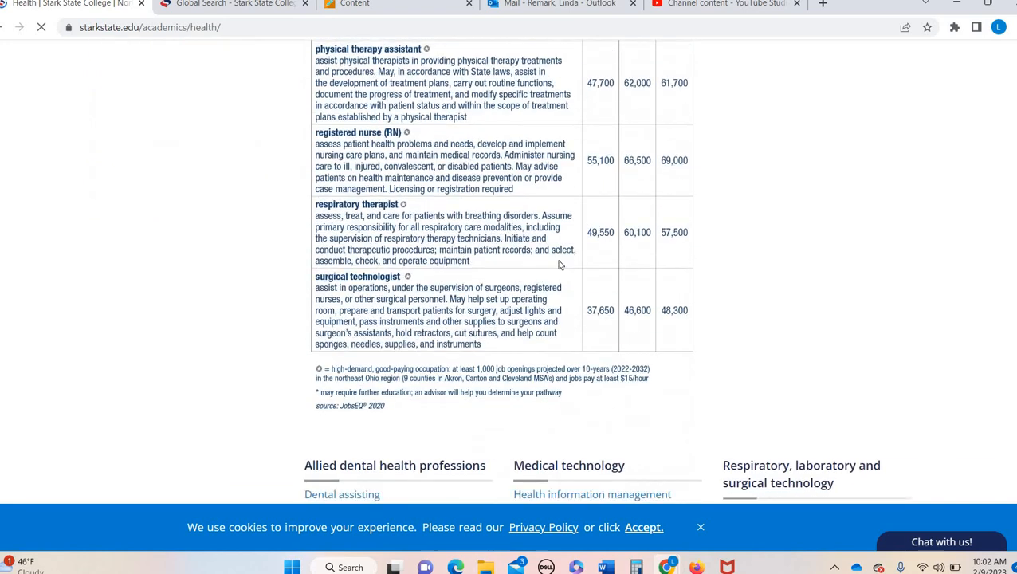
scroll("down", 3)
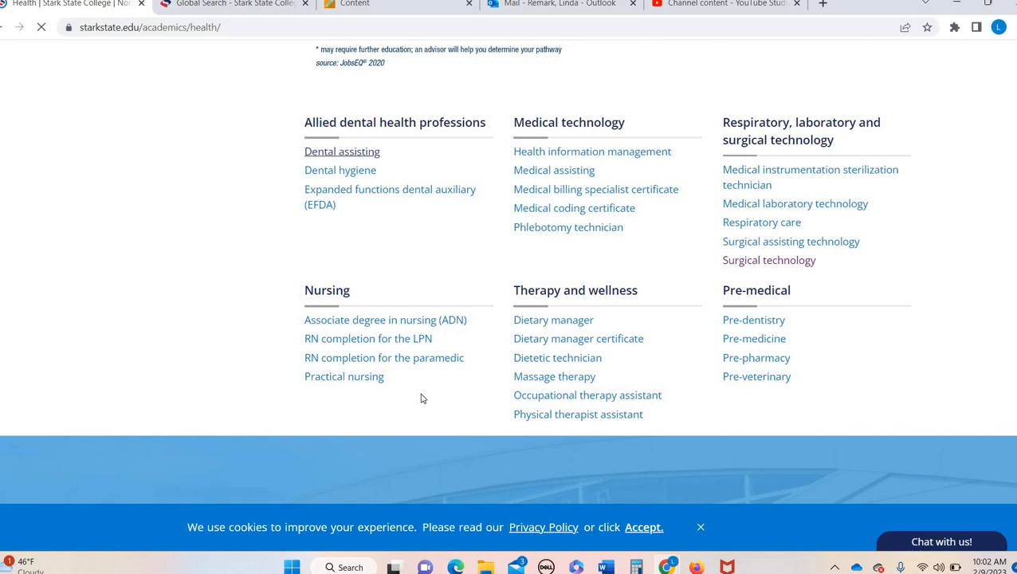
mouse_move(579, 415)
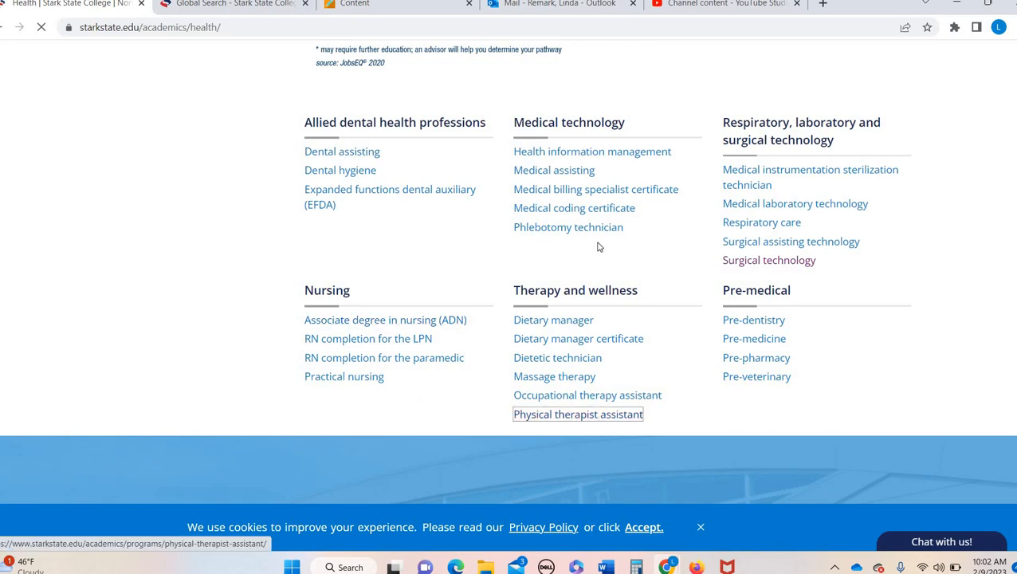
Step: Open the Physical therapist assistant program page and review its Courses tab degree pathways
left_click(578, 415)
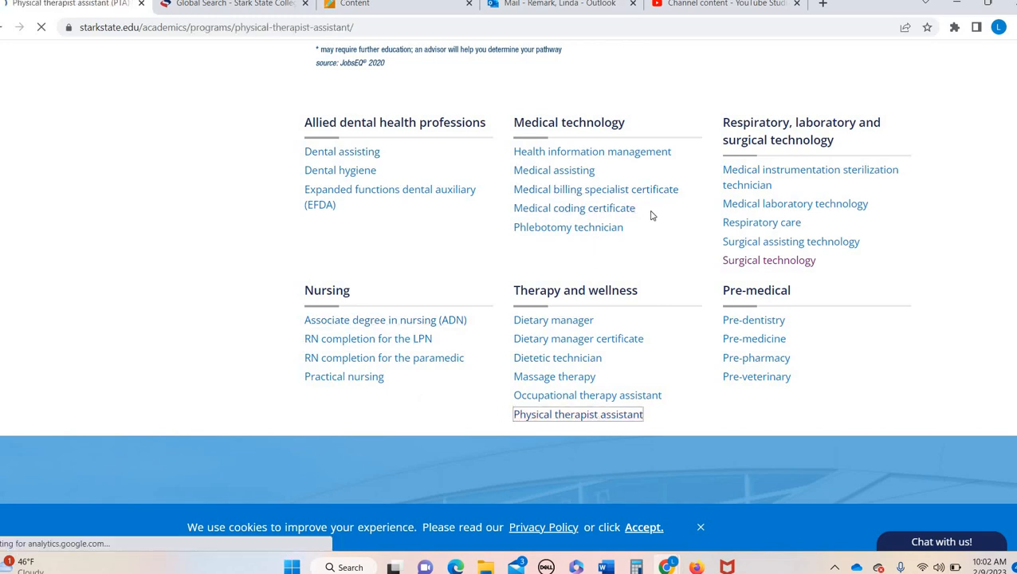
left_click(577, 414)
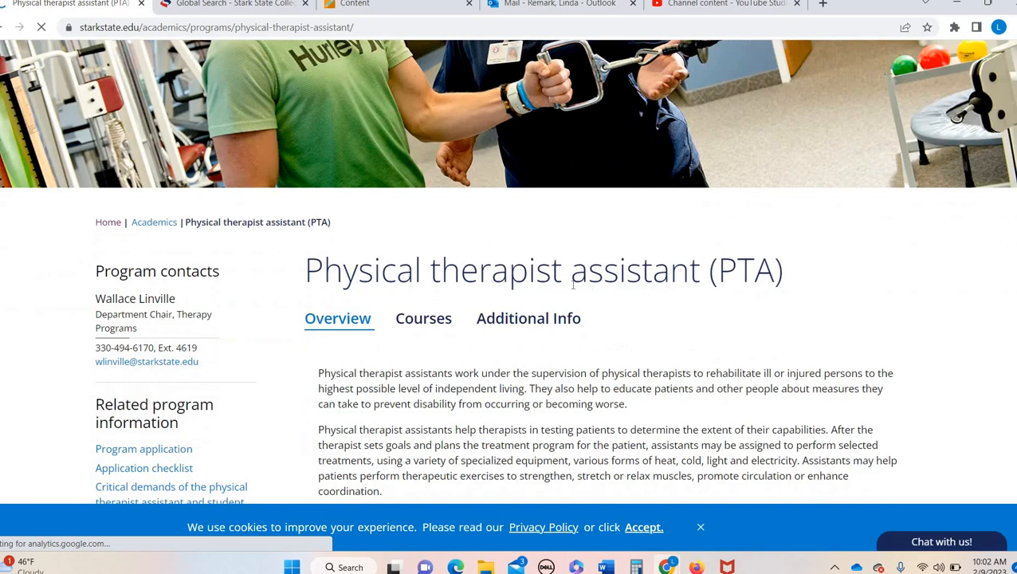
mouse_move(558, 322)
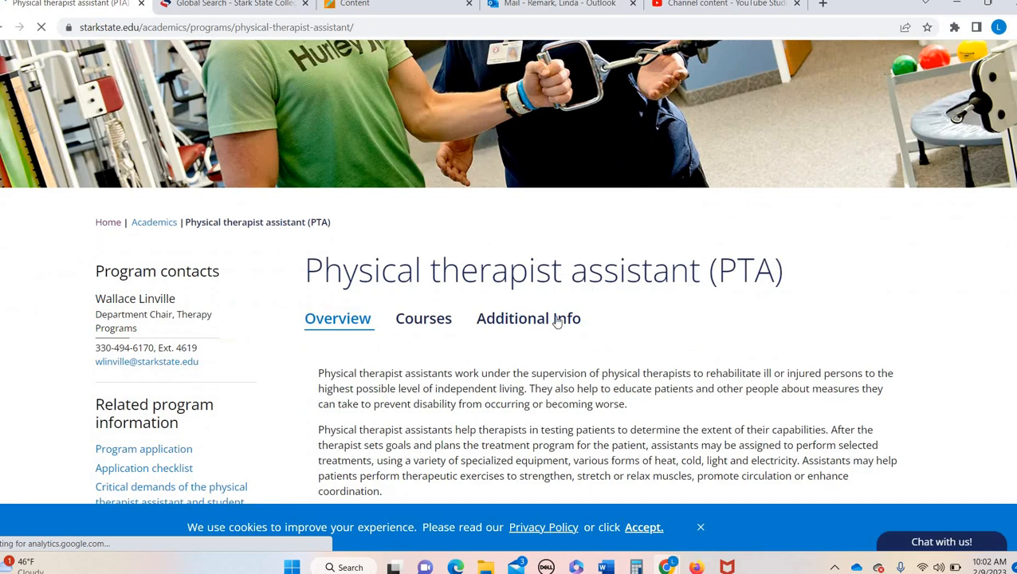
scroll("down", 3)
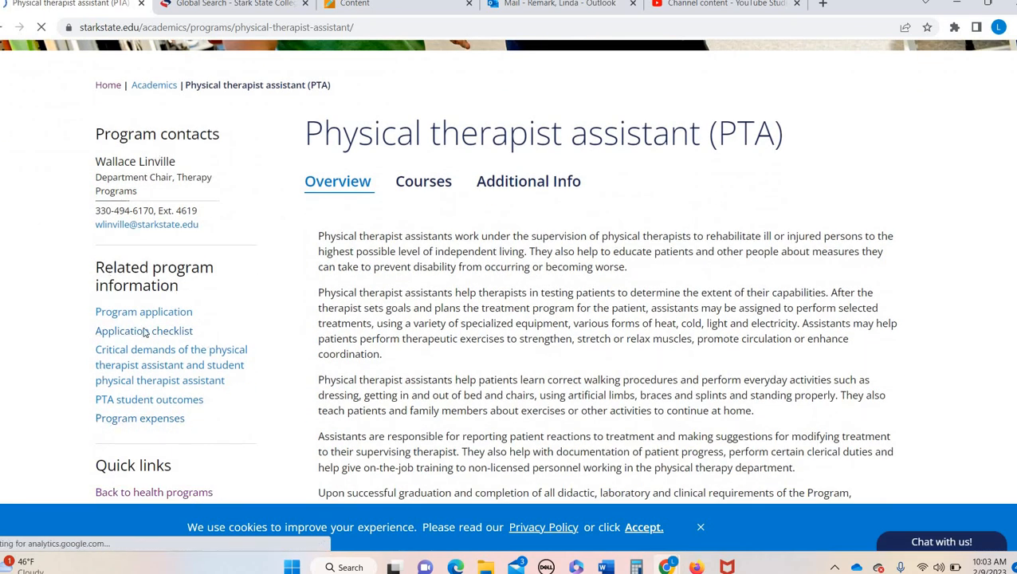
mouse_move(681, 223)
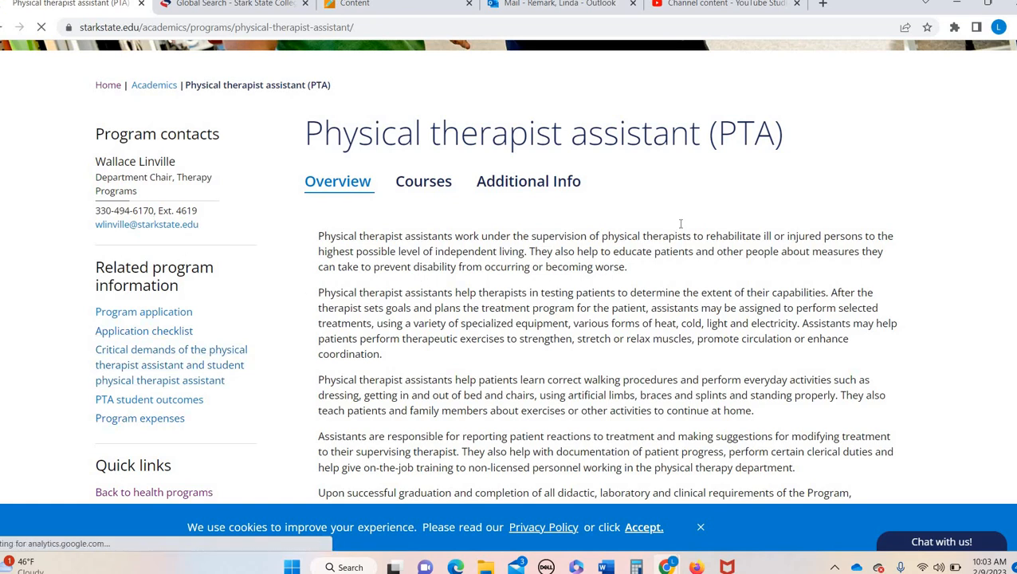
scroll("down", 3)
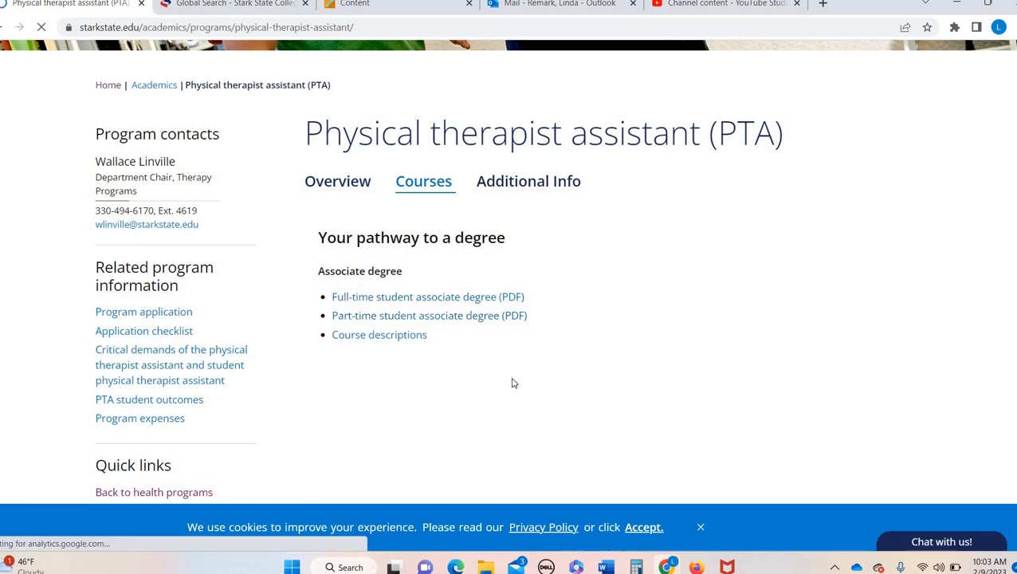
mouse_move(511, 360)
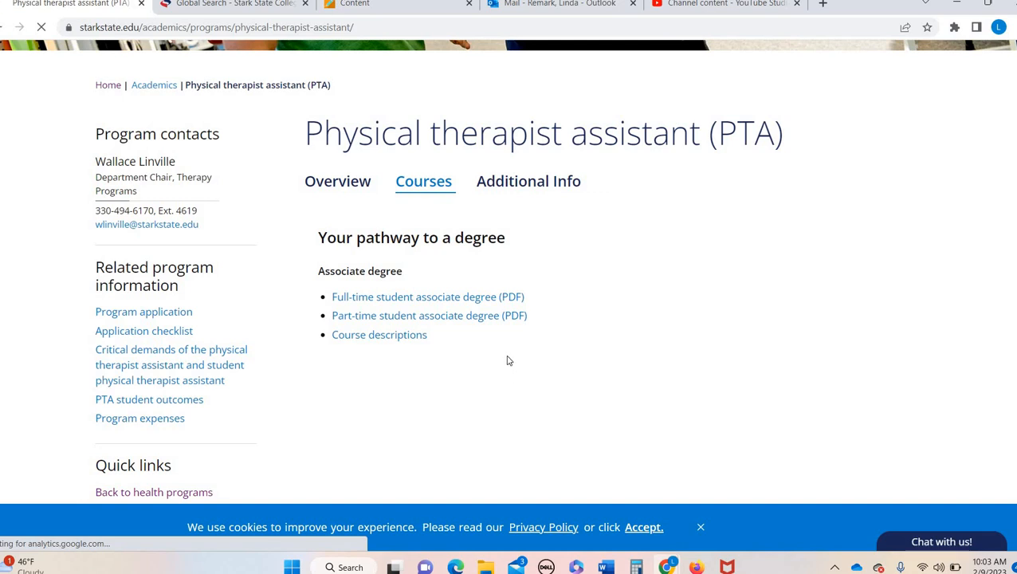
left_click(427, 296)
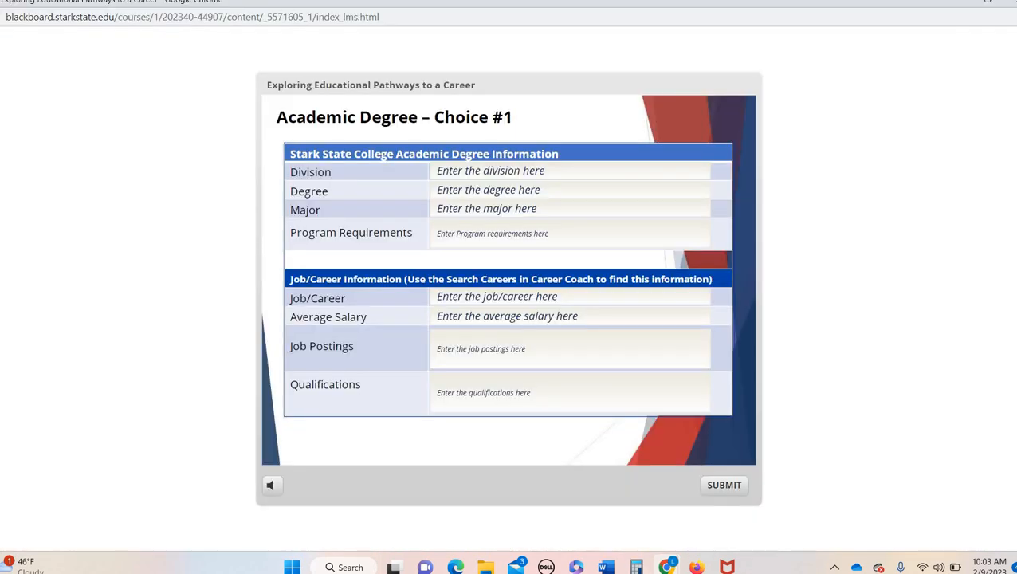
mouse_move(917, 13)
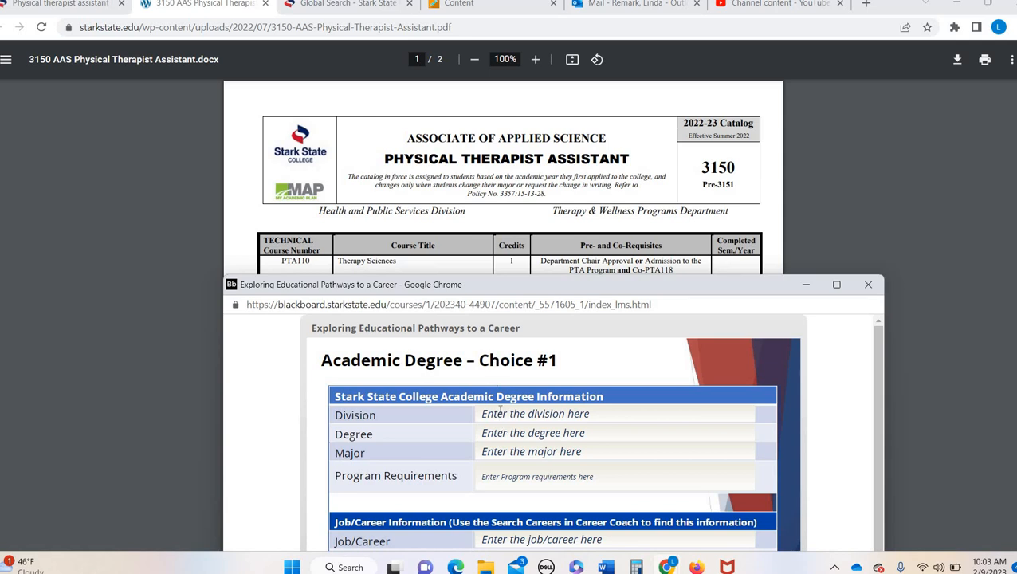
Step: Enter Division 'Health', Degree 'Assoc.....' and Major 'PTA' in the degree form from the PTA plan
type("Hel")
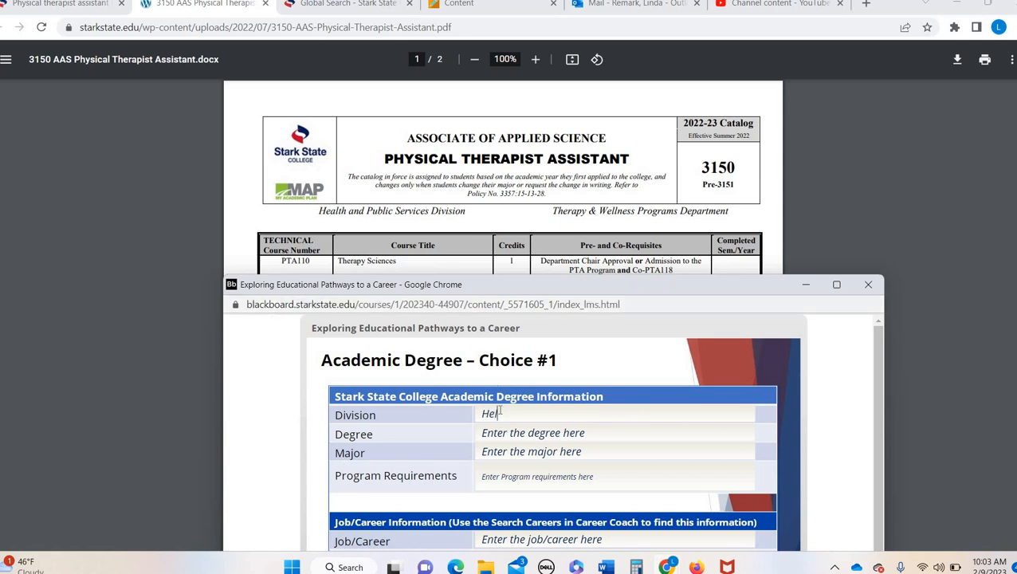
type("alth and....")
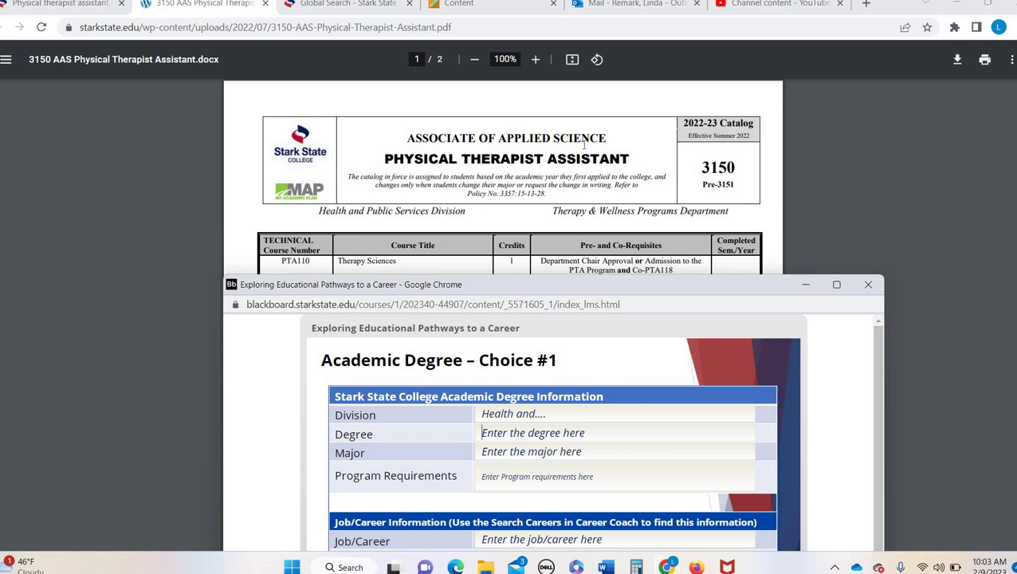
type("Asso")
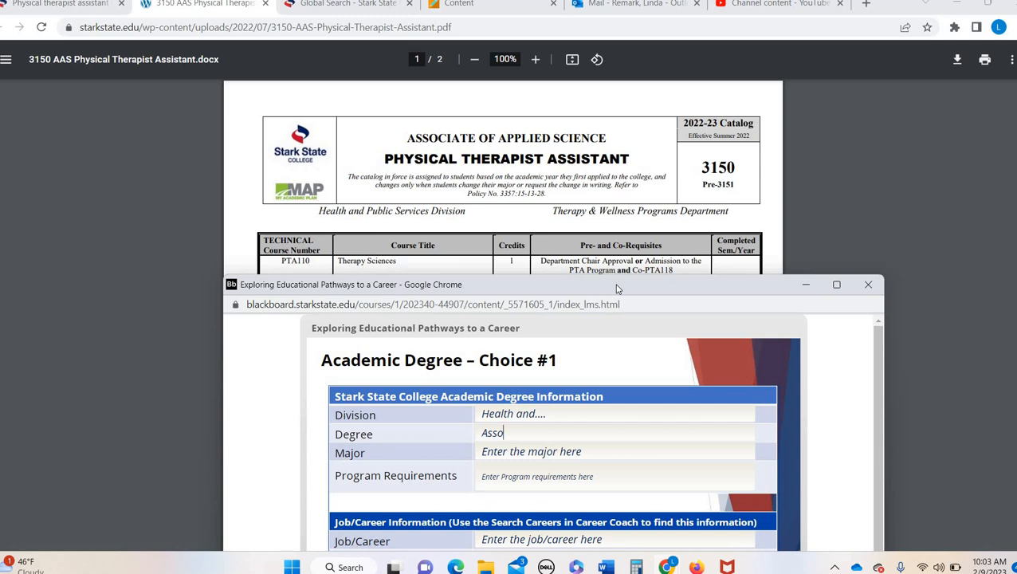
type("c.....")
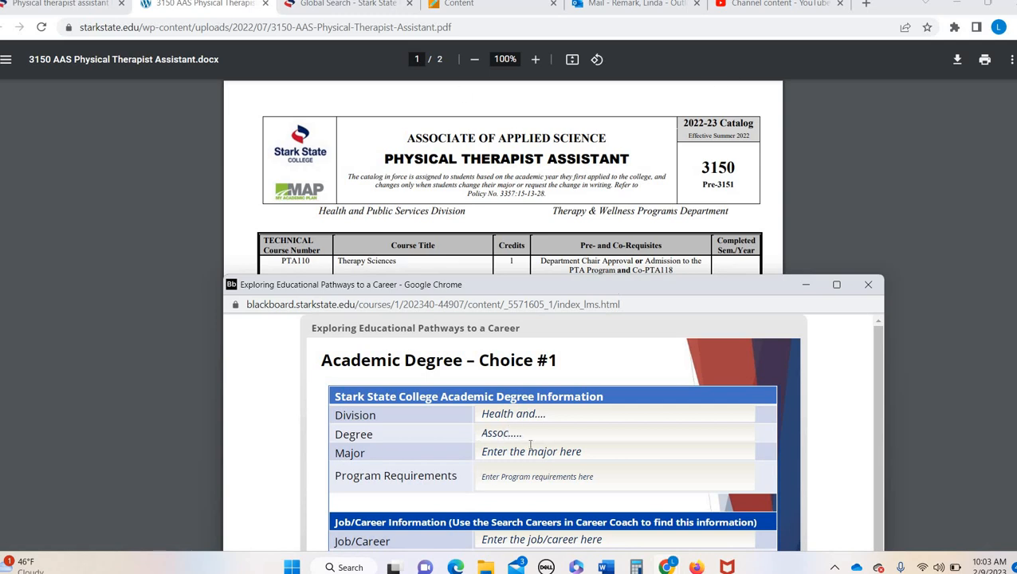
type("PTA")
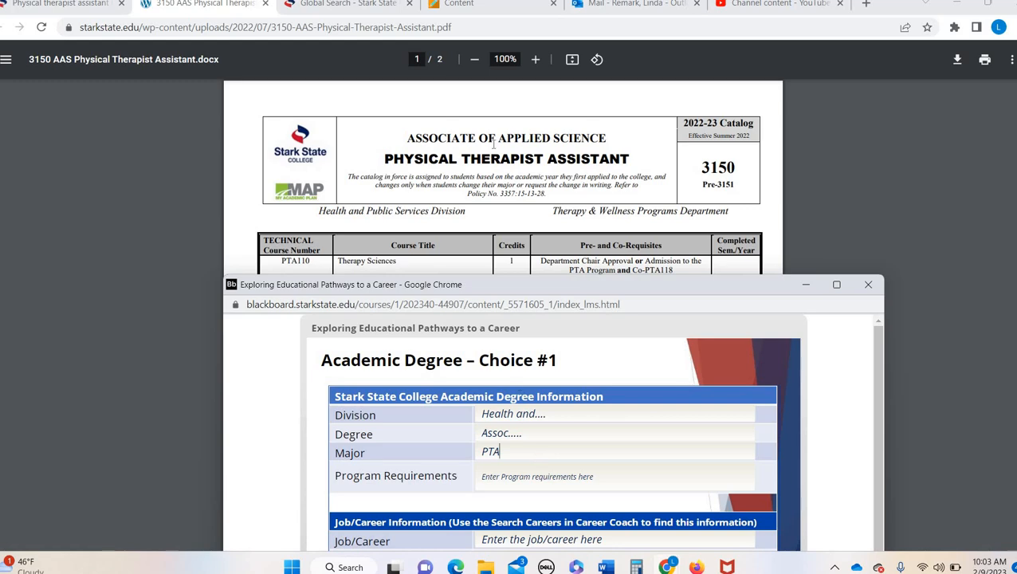
left_click(868, 284)
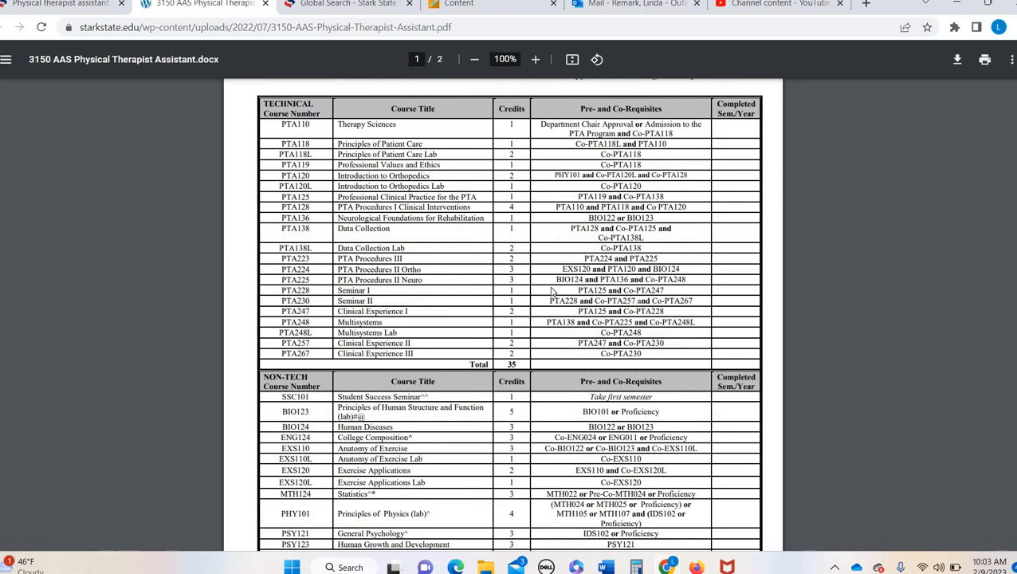
Step: Scroll the 3150 AAS PTA advising sheet from the non-tech courses table to page 2's semester sequence
scroll("down", 3)
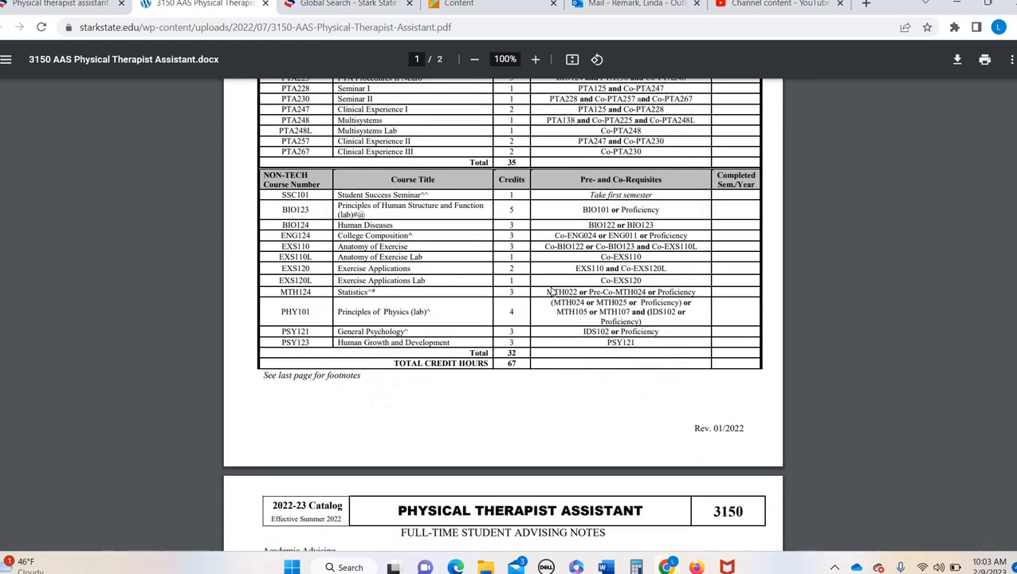
scroll("down", 3)
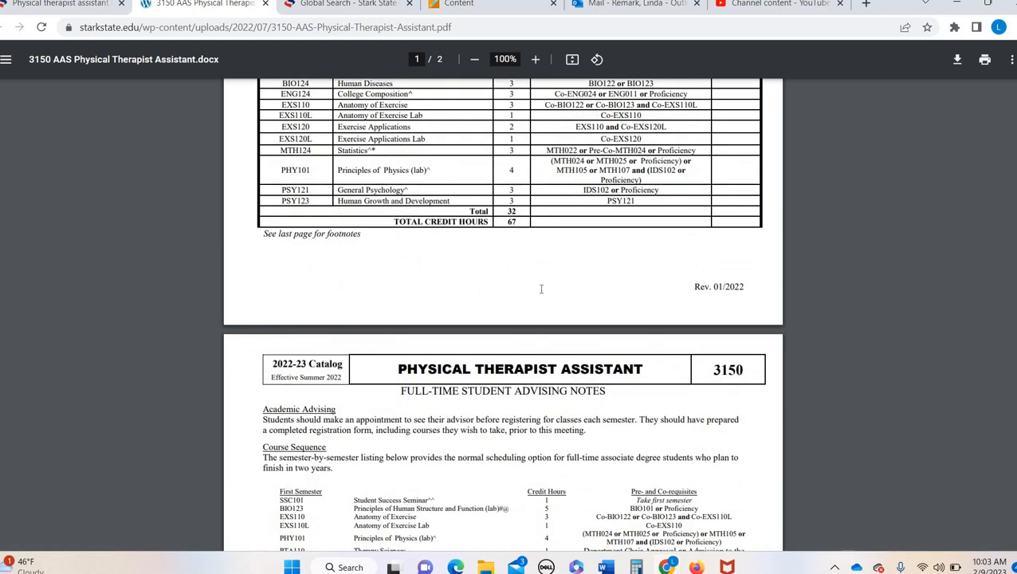
scroll("up", 3)
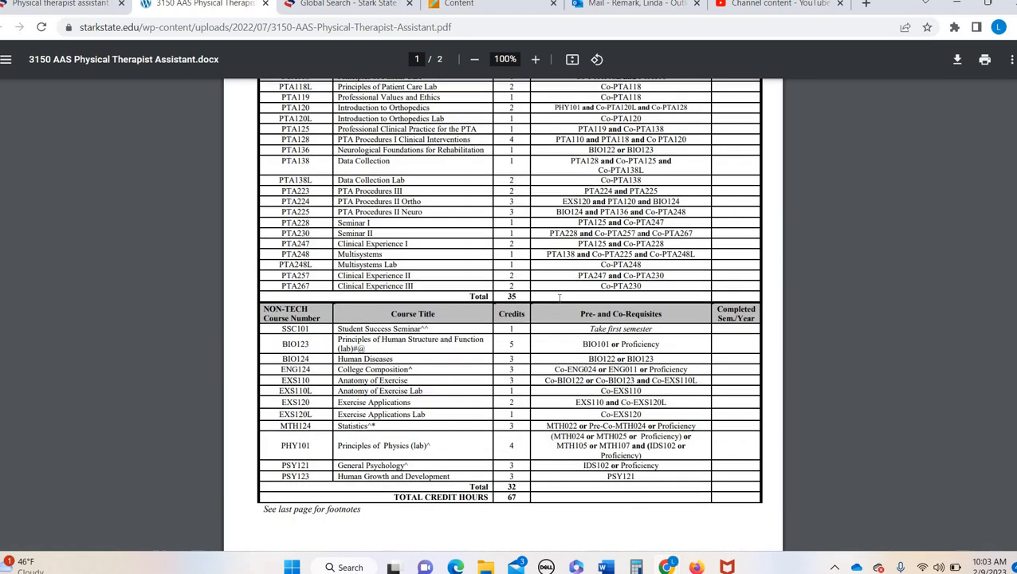
scroll("down", 3)
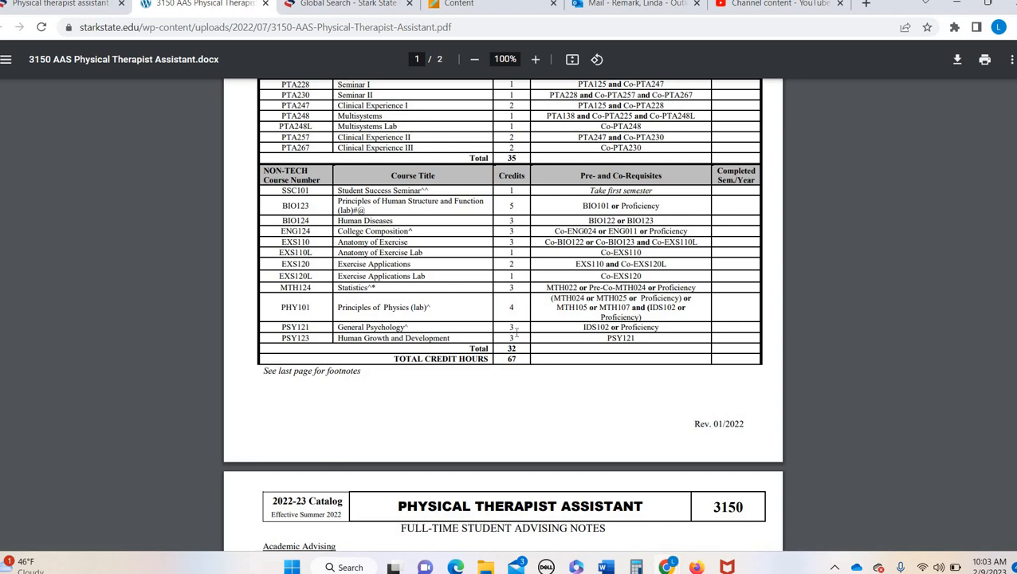
scroll("down", 3)
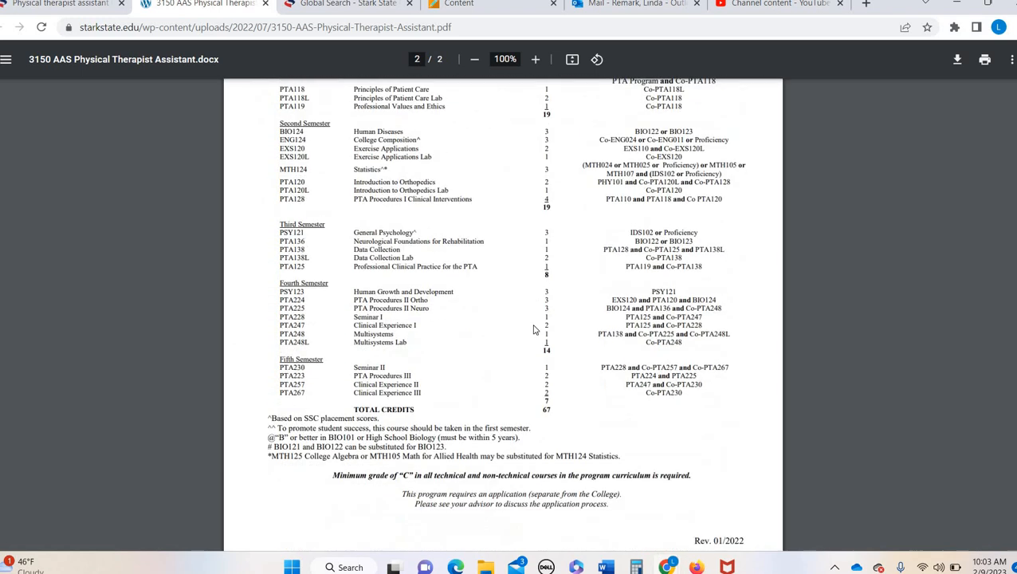
scroll("down", 3)
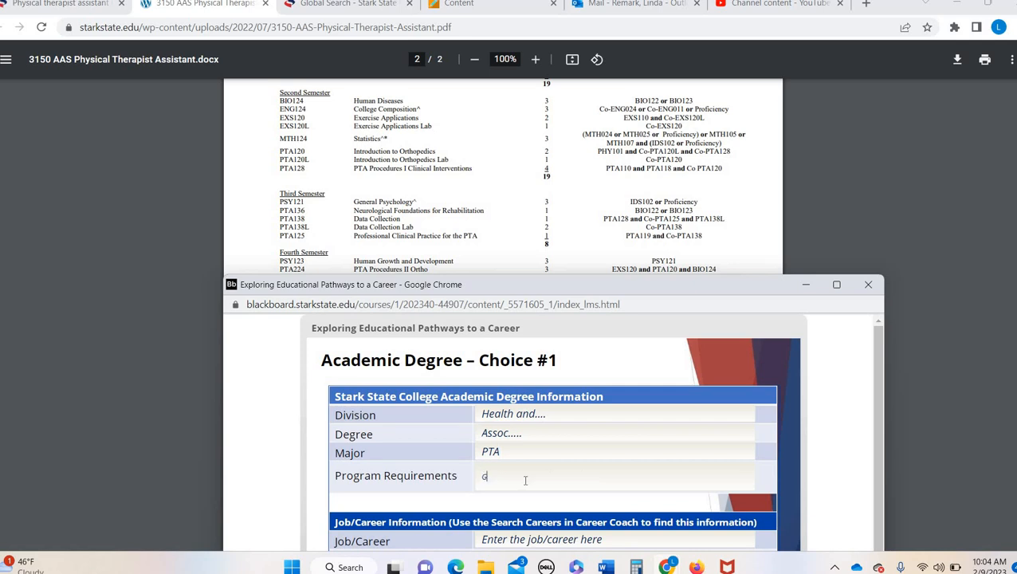
Step: Begin the Program Requirements field with 'GPA, number of c'
type("GPA,")
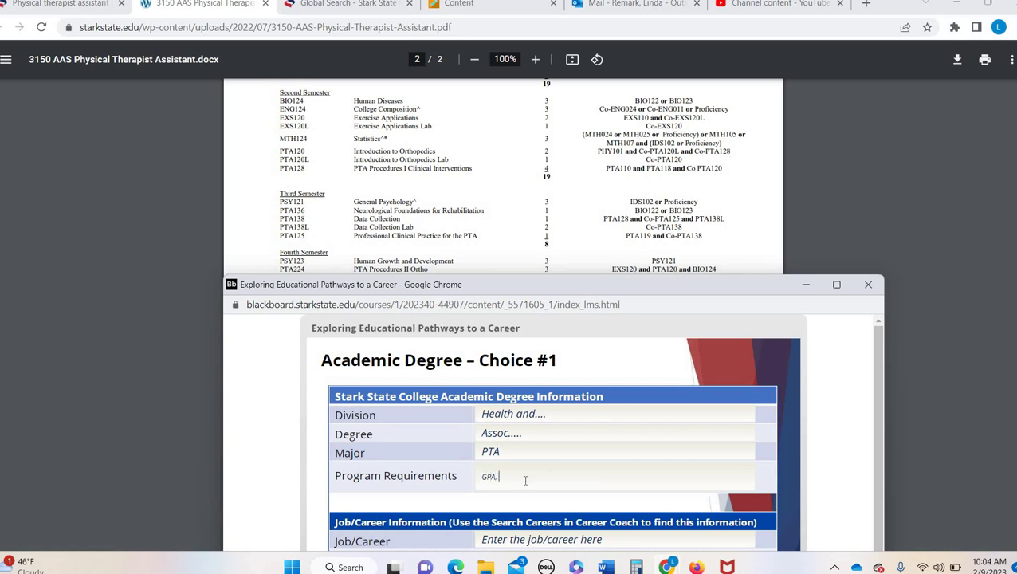
type("number of c")
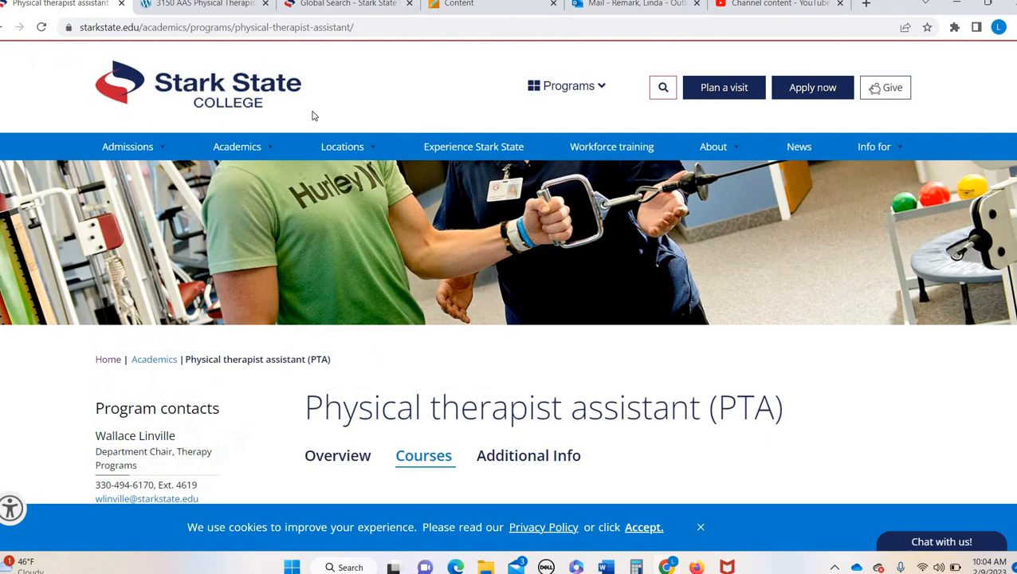
Step: Return to the PTA page's Courses tab and scroll past the degree pathways to the footer's Career Coach link
left_click(236, 146)
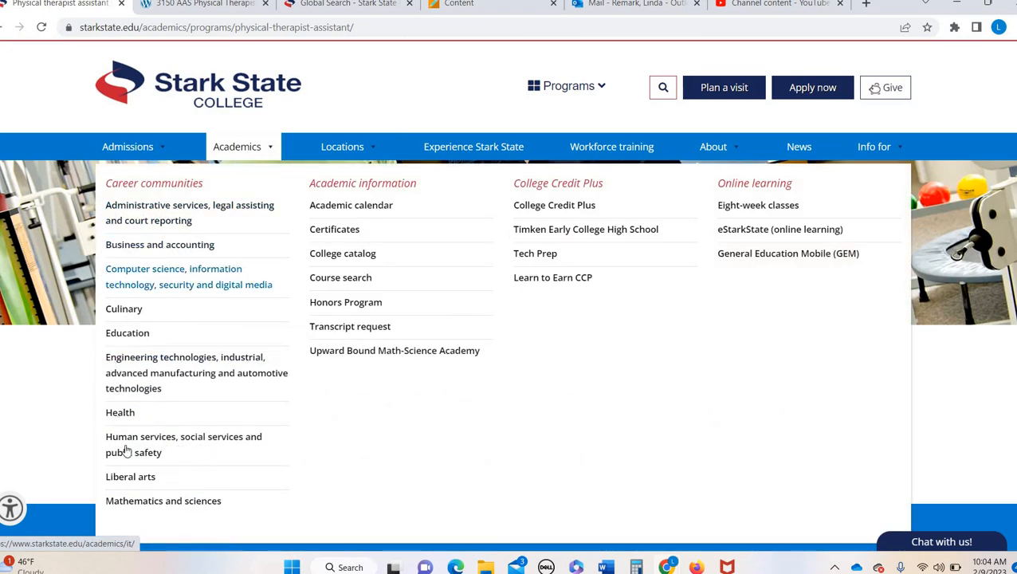
left_click(119, 412)
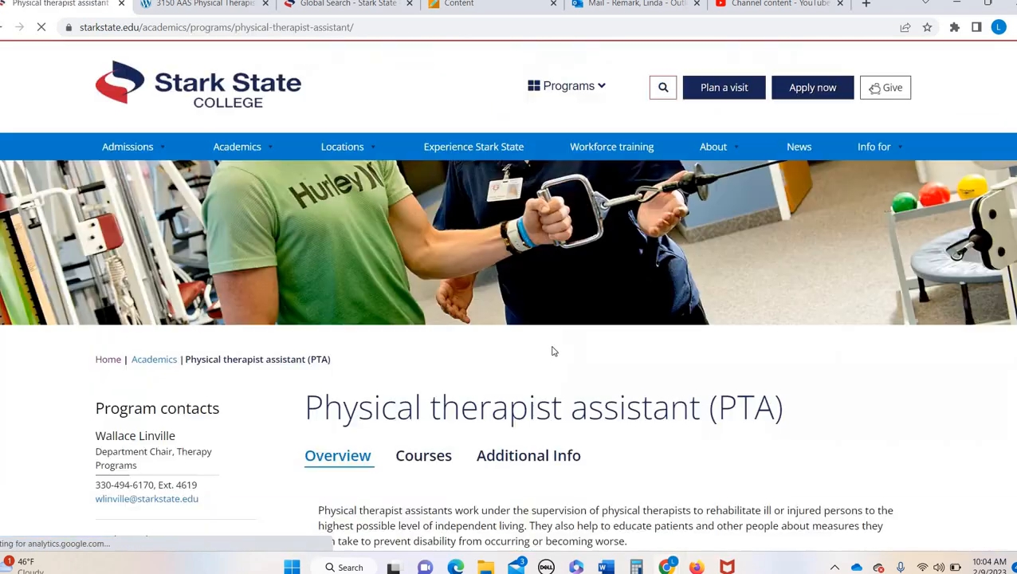
left_click(424, 456)
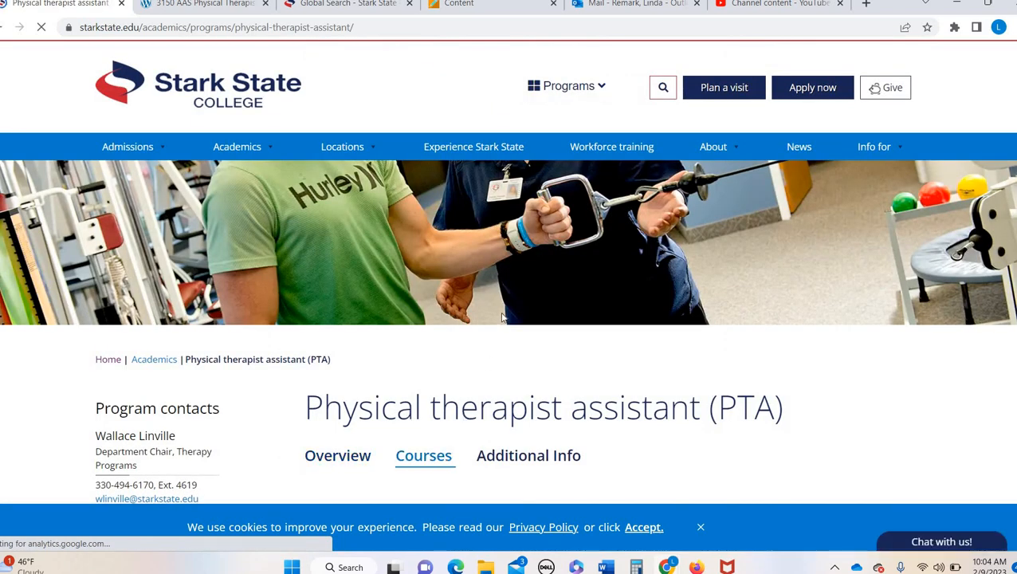
scroll("down", 3)
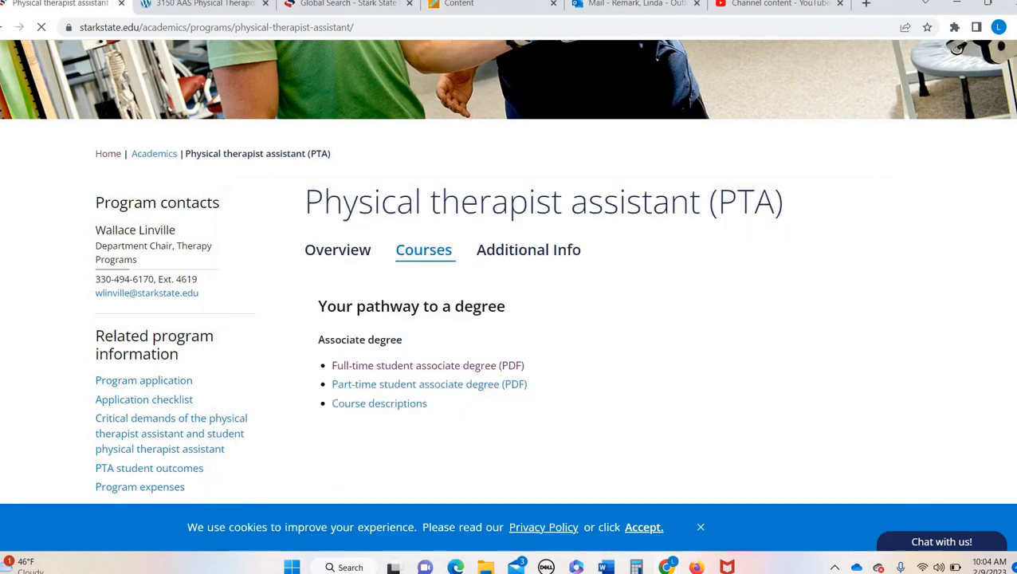
scroll("down", 3)
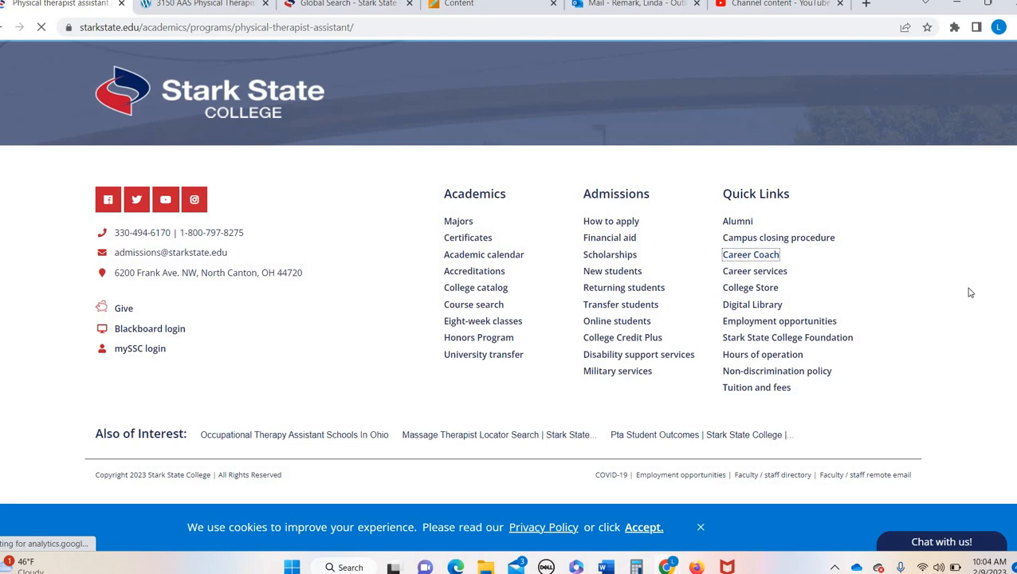
Step: In Career Coach, search careers for "physical therapy"
left_click(751, 254)
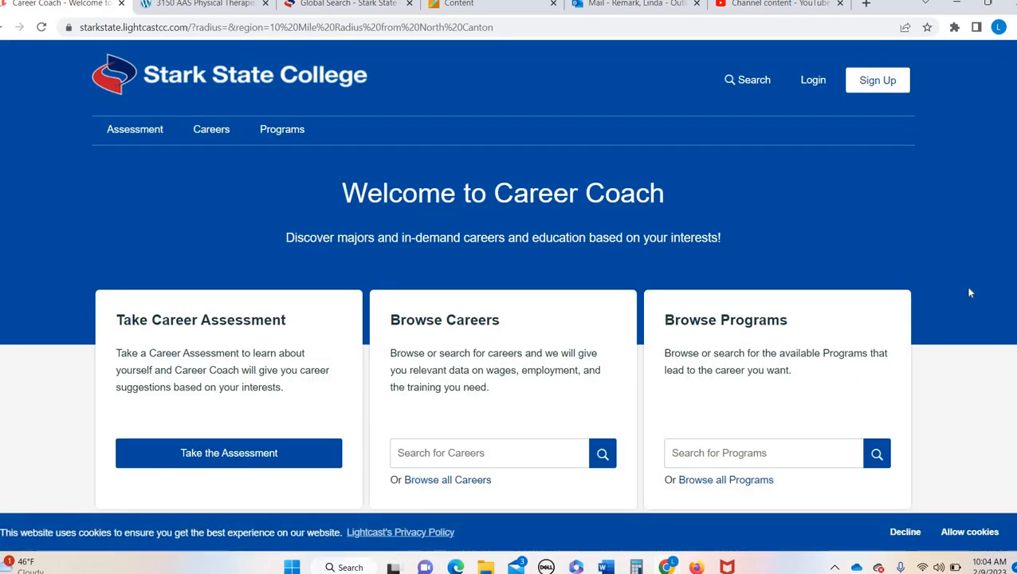
mouse_move(526, 264)
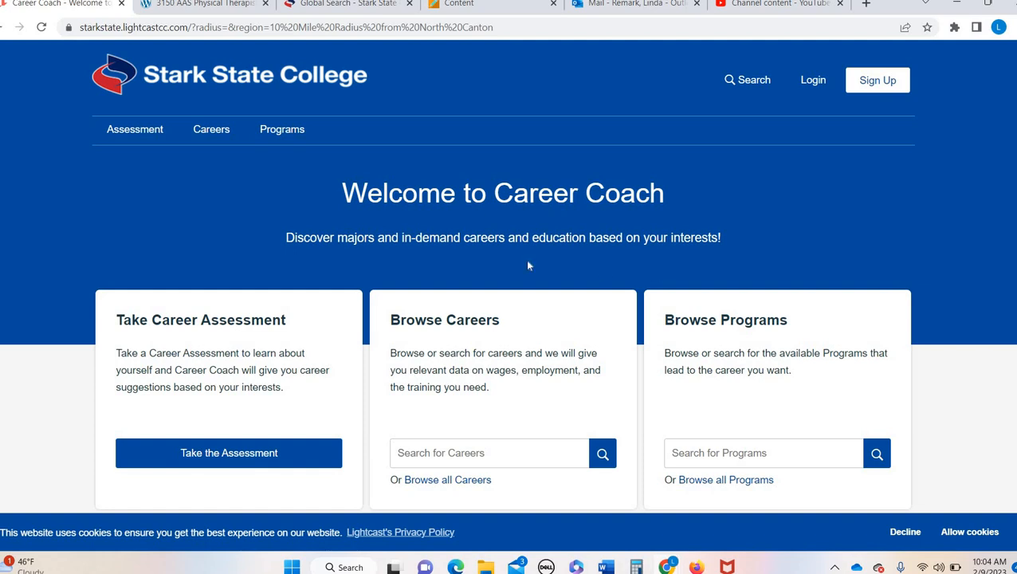
scroll("down", 3)
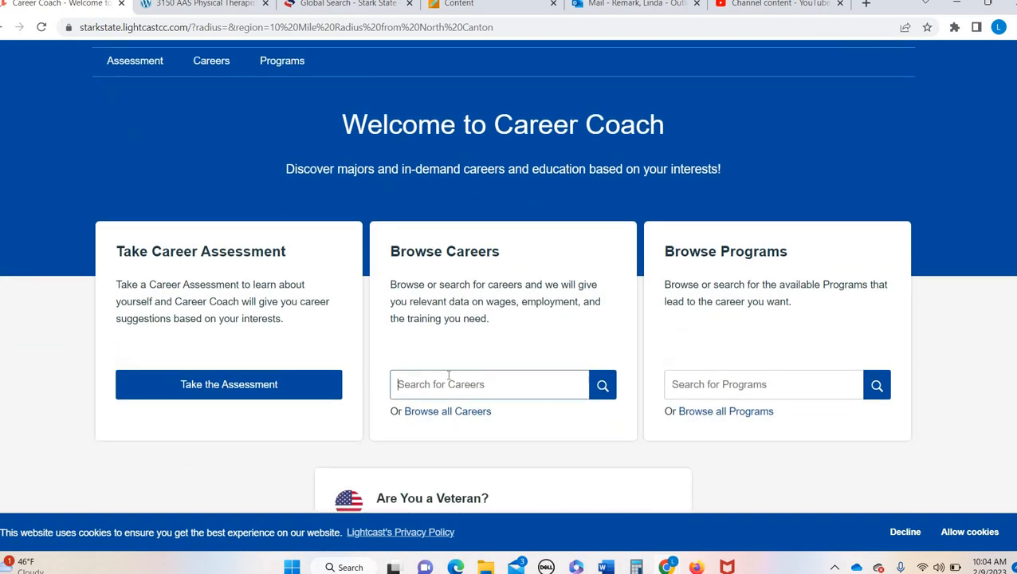
type("physical therapy")
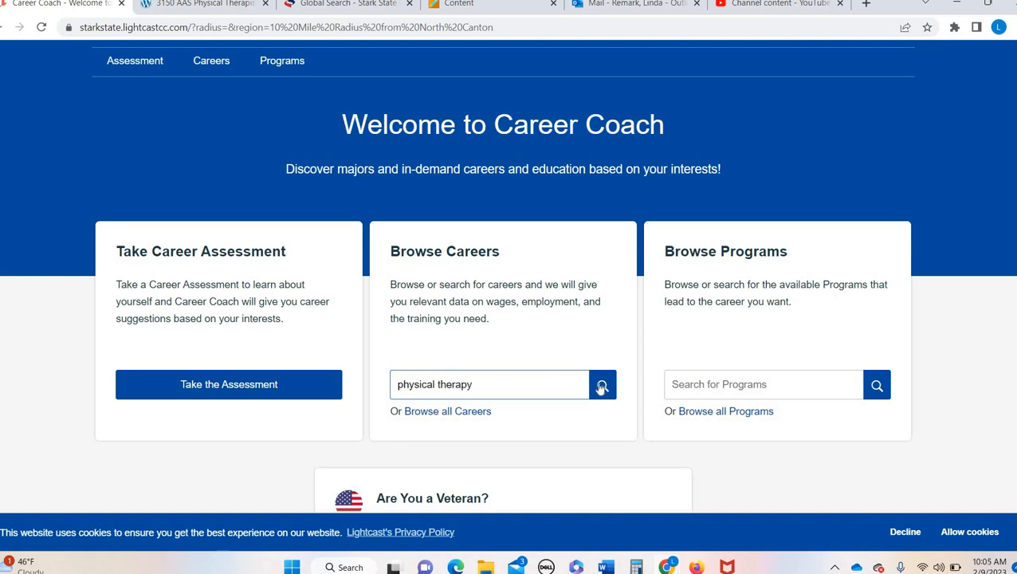
left_click(602, 384)
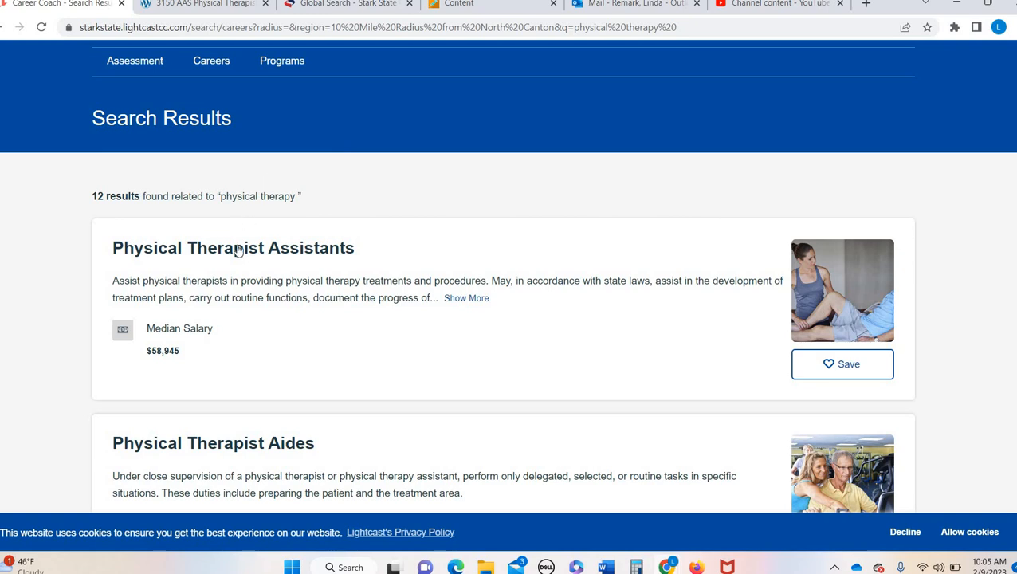
Step: Open the Physical Therapist Assistants career ($58,945 median, 24 openings) and check the module window
left_click(233, 247)
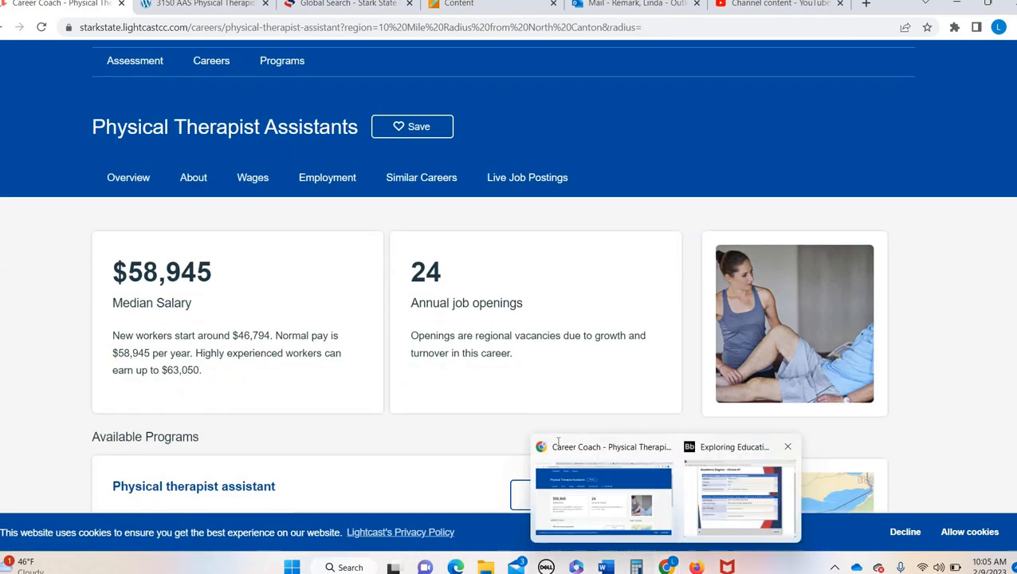
left_click(737, 494)
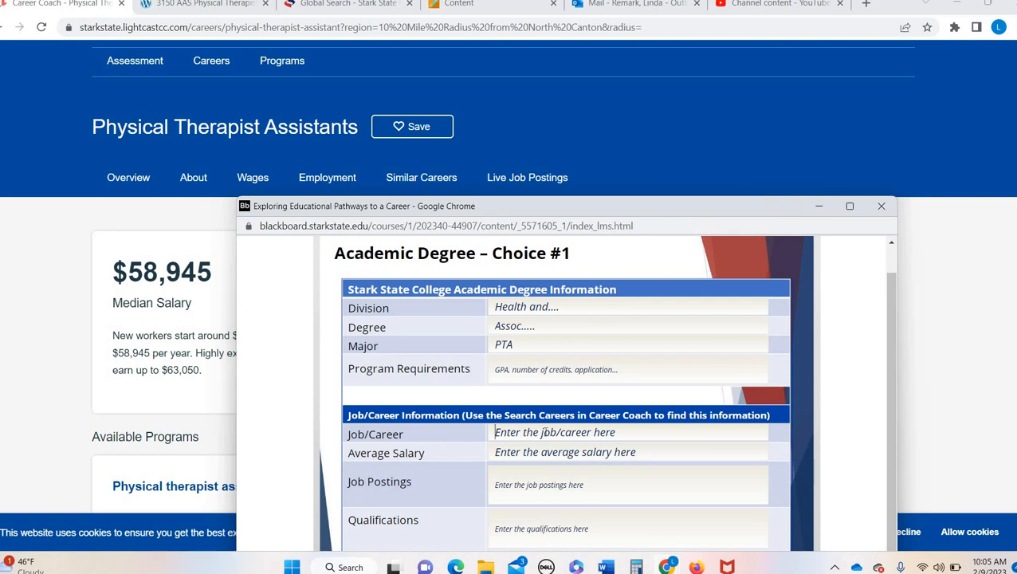
mouse_move(579, 213)
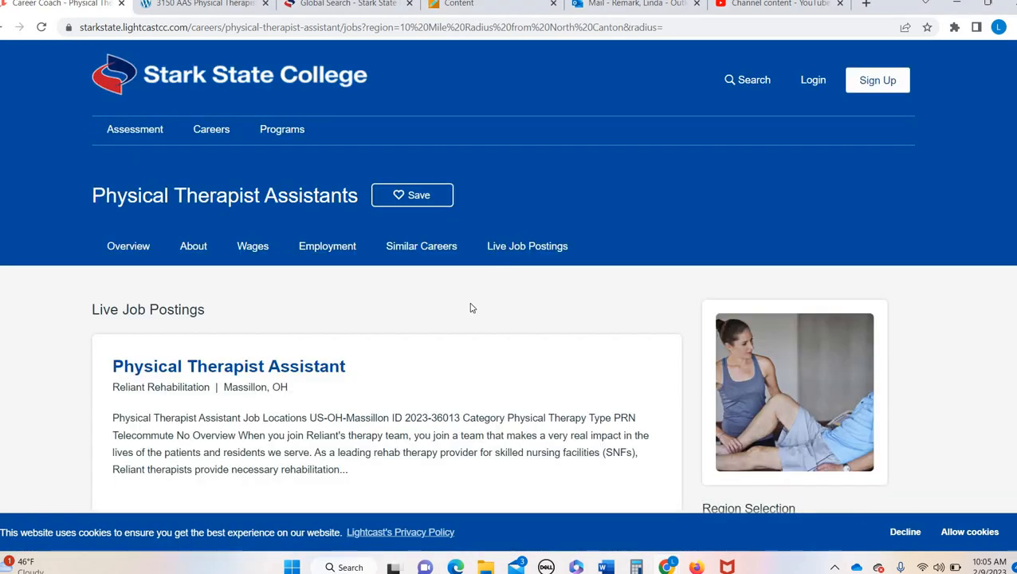
Step: Scroll the career page, then bring the Physical Therapist Assistants Live Job Postings window to the front
scroll("down", 3)
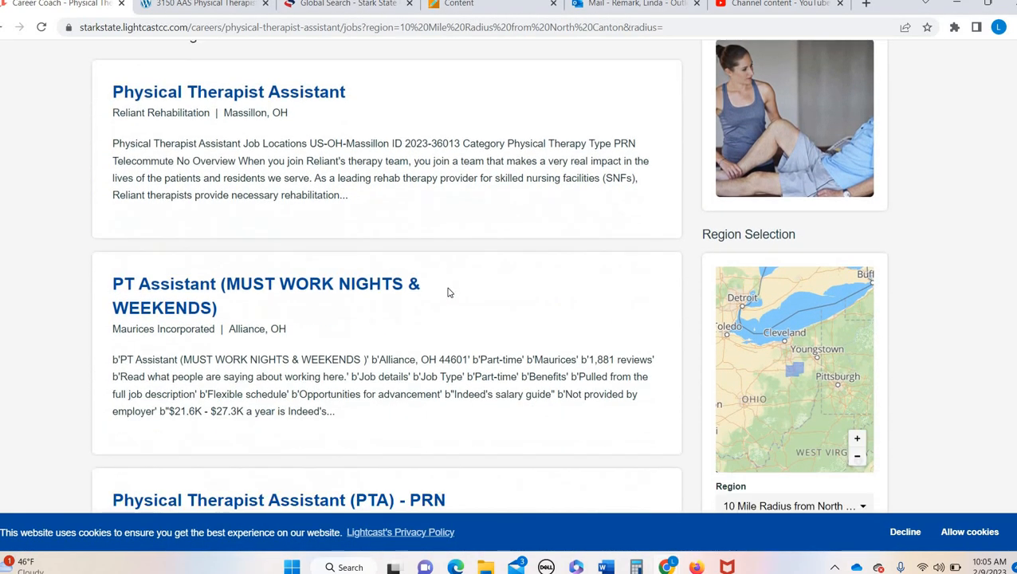
scroll("down", 3)
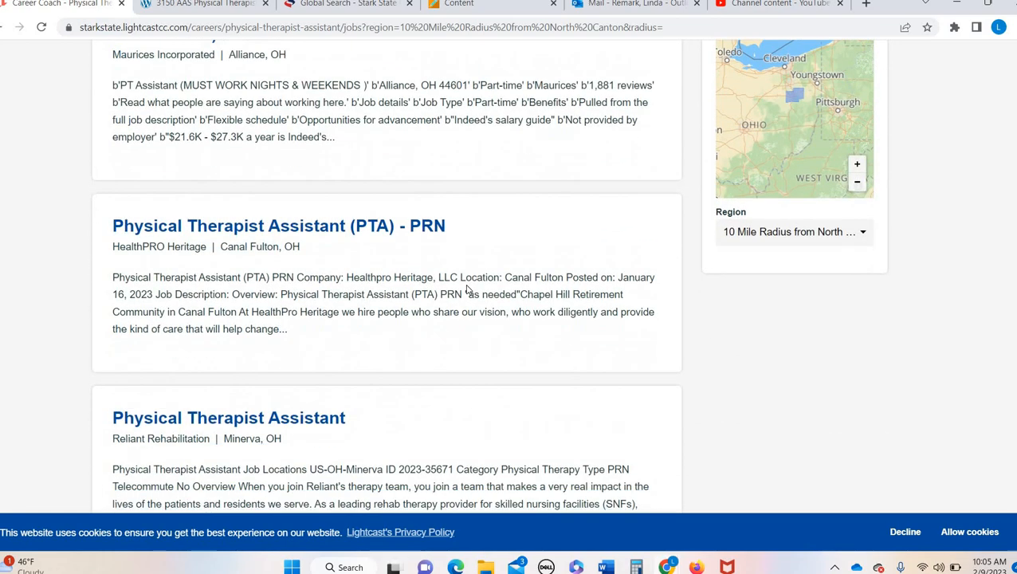
scroll("down", 3)
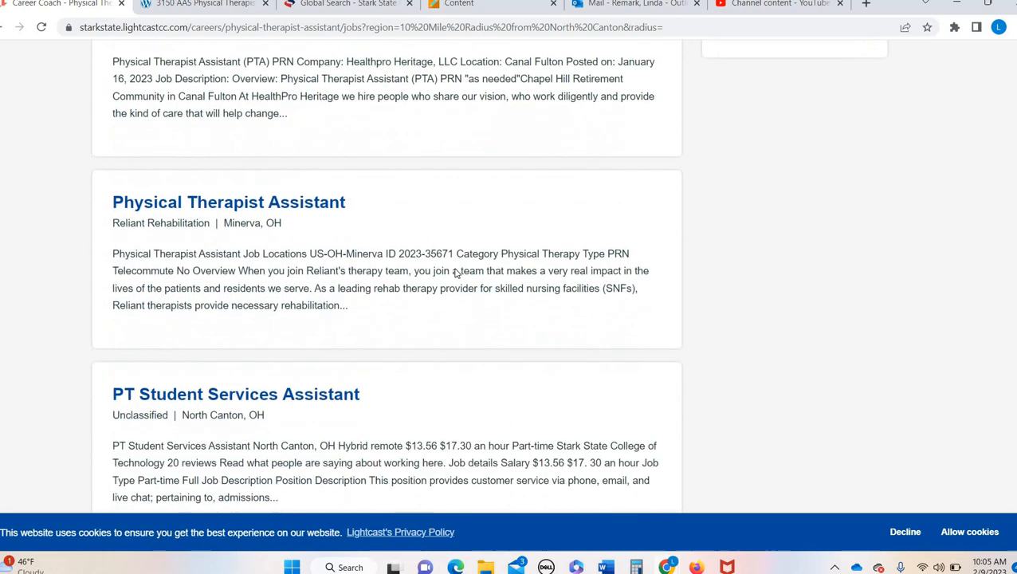
scroll("up", 3)
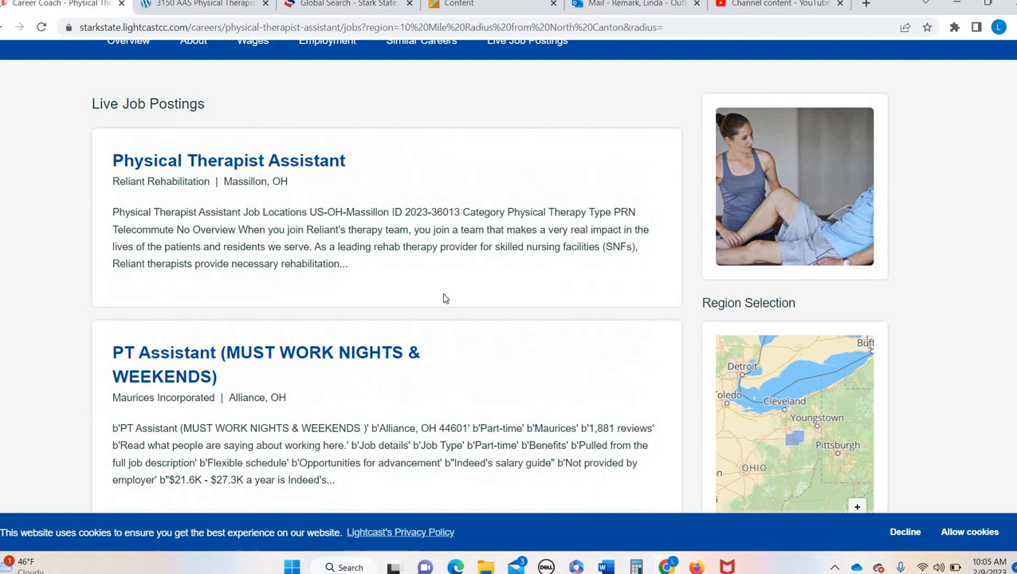
scroll("up", 3)
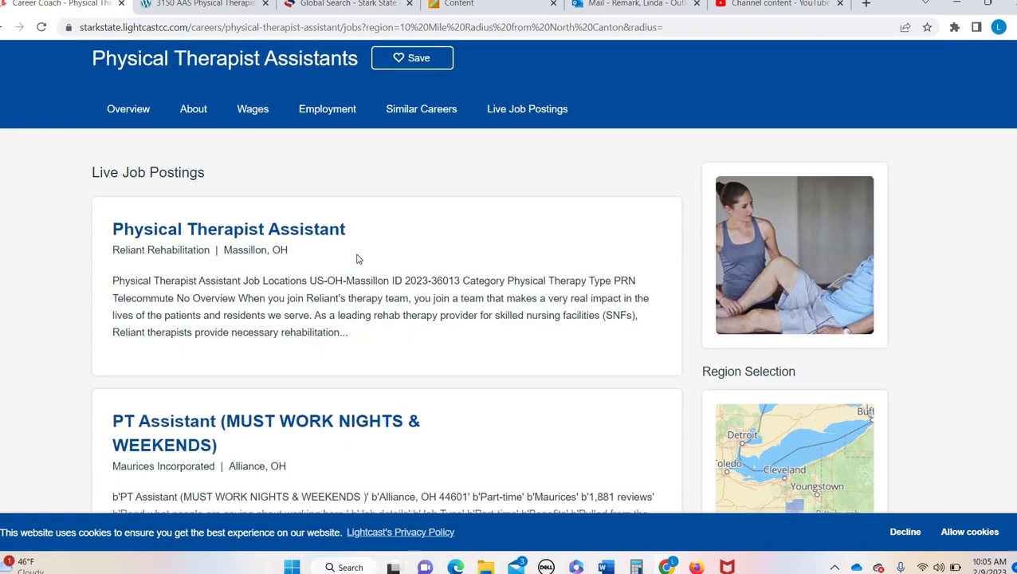
mouse_move(232, 309)
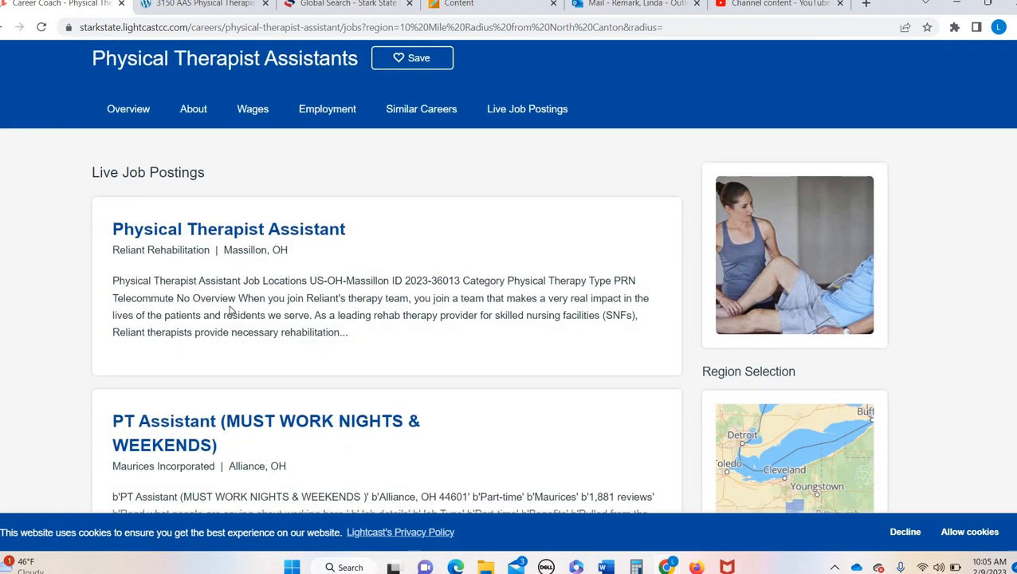
scroll("down", 3)
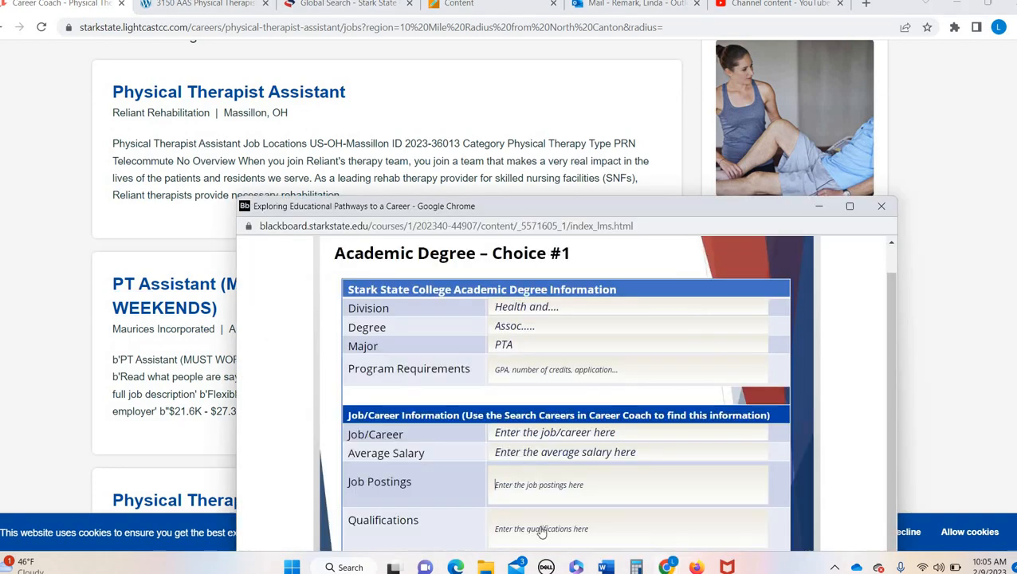
left_click(880, 206)
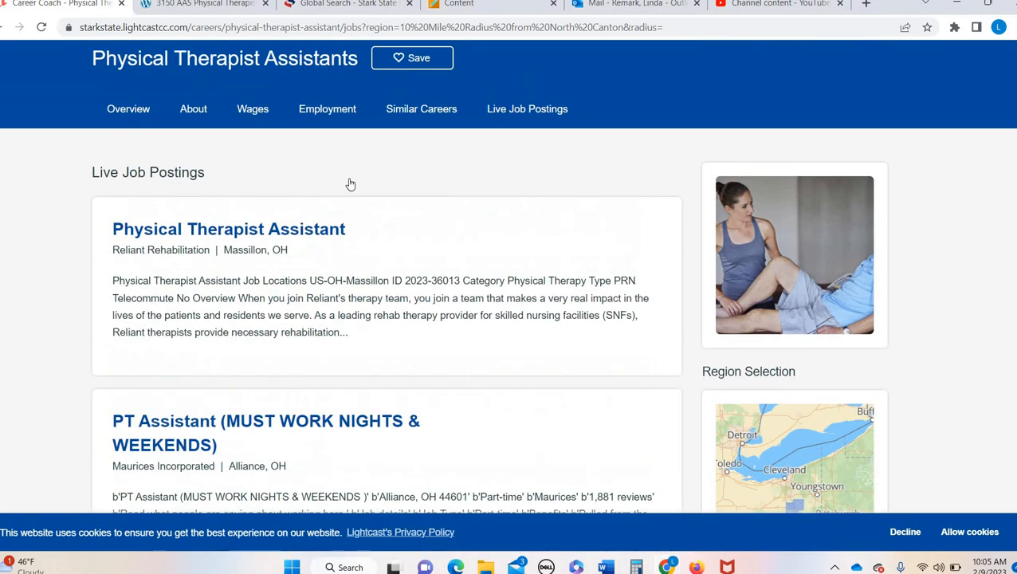
Step: Review the Physical Therapist Assistants Overview: daily tasks, education attainment and hard/soft skills
left_click(193, 108)
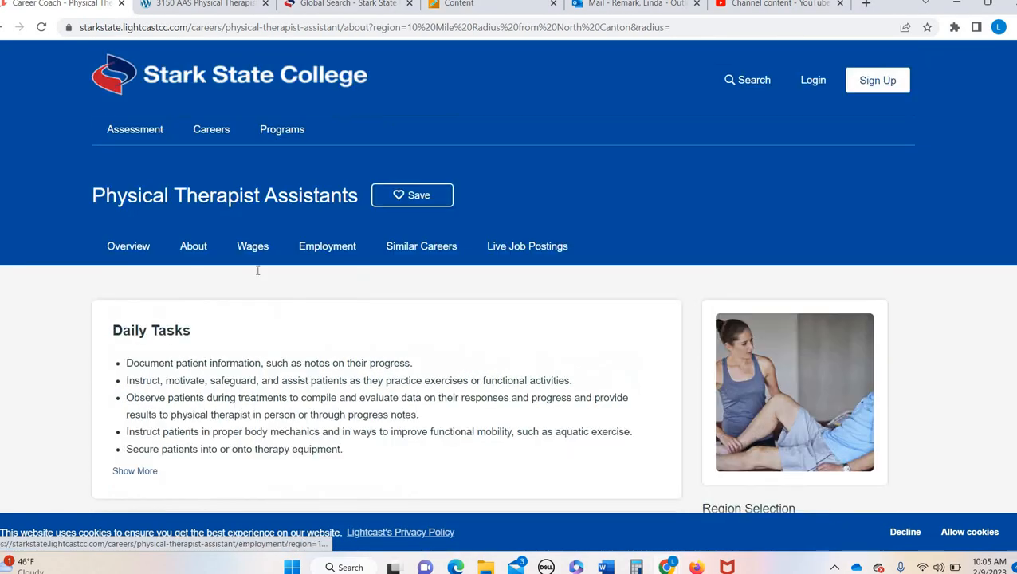
scroll("down", 3)
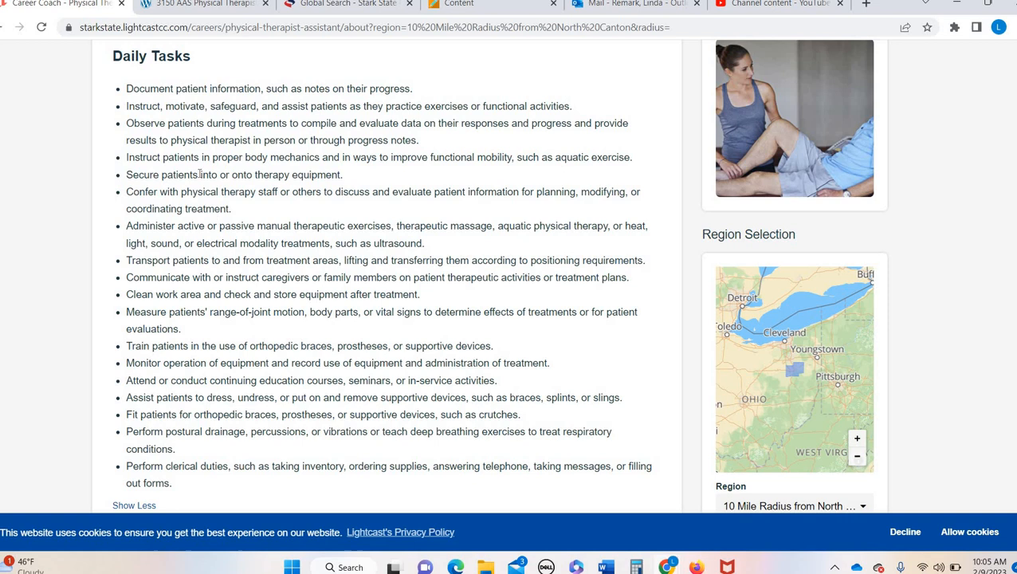
scroll("down", 3)
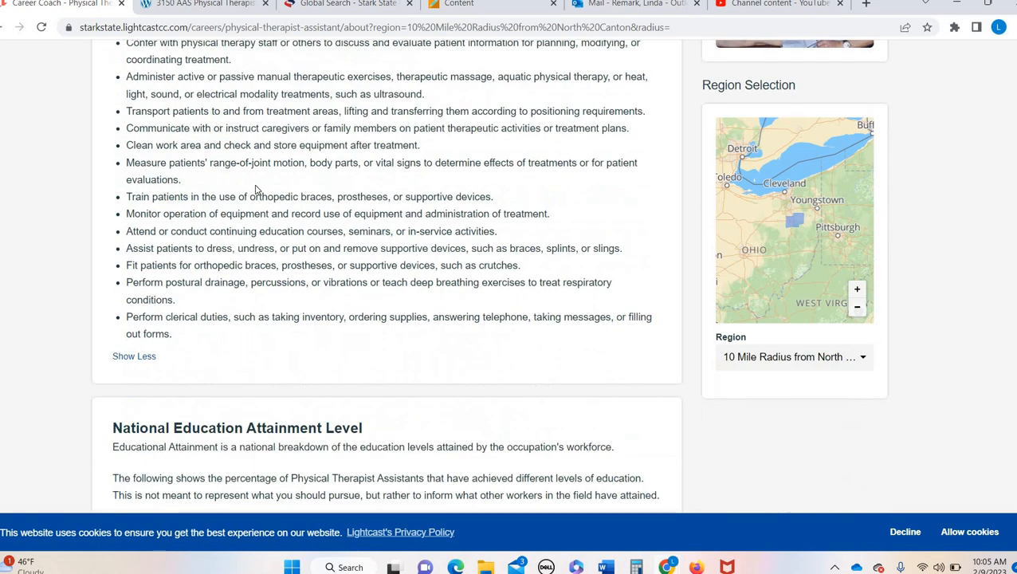
scroll("down", 3)
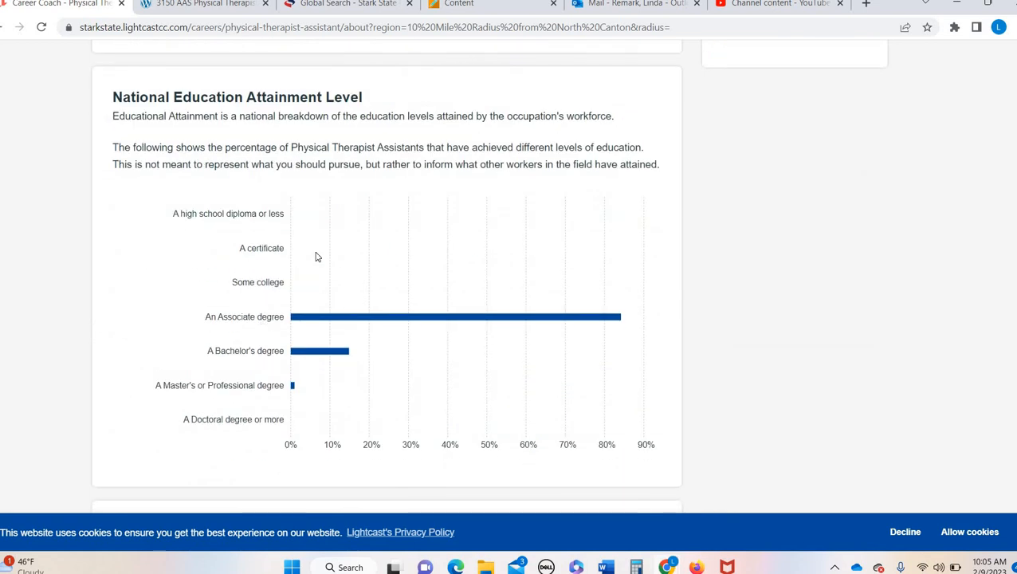
scroll("down", 3)
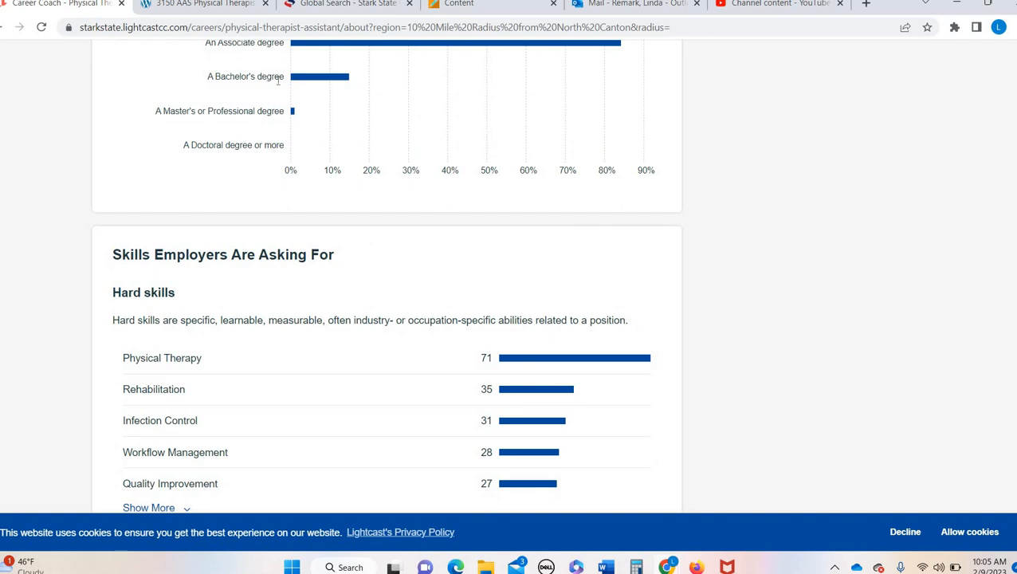
mouse_move(297, 102)
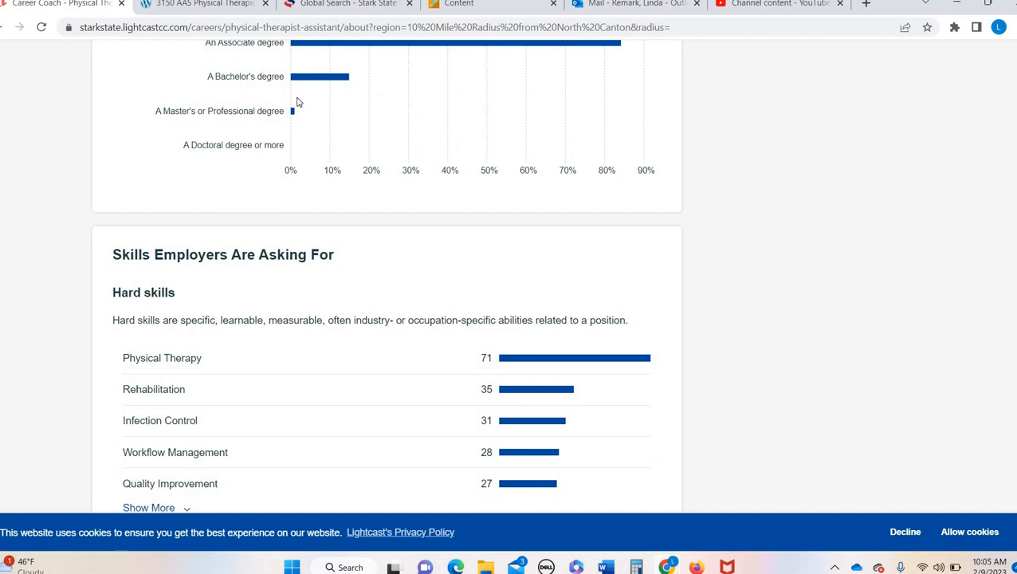
scroll("down", 3)
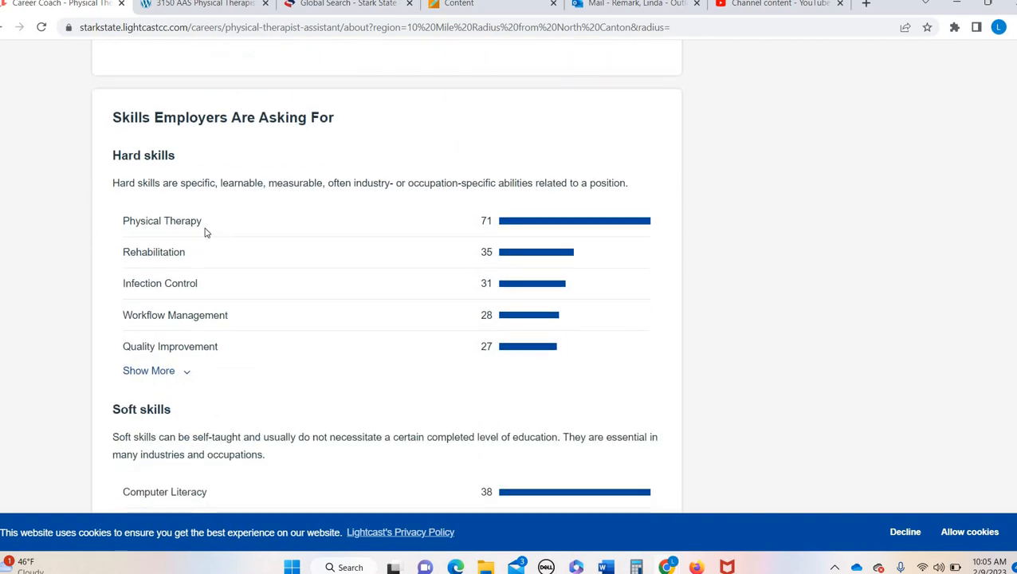
scroll("down", 3)
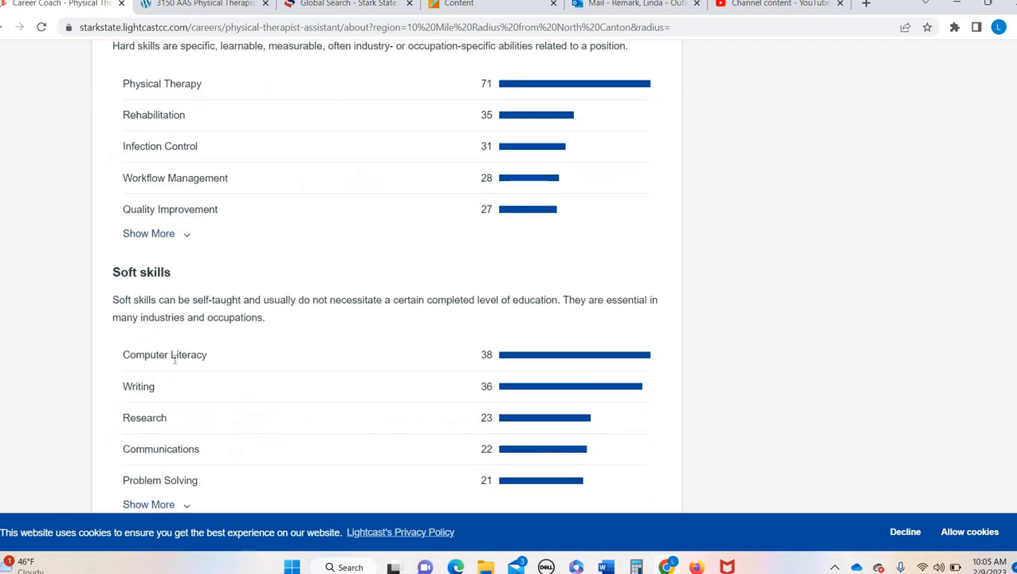
mouse_move(303, 278)
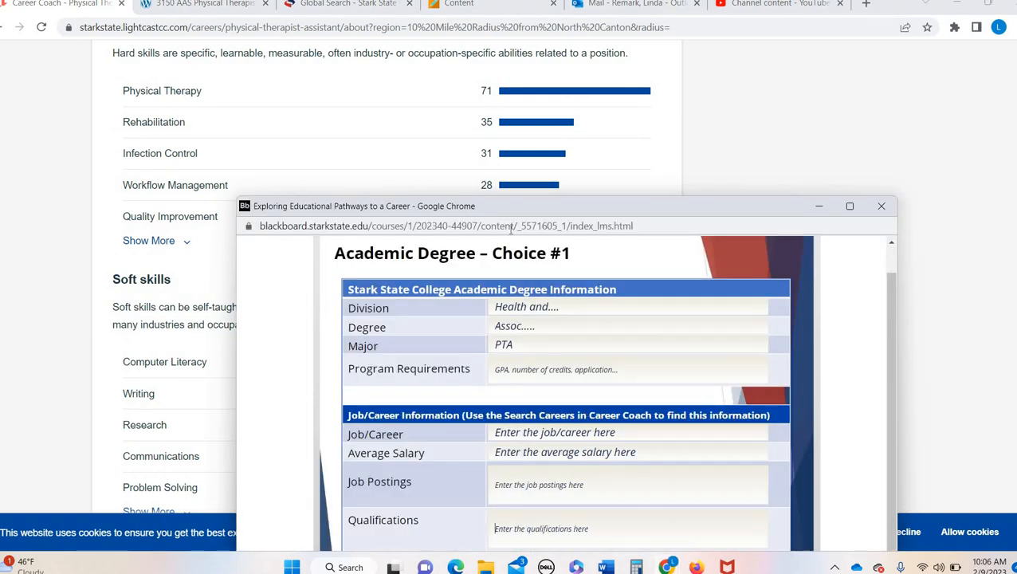
Step: Drag the Storyline module window up so the Academic Degree Choice #1 form fits
left_click_drag(558, 206, 550, 103)
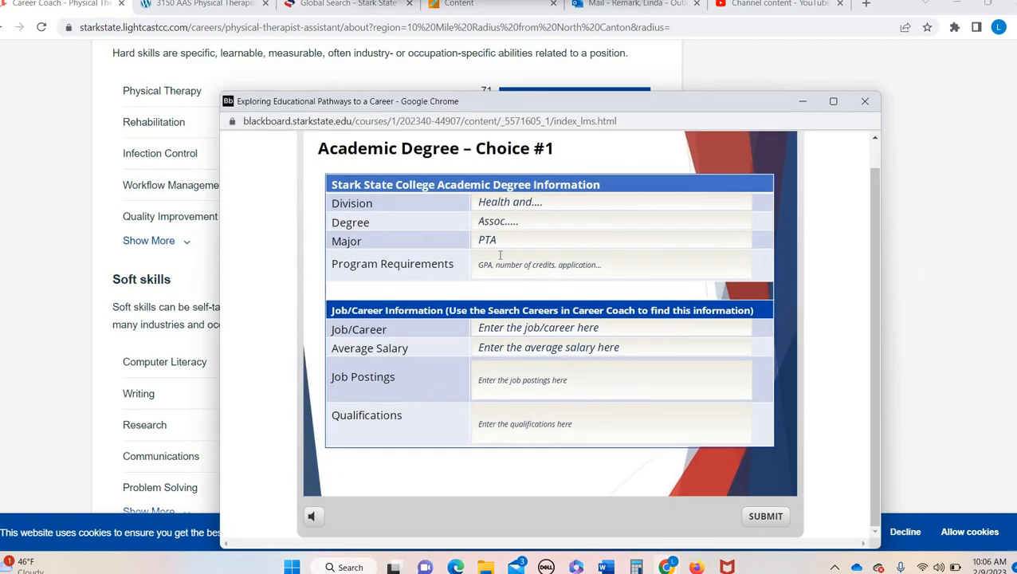
mouse_move(587, 421)
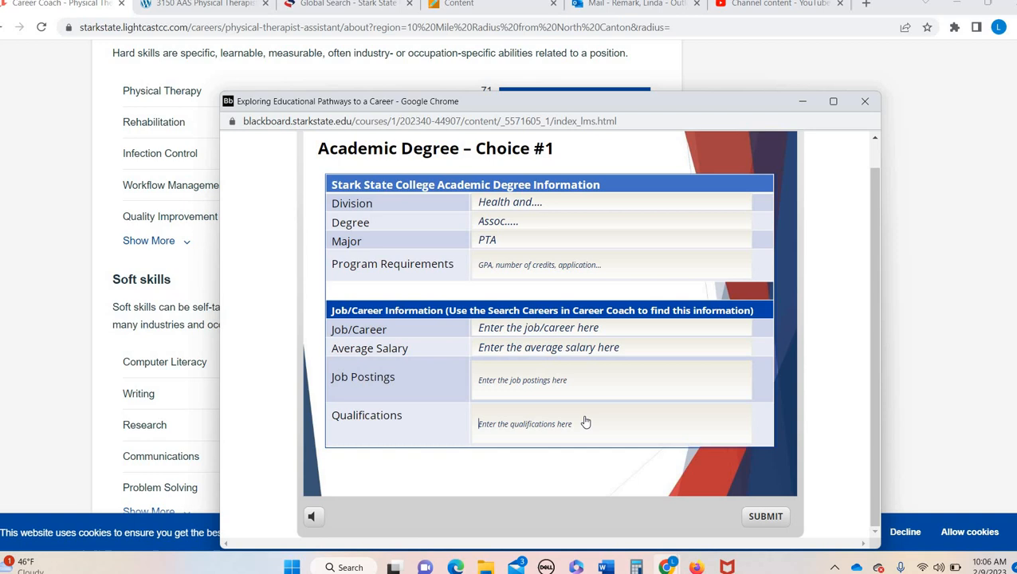
mouse_move(587, 421)
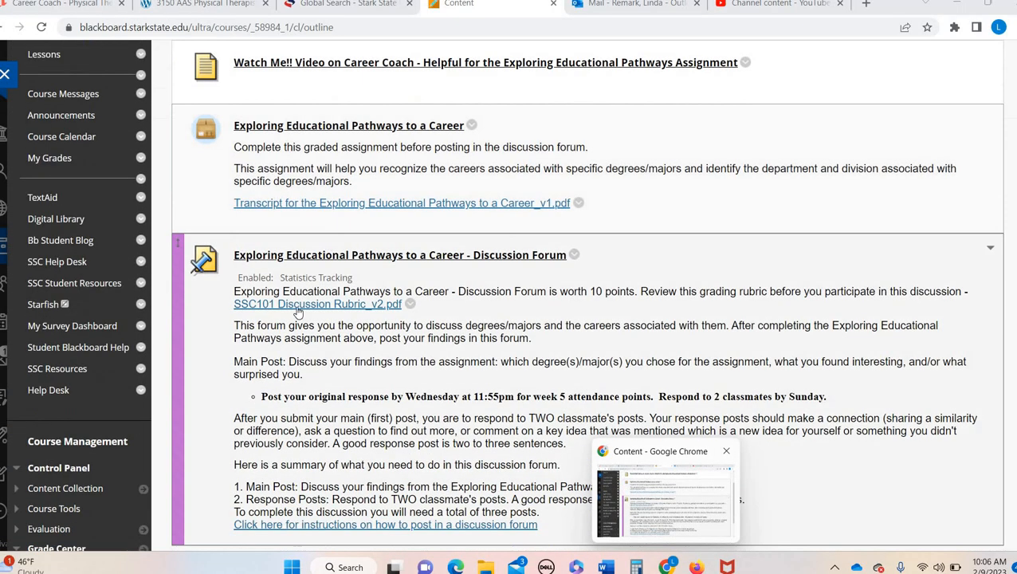
scroll("down", 3)
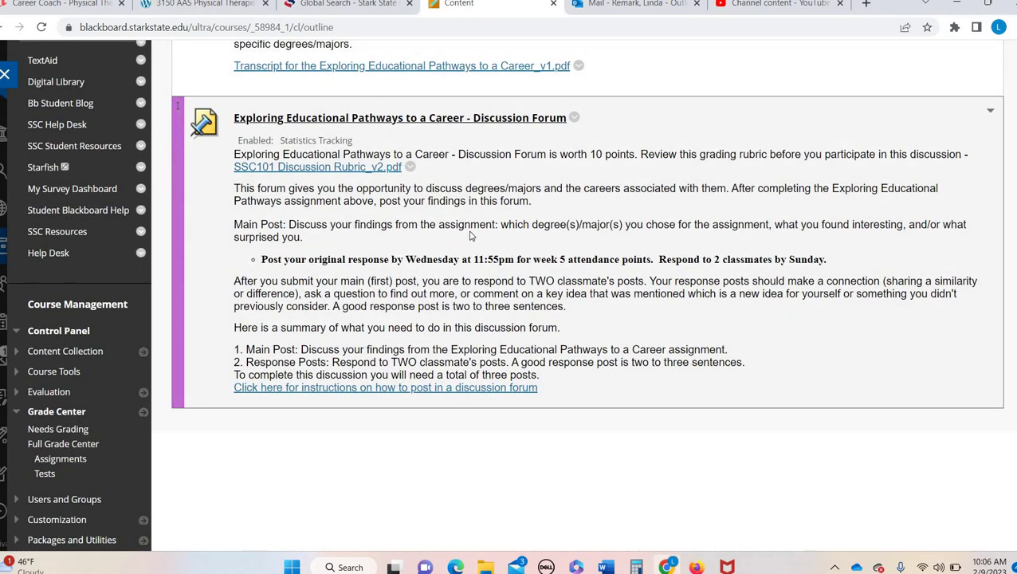
scroll("up", 3)
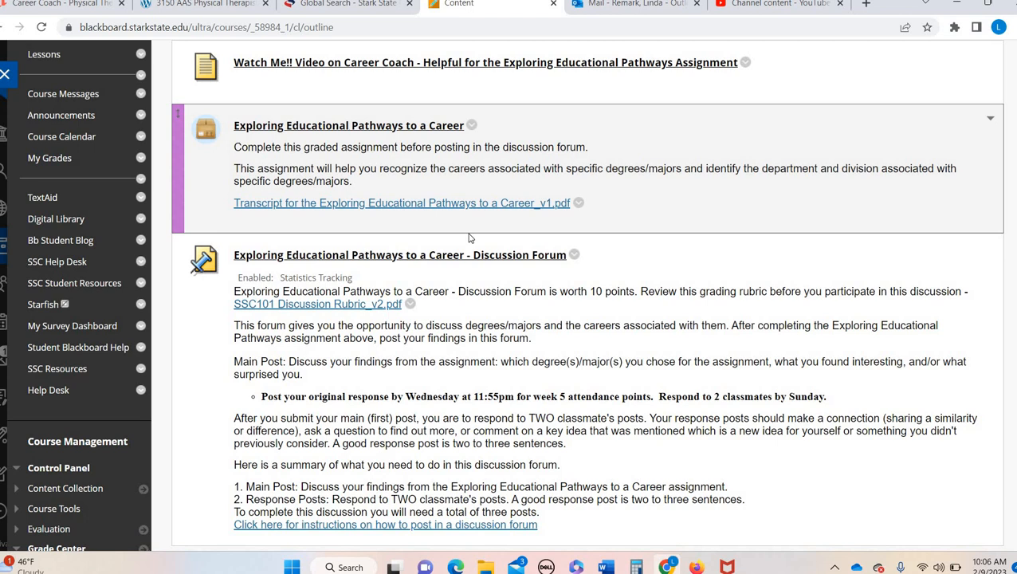
scroll("down", 3)
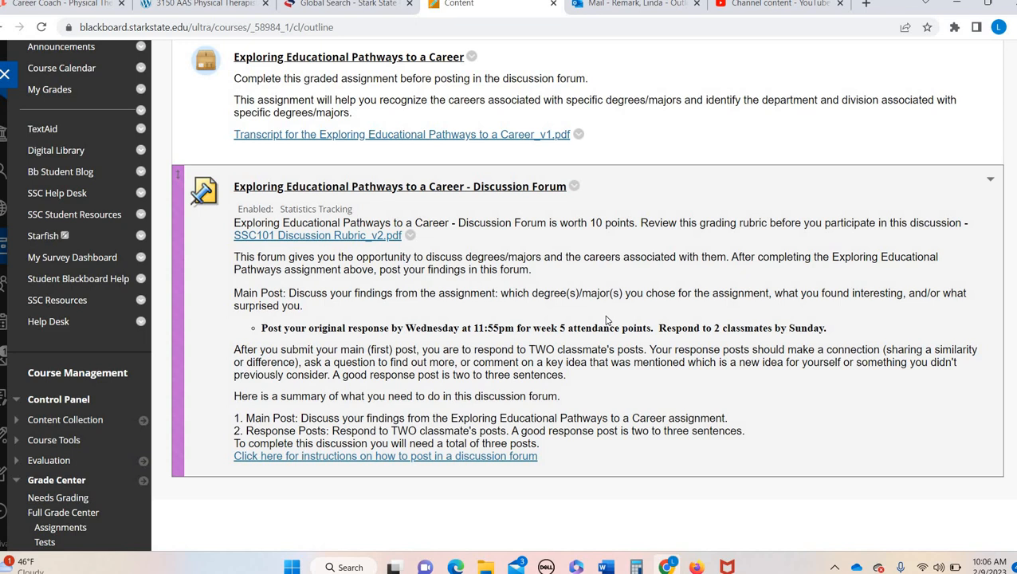
mouse_move(858, 315)
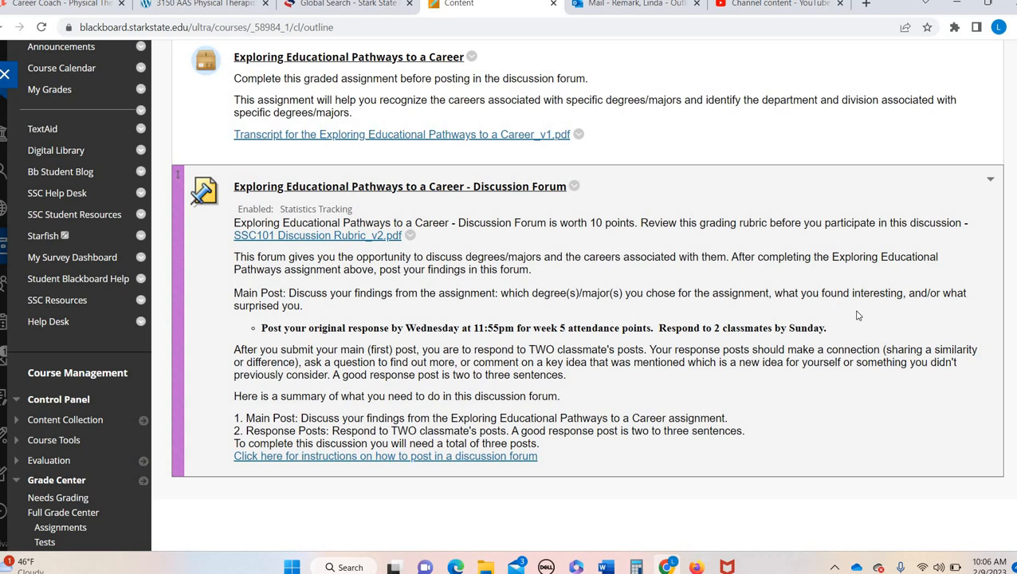
mouse_move(807, 316)
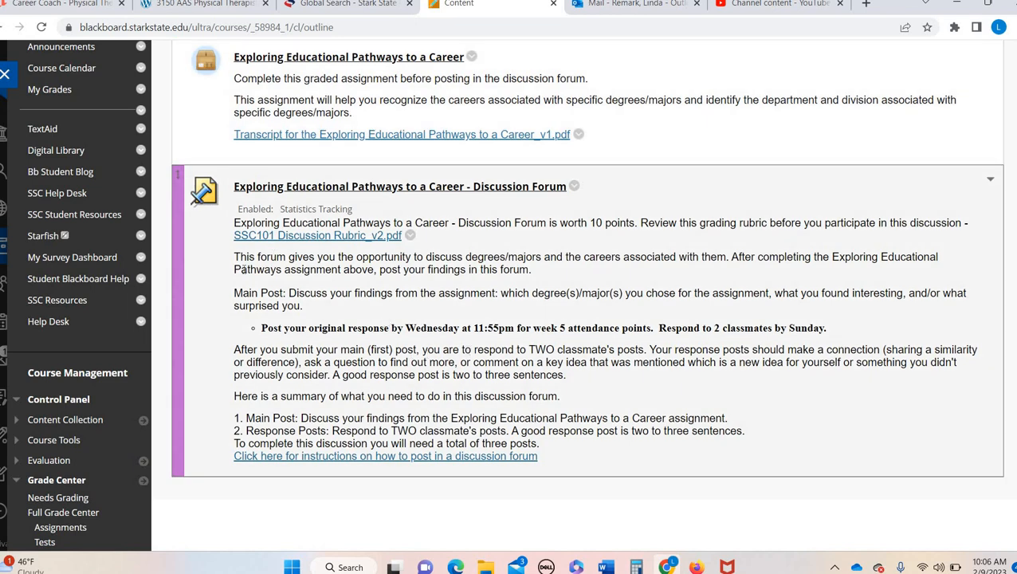
mouse_move(578, 377)
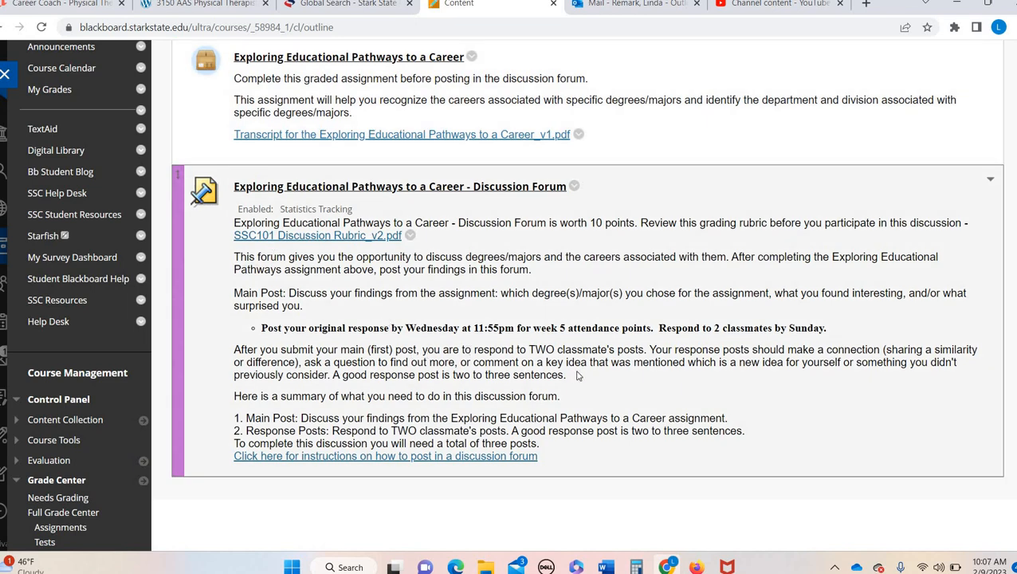
scroll("up", 3)
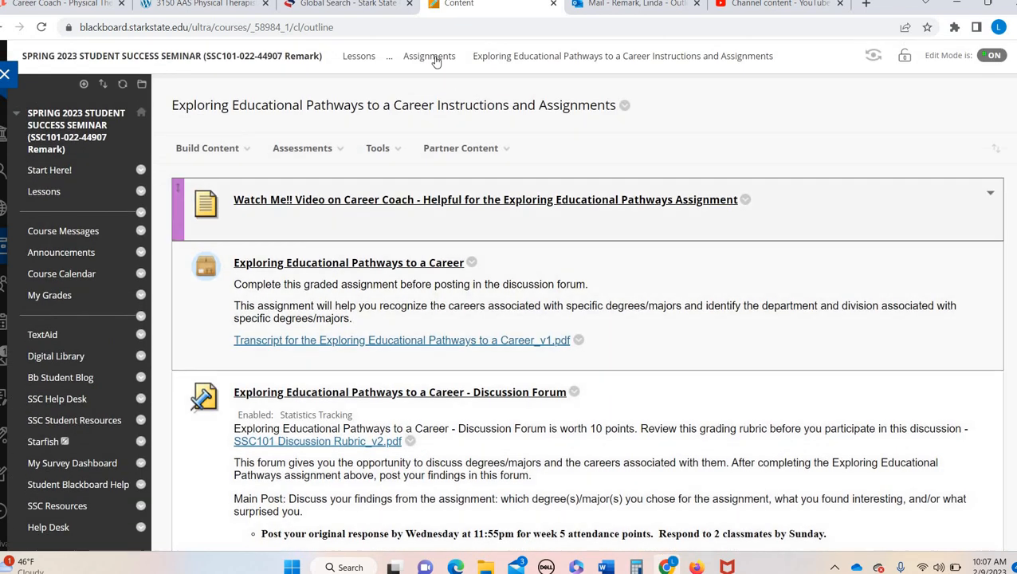
Step: Go up to the Assignments page showing the MAP and Program Advisor Information assignments
left_click(429, 56)
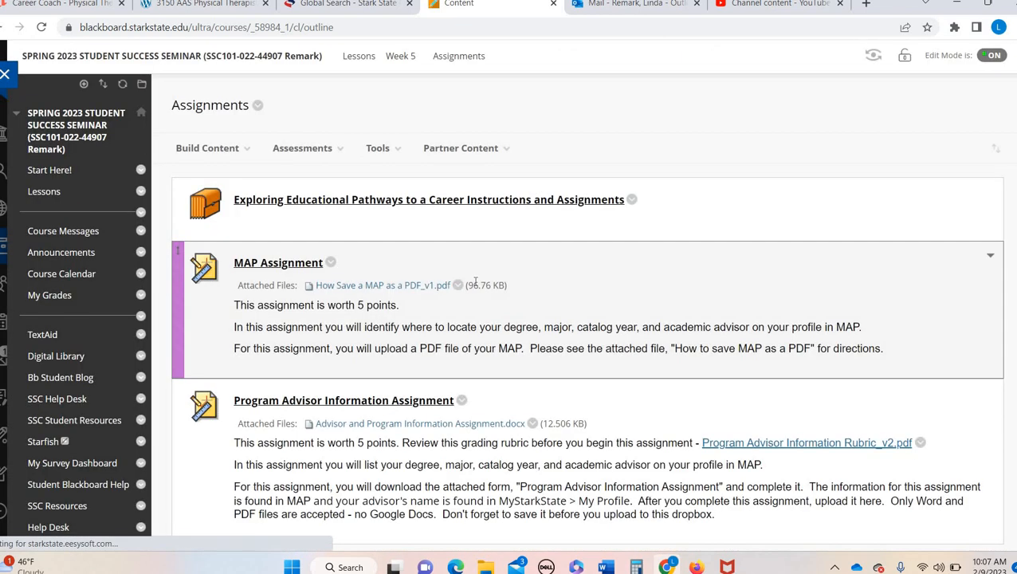
scroll("down", 3)
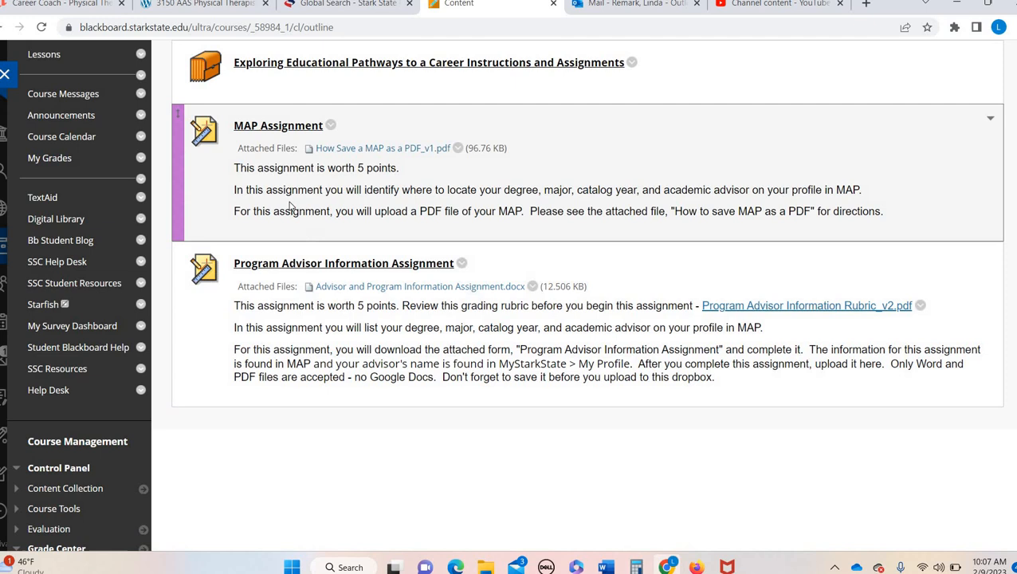
mouse_move(265, 137)
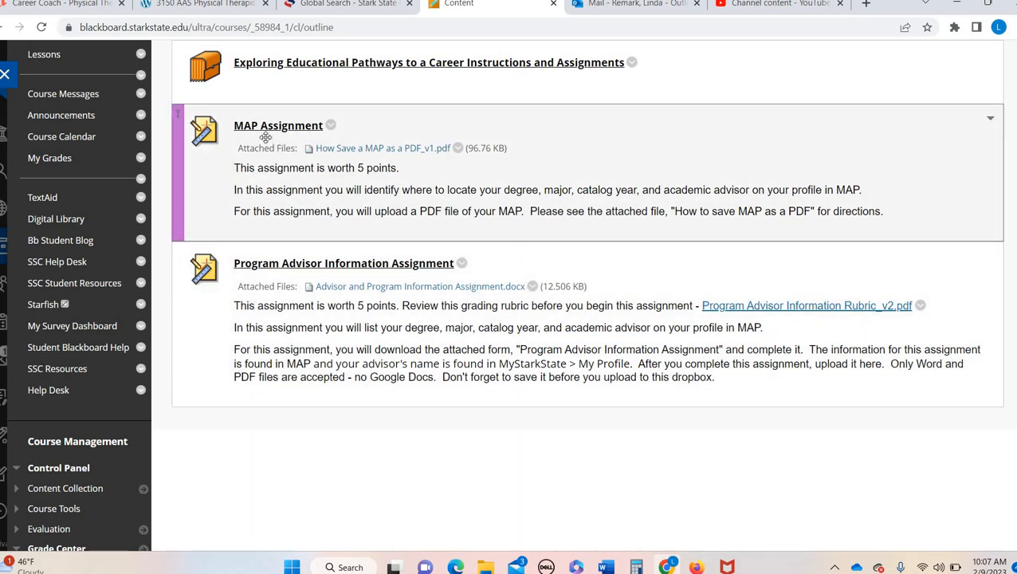
mouse_move(267, 195)
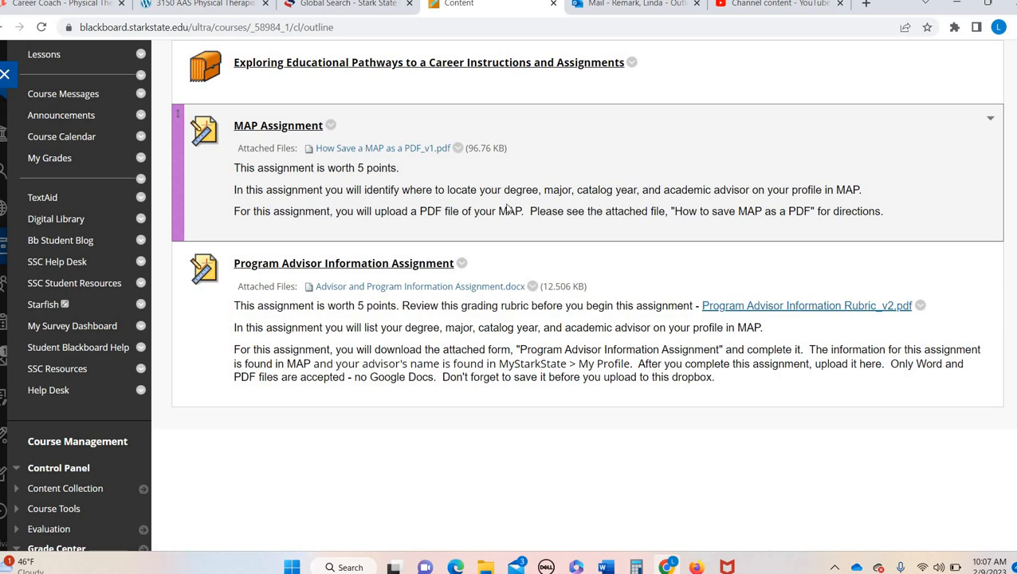
mouse_move(322, 172)
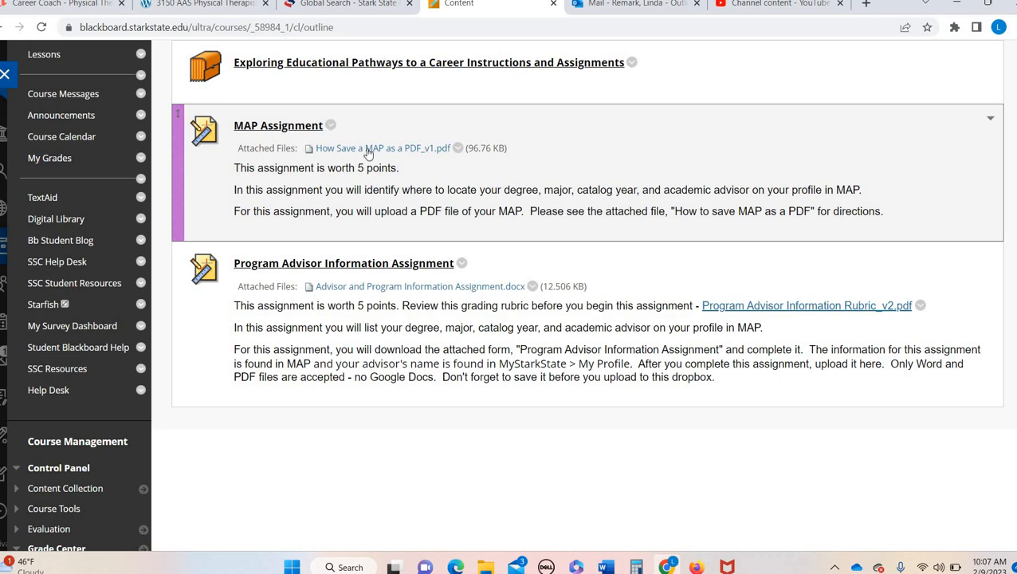
mouse_move(343, 182)
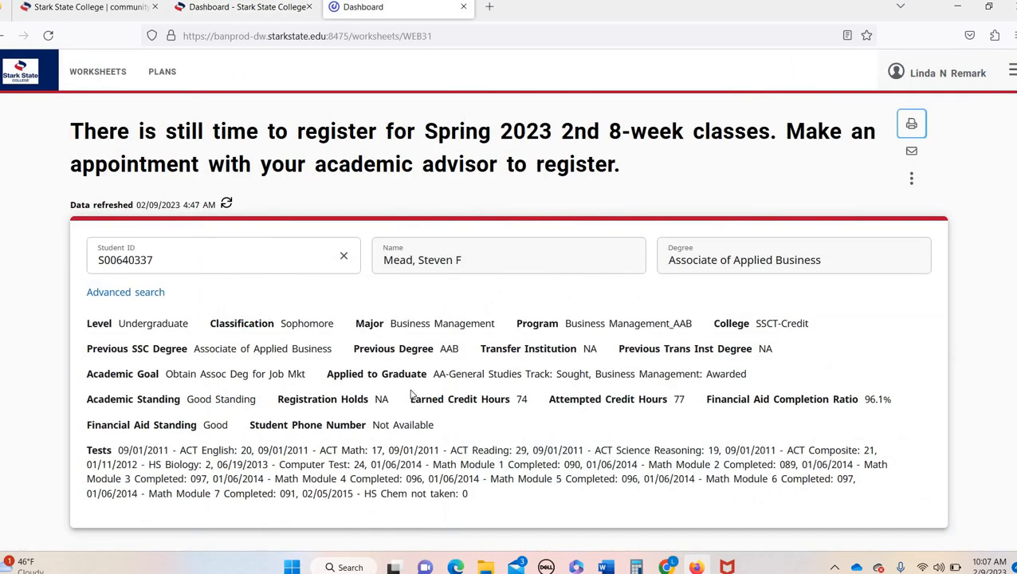
mouse_move(683, 277)
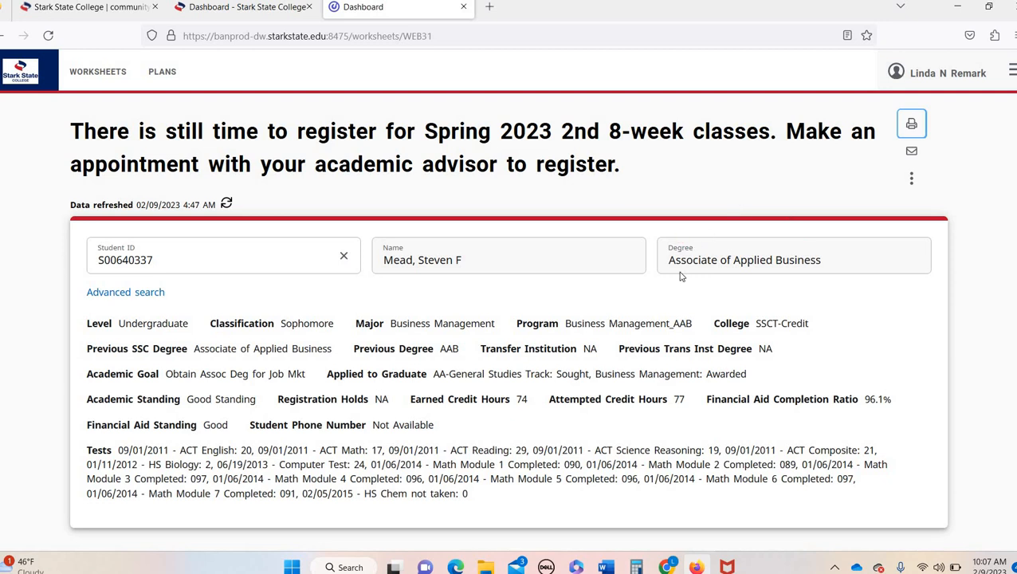
scroll("down", 3)
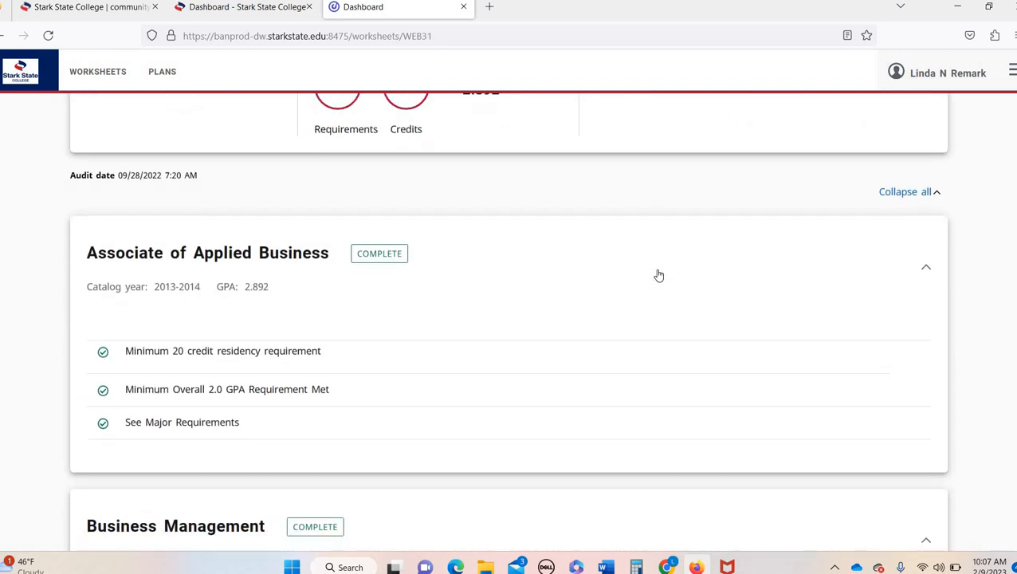
scroll("down", 3)
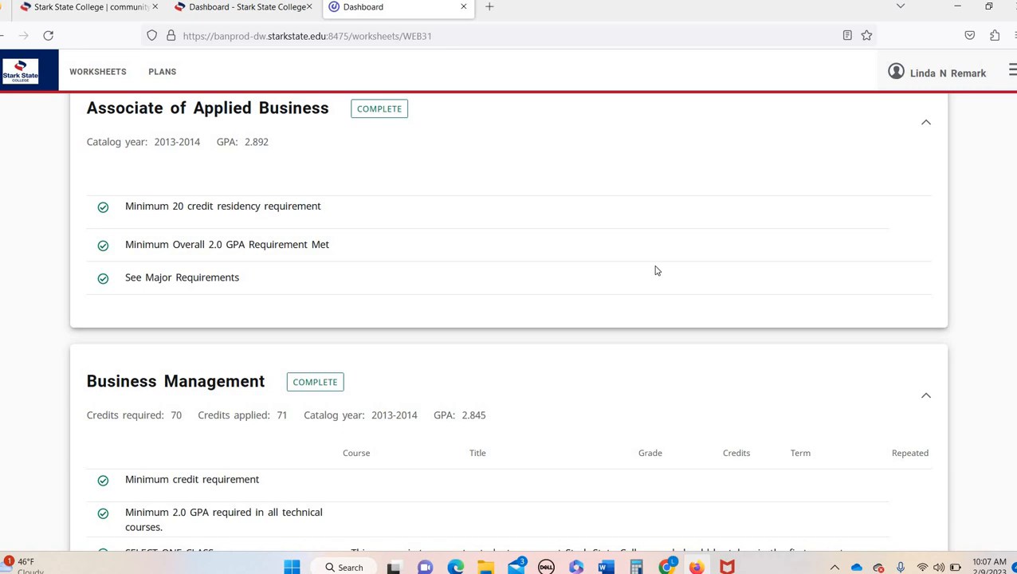
scroll("down", 3)
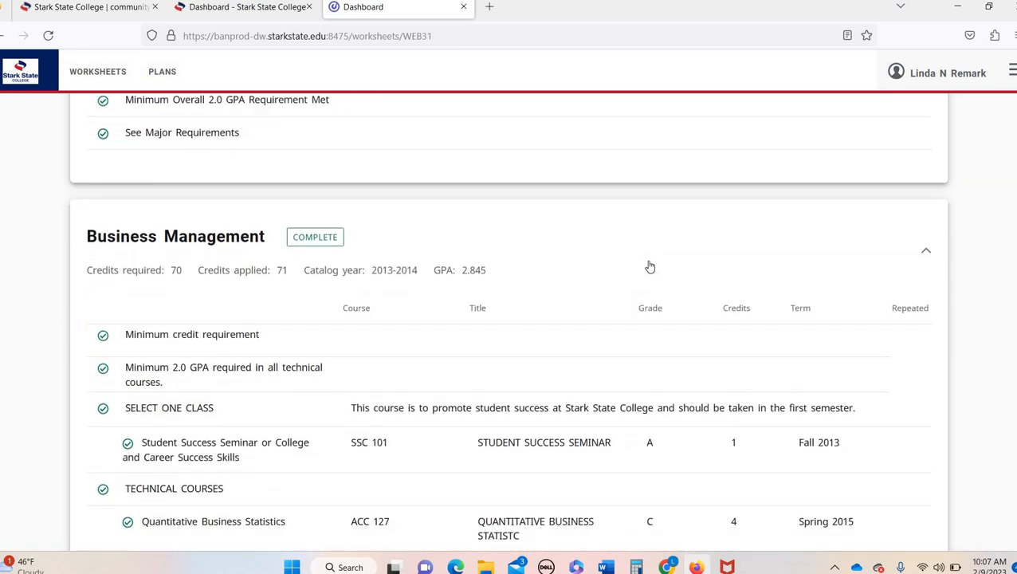
mouse_move(631, 275)
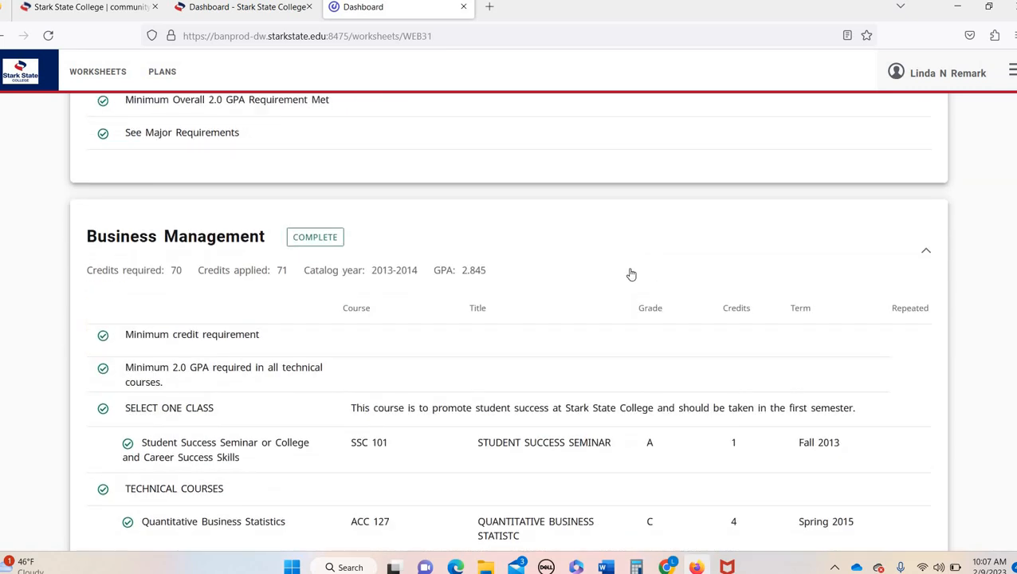
scroll("down", 3)
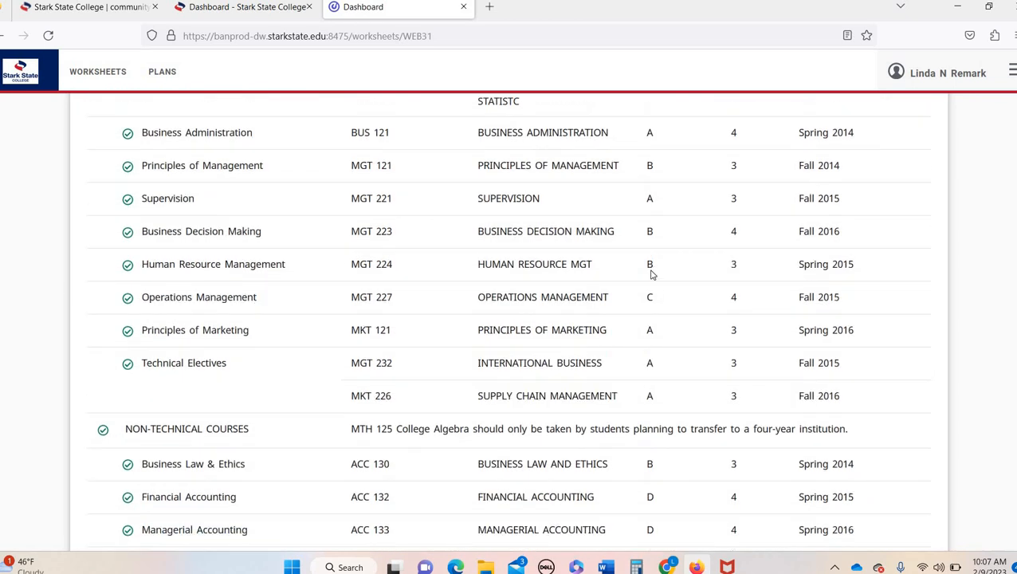
scroll("down", 3)
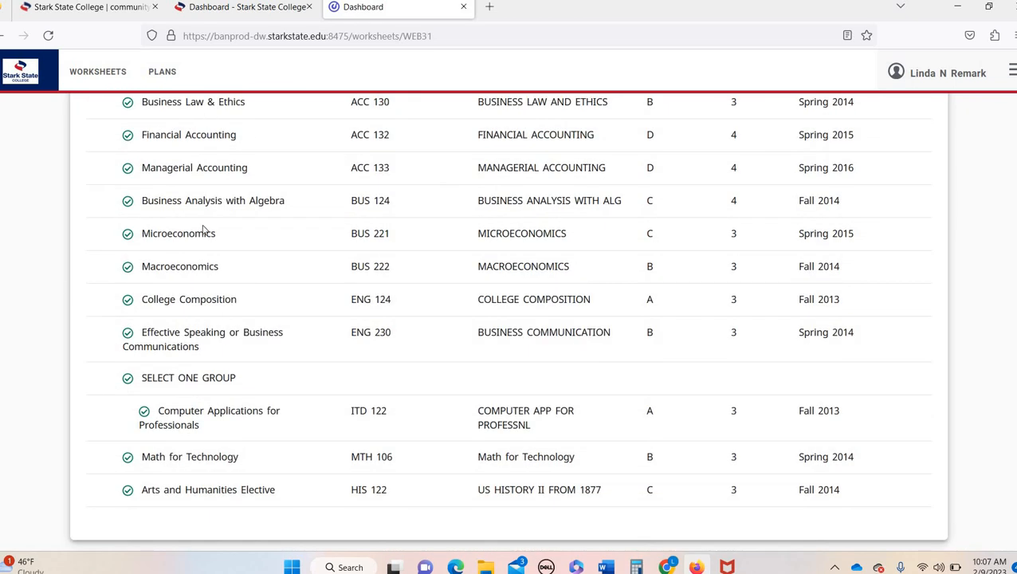
mouse_move(593, 303)
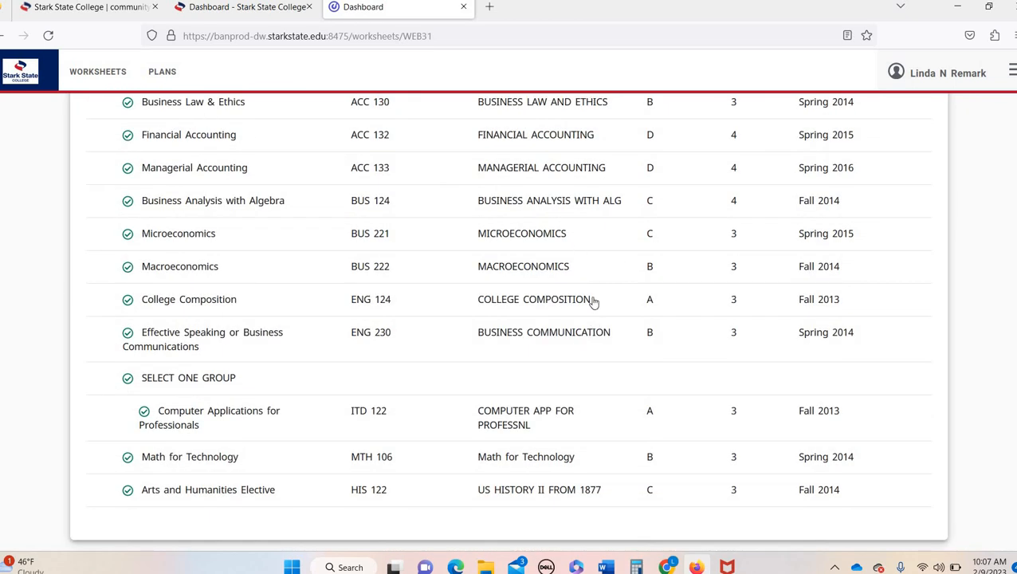
scroll("down", 3)
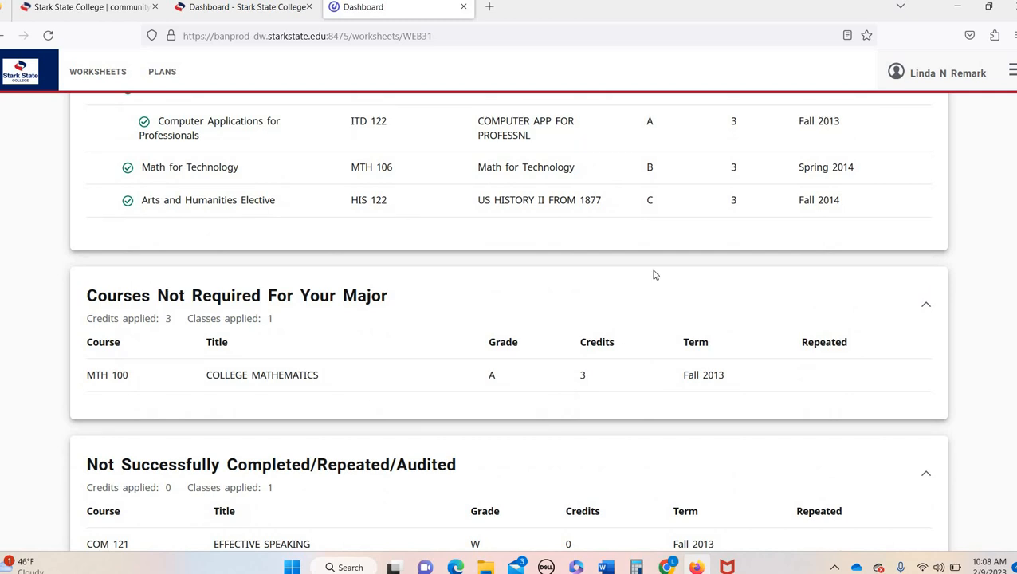
scroll("down", 3)
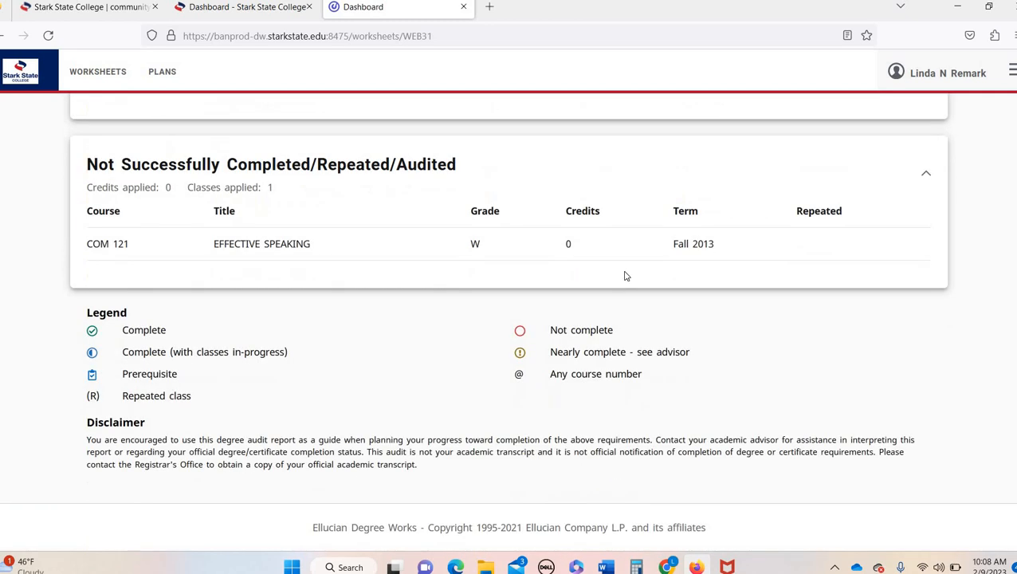
scroll("up", 3)
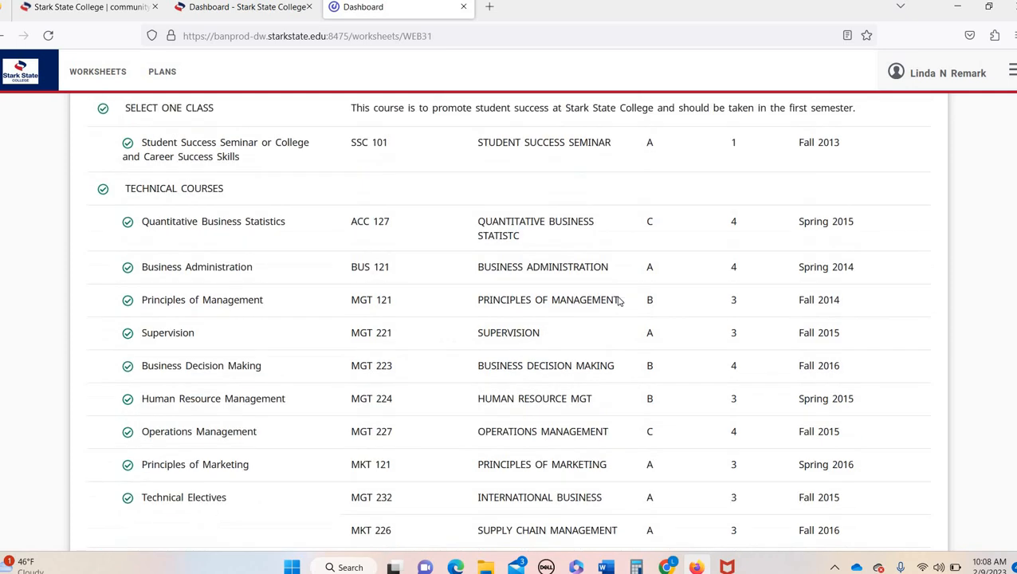
scroll("up", 3)
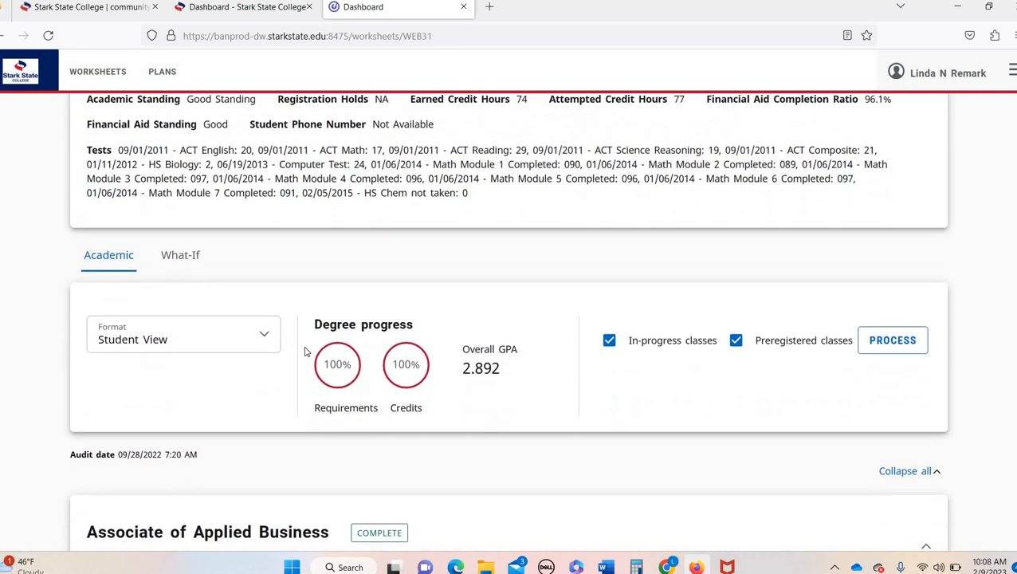
mouse_move(665, 322)
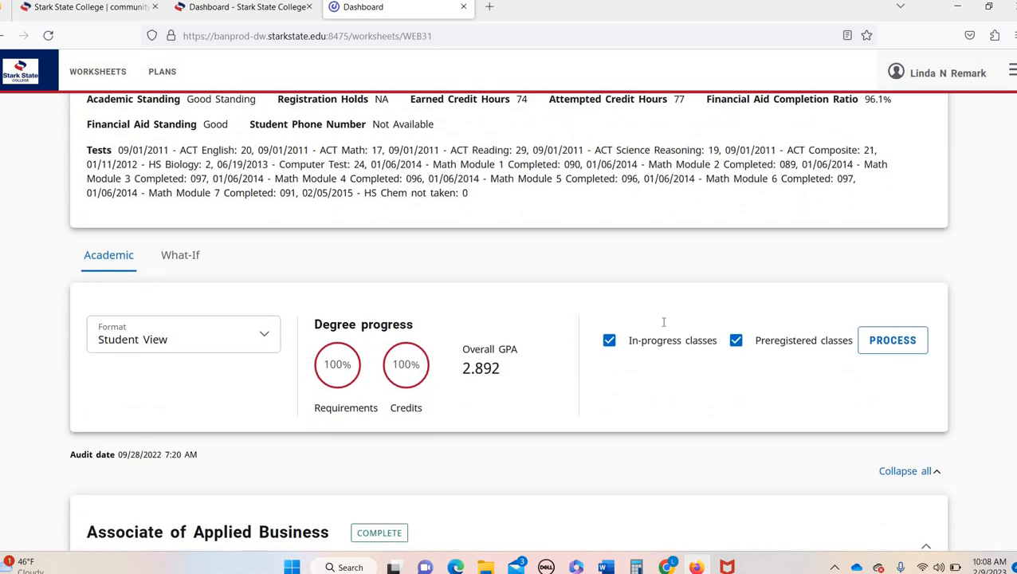
scroll("up", 3)
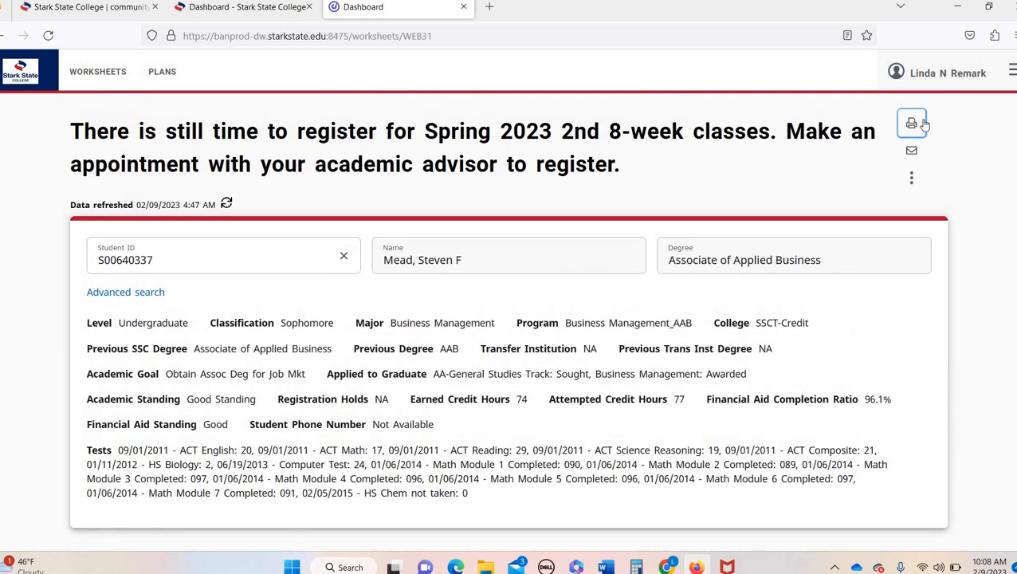
Step: Print the degree audit as a Letter Portrait PDF, save it to the desktop and view it
left_click(912, 124)
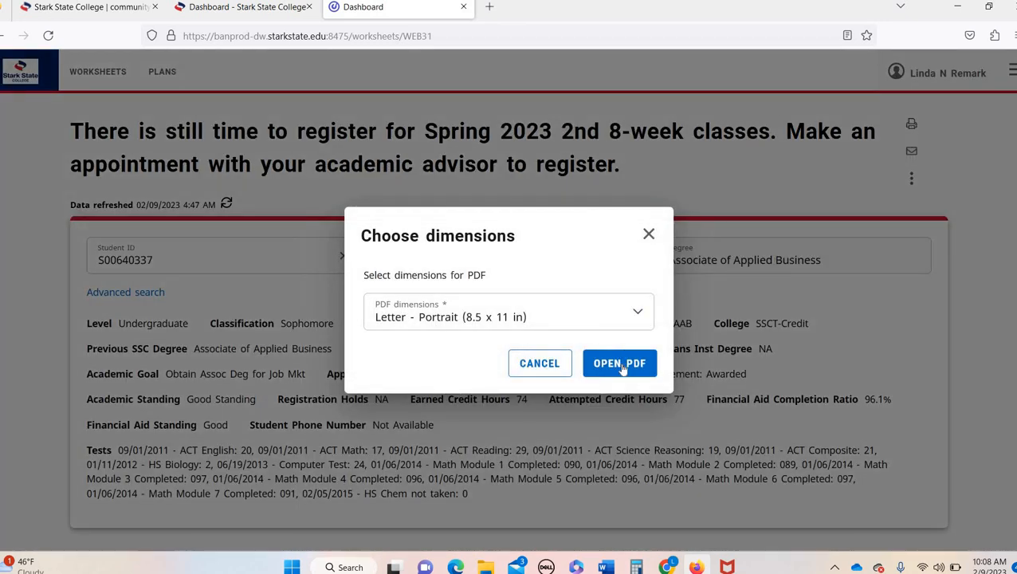
left_click(621, 364)
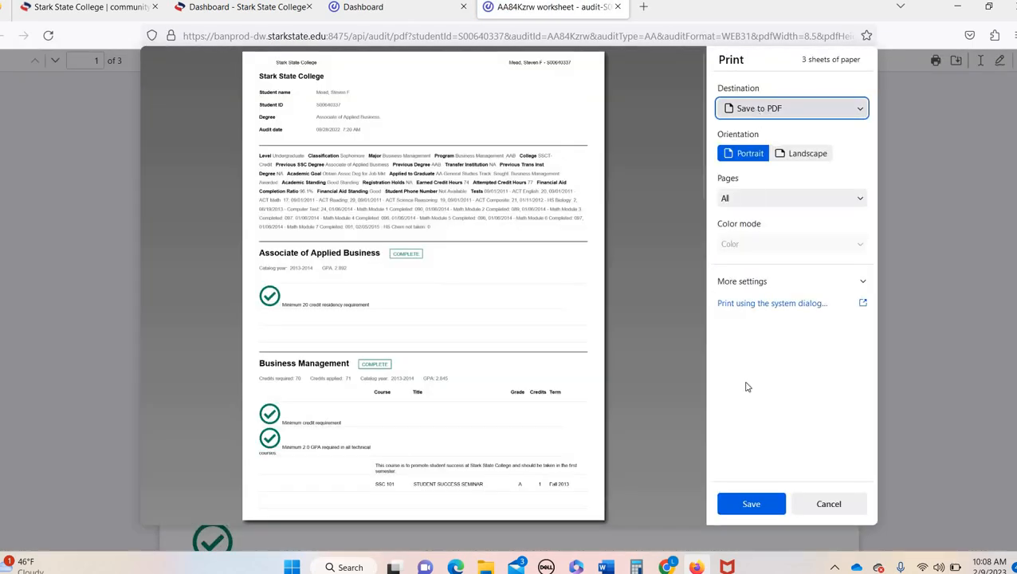
left_click(751, 504)
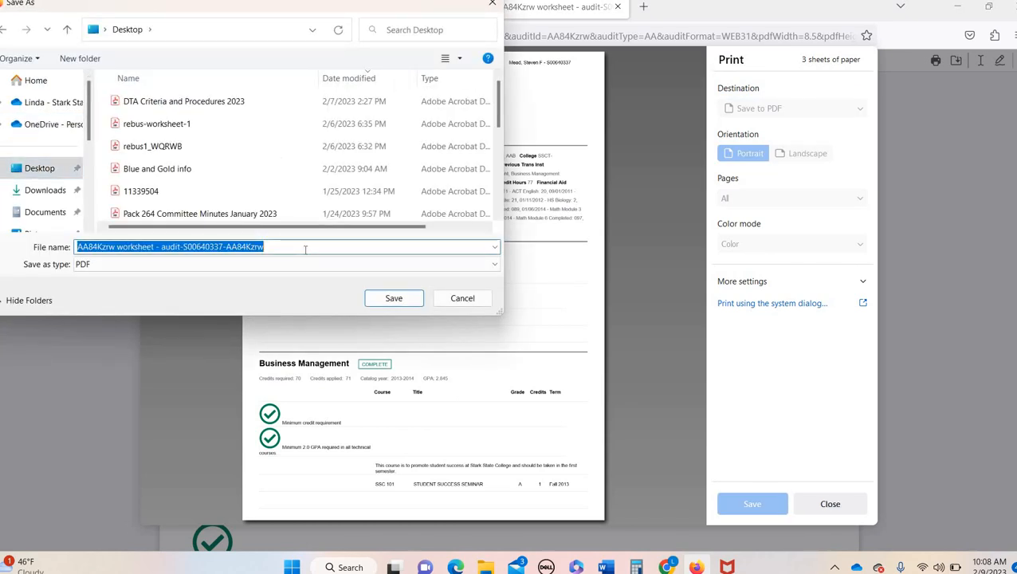
left_click(392, 299)
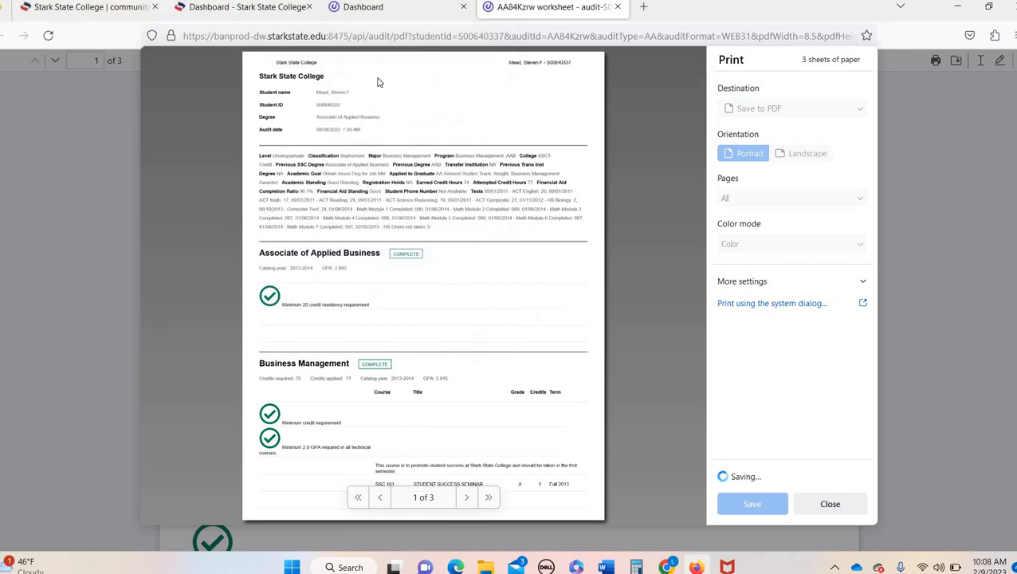
left_click(830, 503)
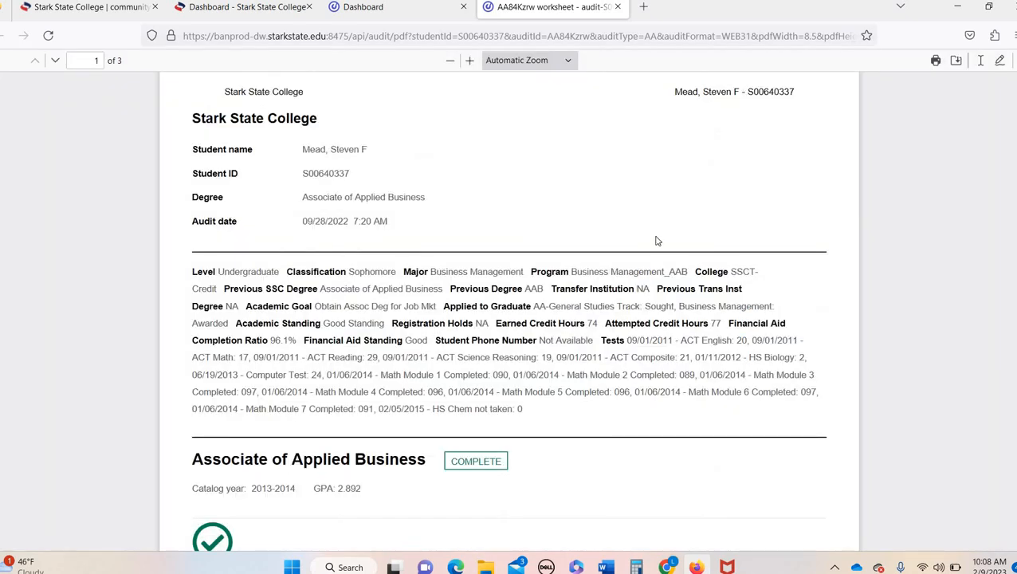
mouse_move(657, 236)
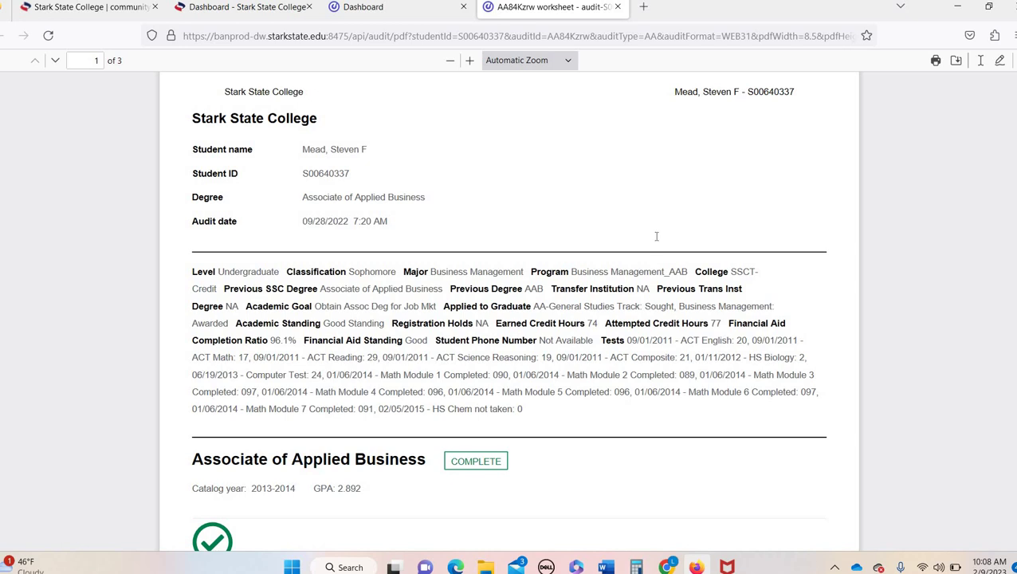
scroll("down", 3)
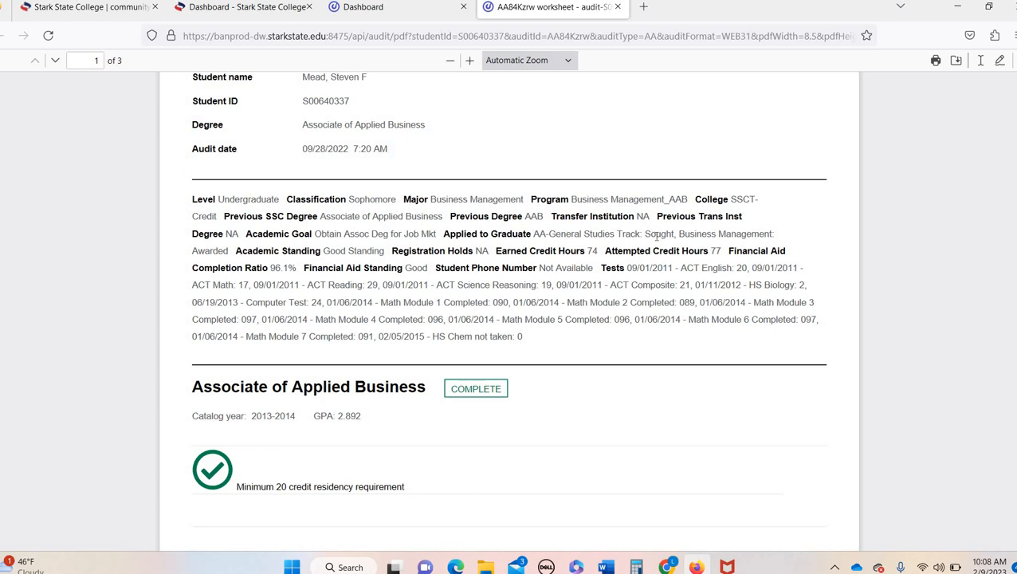
mouse_move(598, 227)
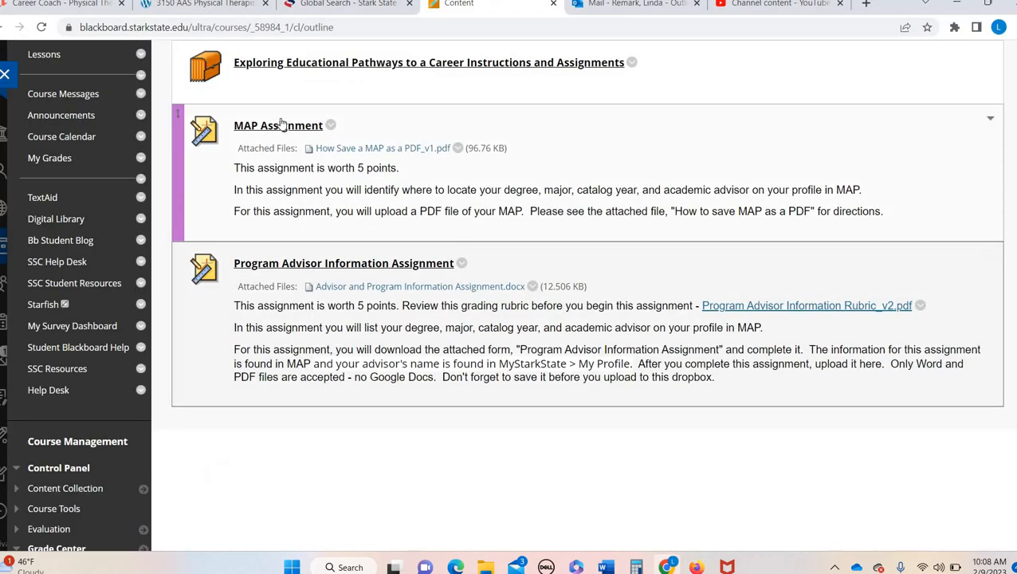
left_click(277, 124)
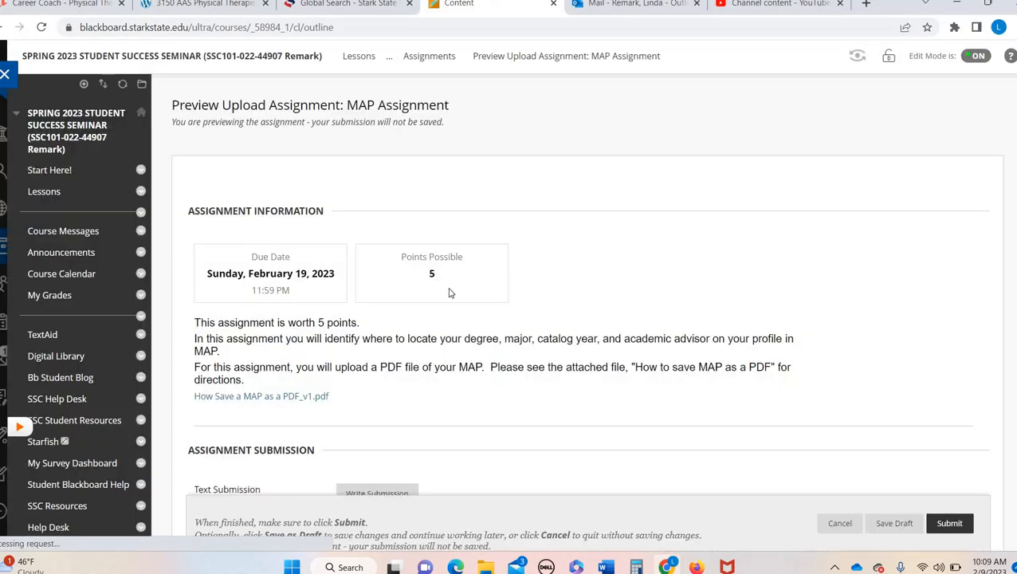
scroll("down", 3)
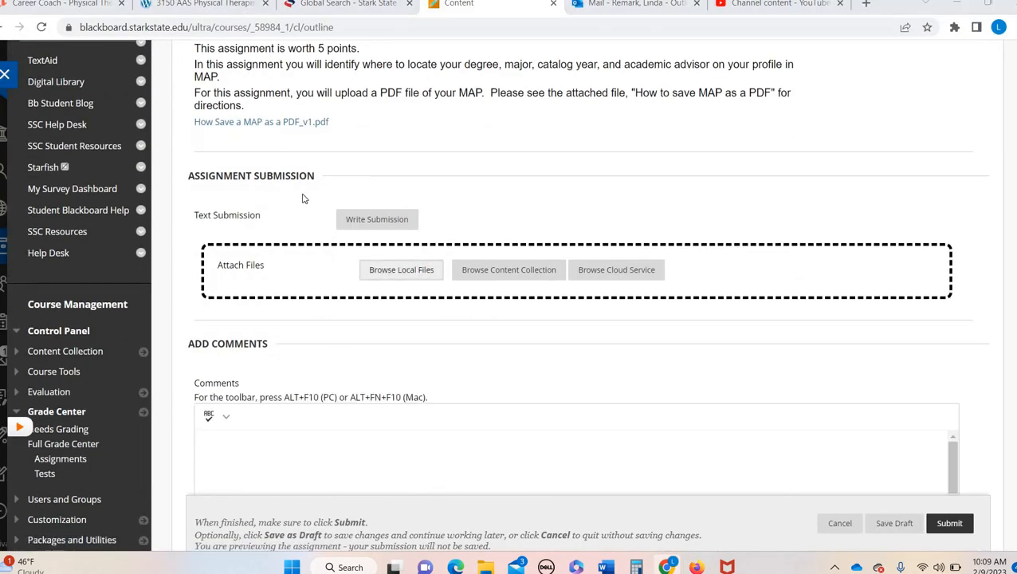
left_click(400, 269)
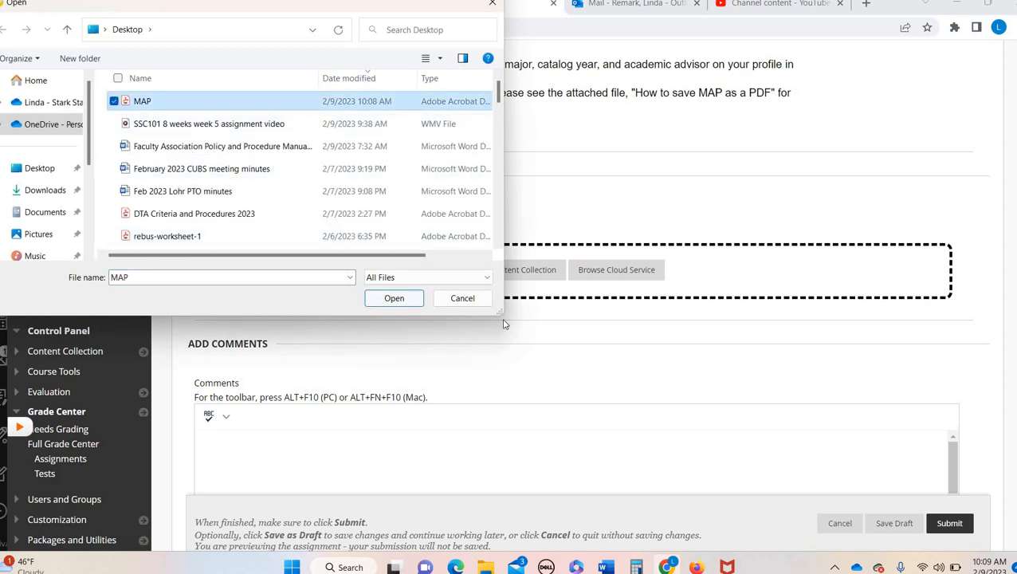
left_click(394, 299)
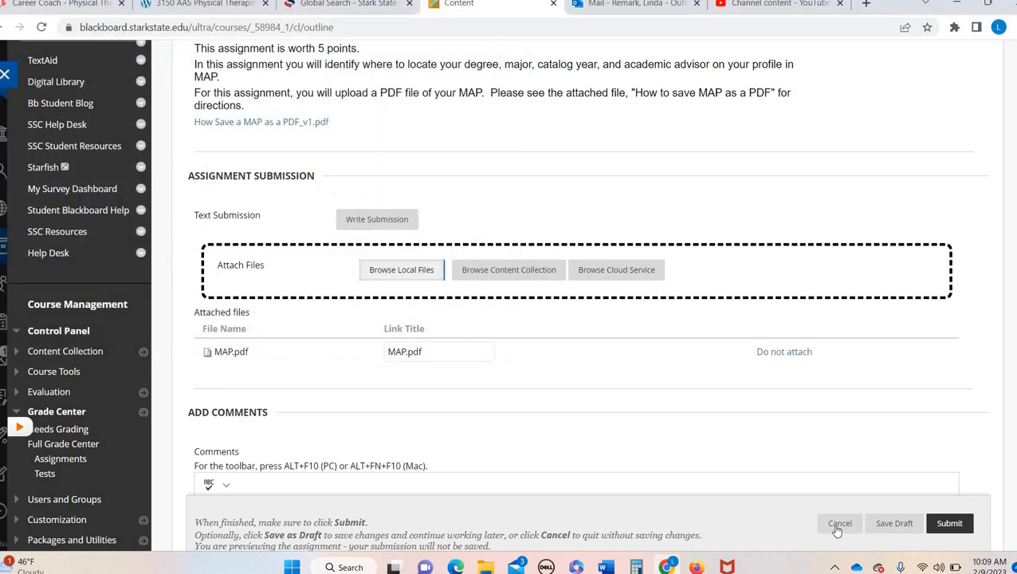
left_click(839, 523)
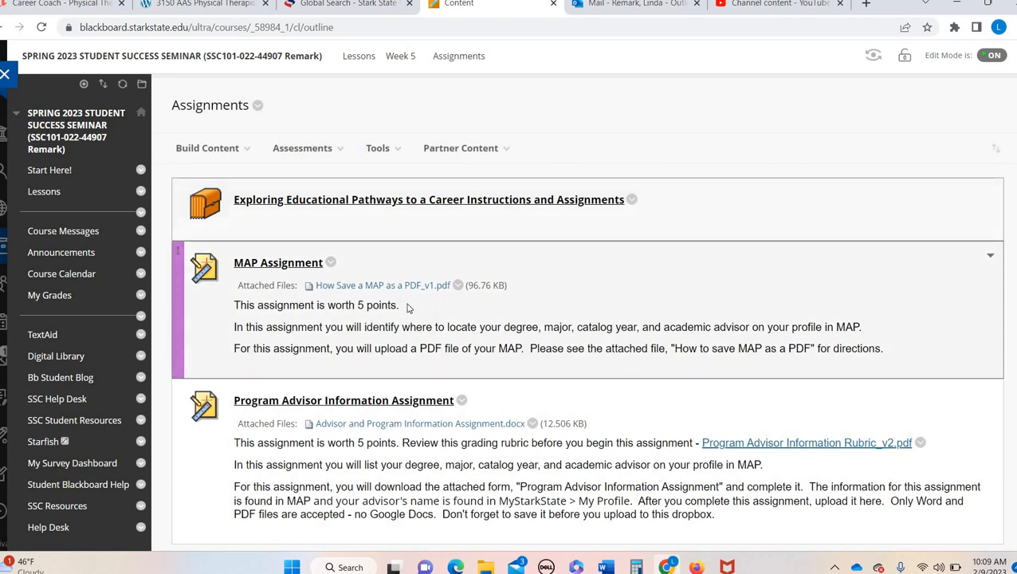
scroll("down", 3)
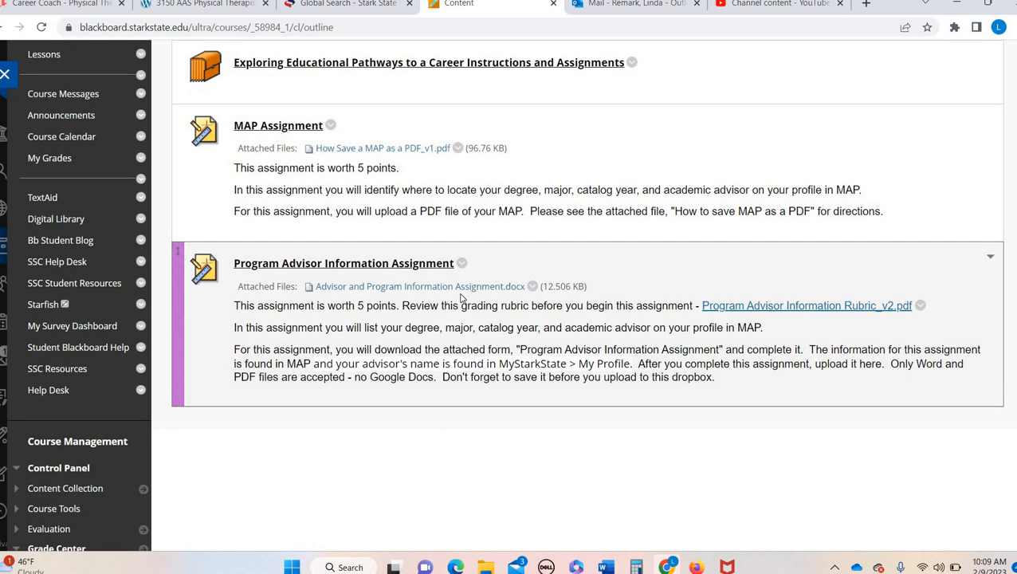
Step: Download the Advisor and Program Information Assignment.docx and open it in Word
left_click(419, 287)
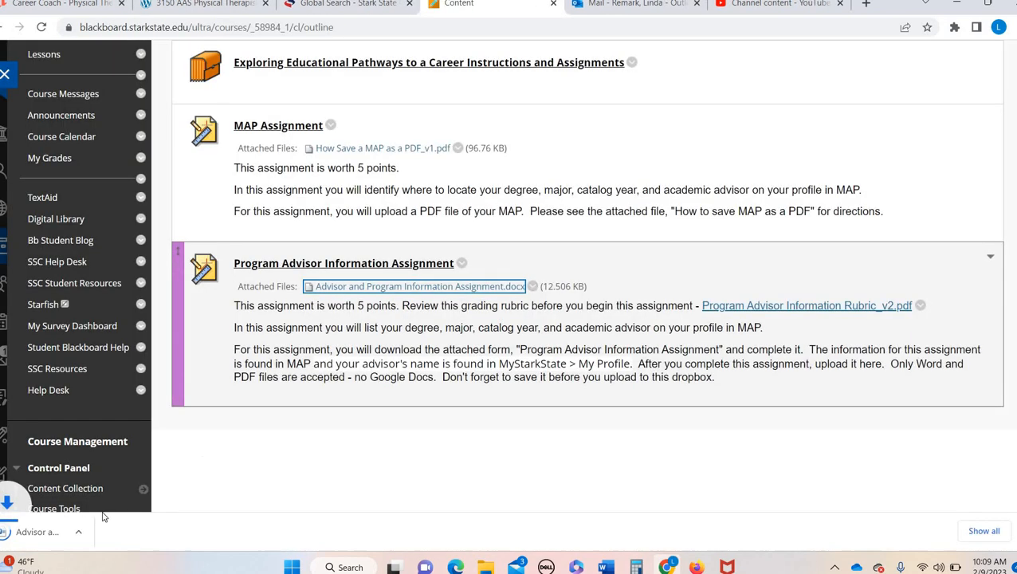
left_click(418, 287)
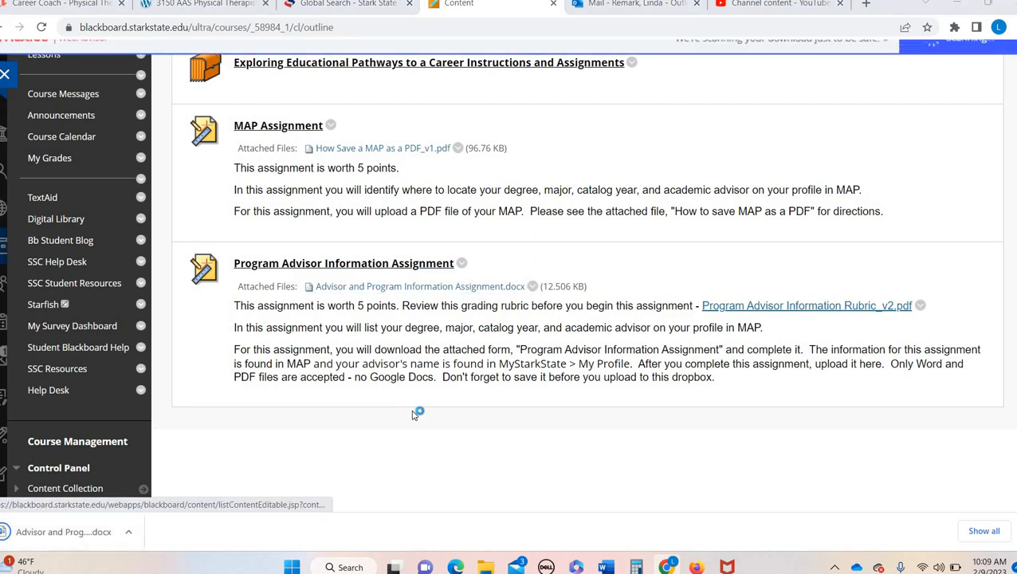
left_click(419, 287)
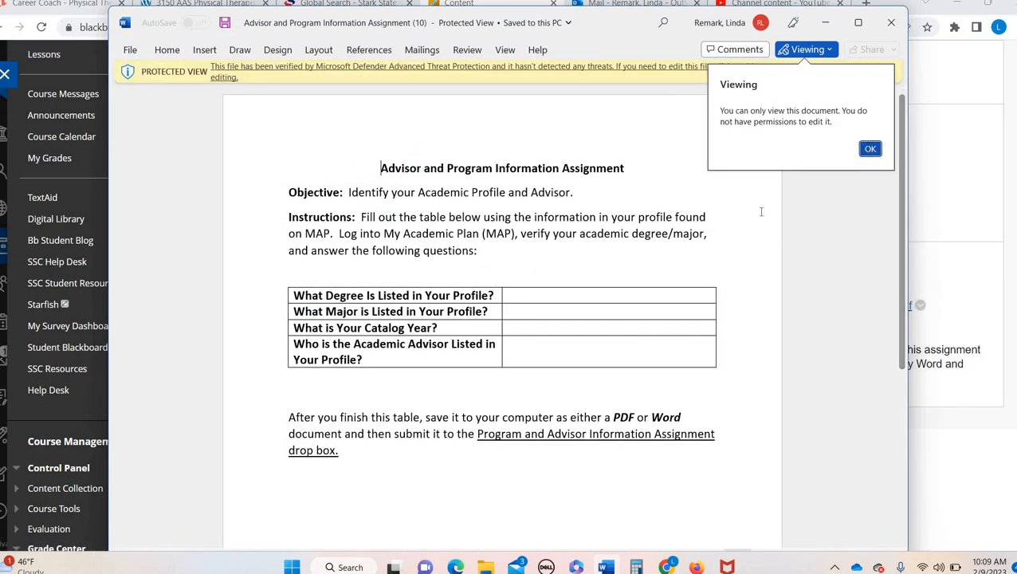
left_click(871, 150)
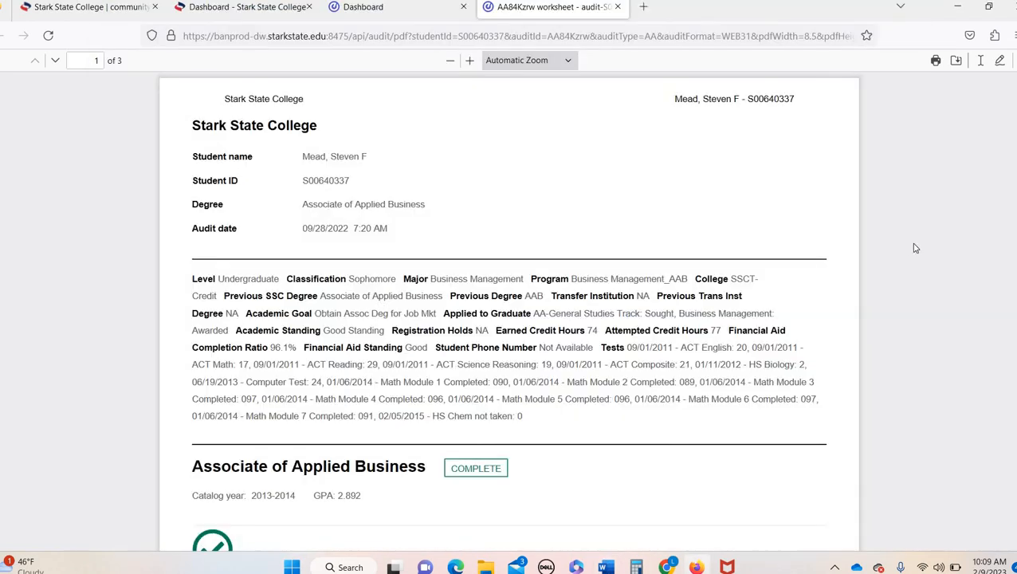
mouse_move(507, 292)
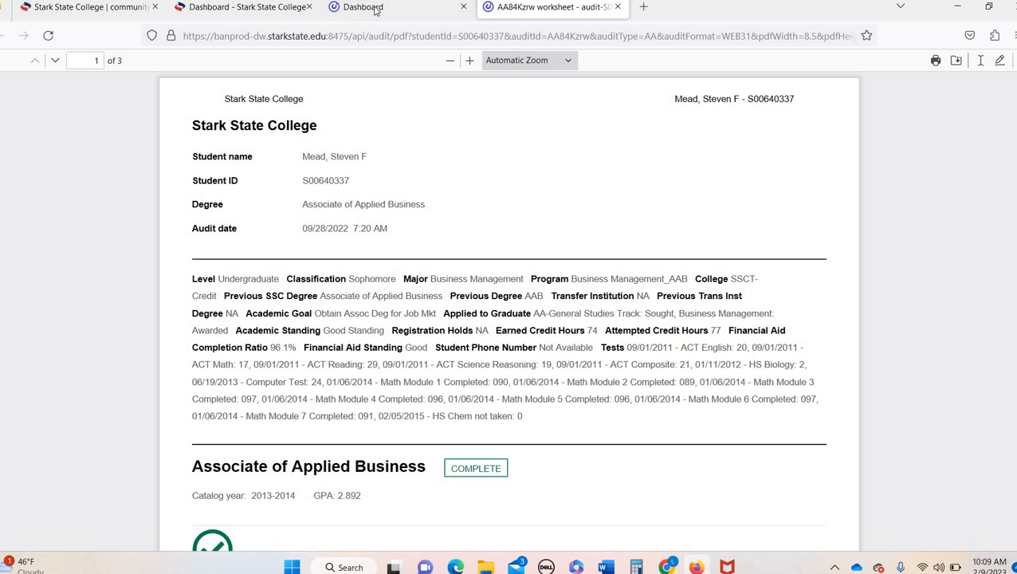
Step: Switch to the live Degree Works audit and scroll to Degree progress
left_click(364, 6)
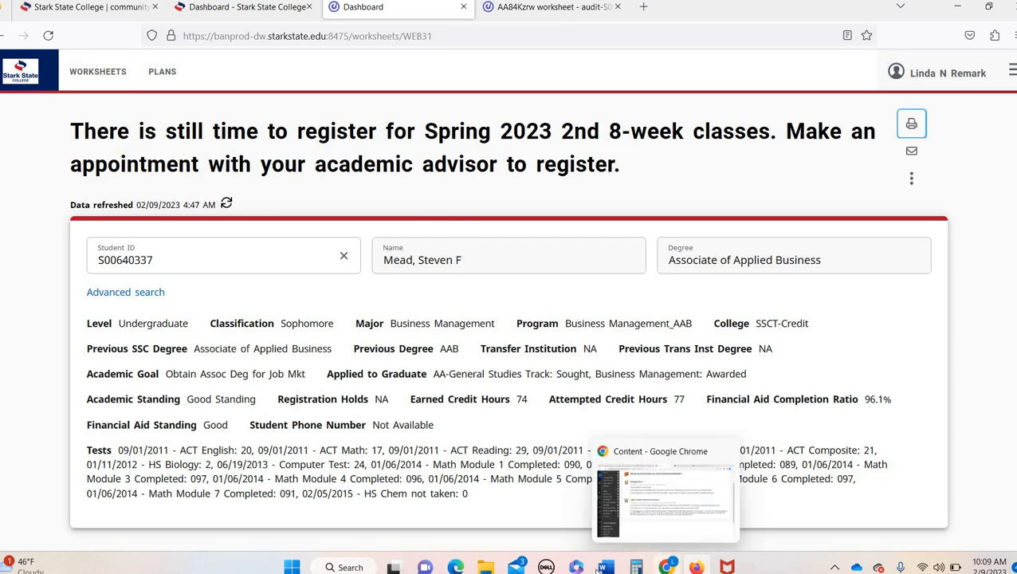
left_click(665, 503)
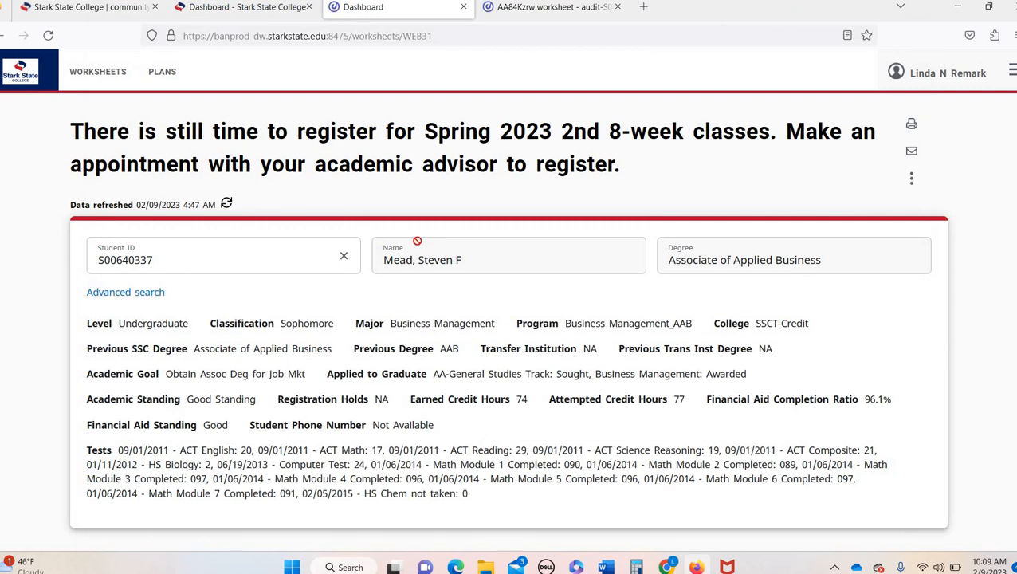
mouse_move(322, 268)
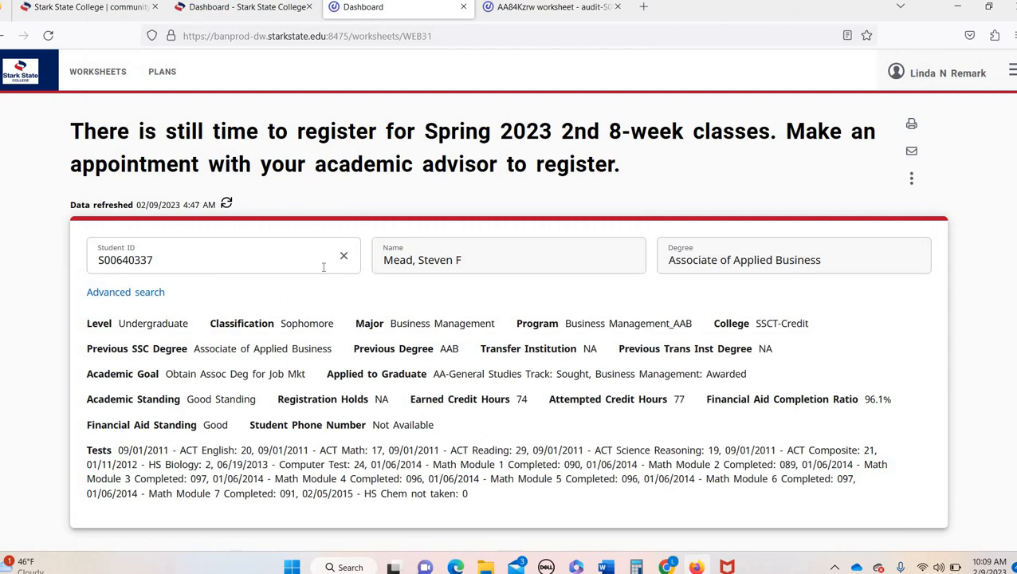
scroll("down", 3)
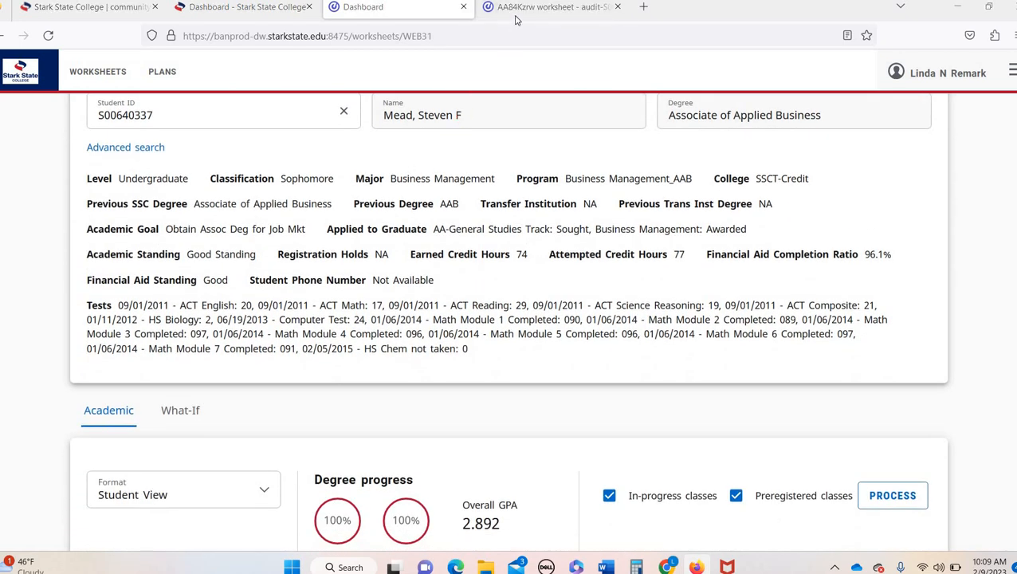
Step: Return to the saved audit PDF and scroll to the Associate of Applied Business COMPLETE block
left_click(550, 7)
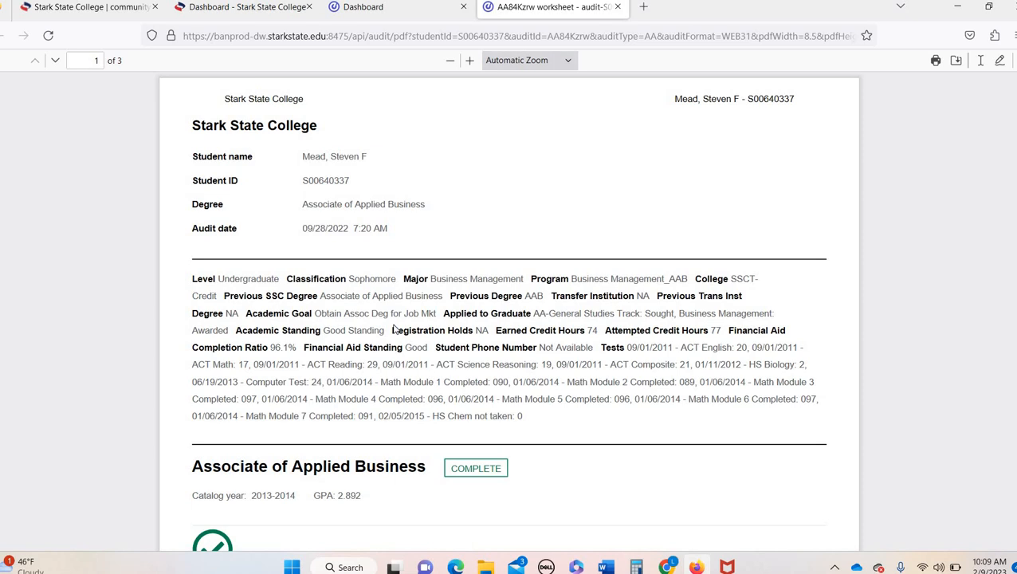
scroll("down", 3)
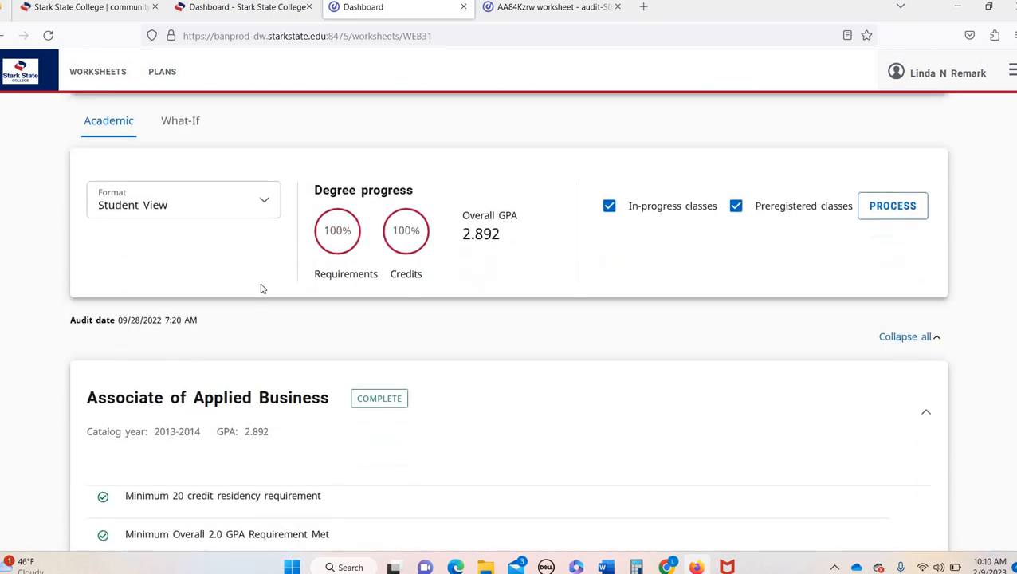
scroll("down", 3)
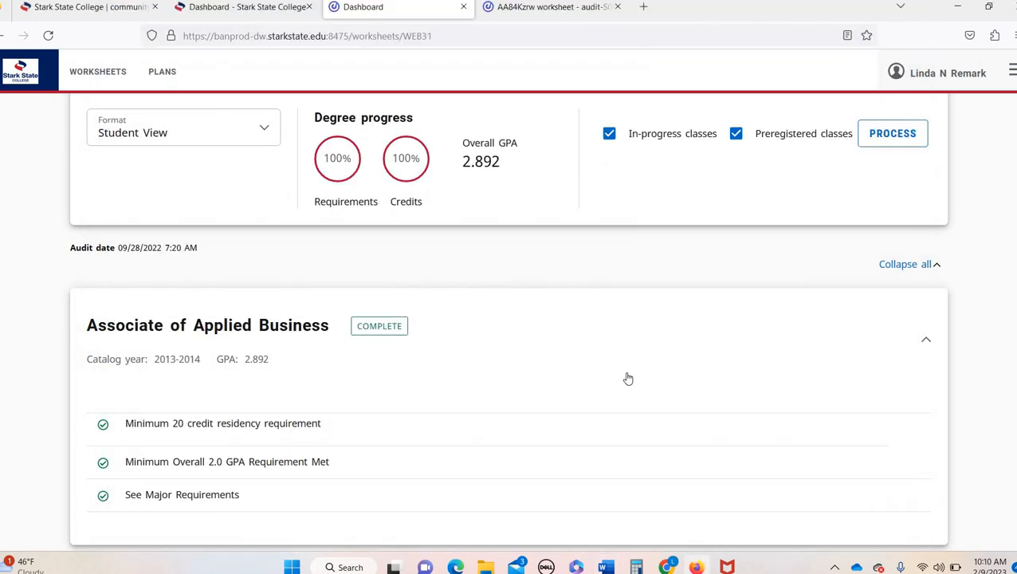
mouse_move(651, 530)
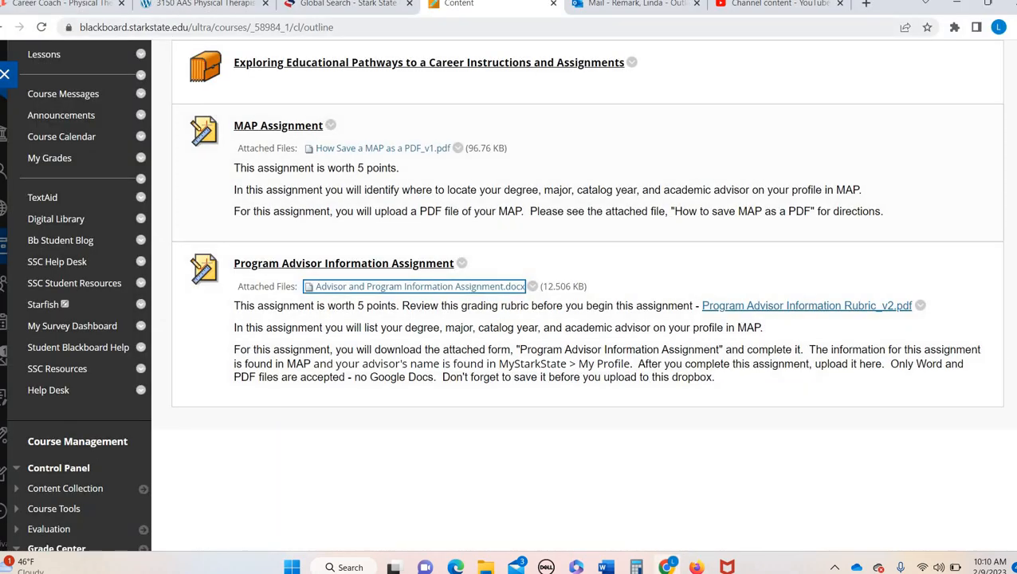
Step: In mySSC, leave the W-2 results for the Dashboard and scroll to the Academic Profile widget
left_click(346, 3)
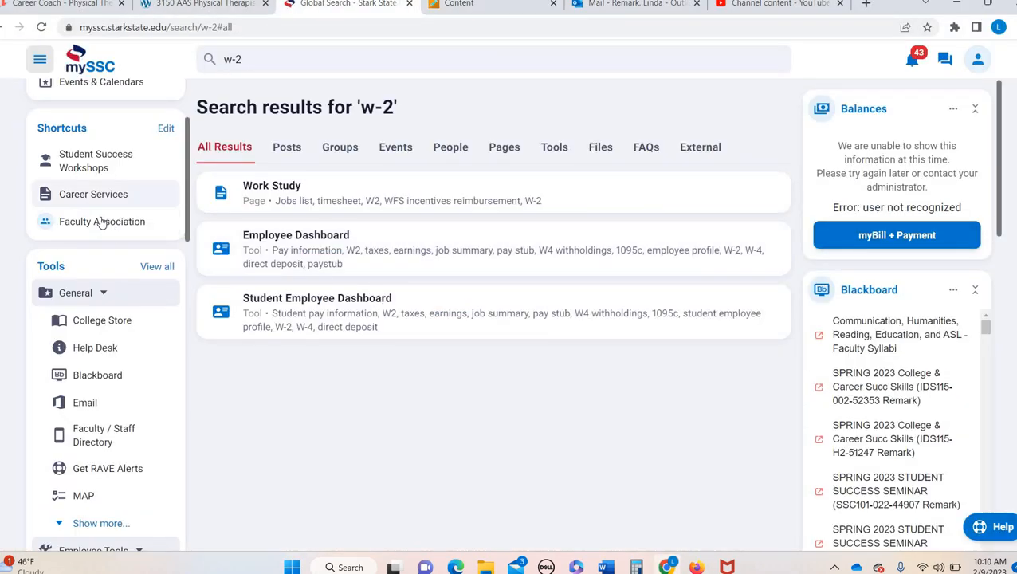
scroll("up", 3)
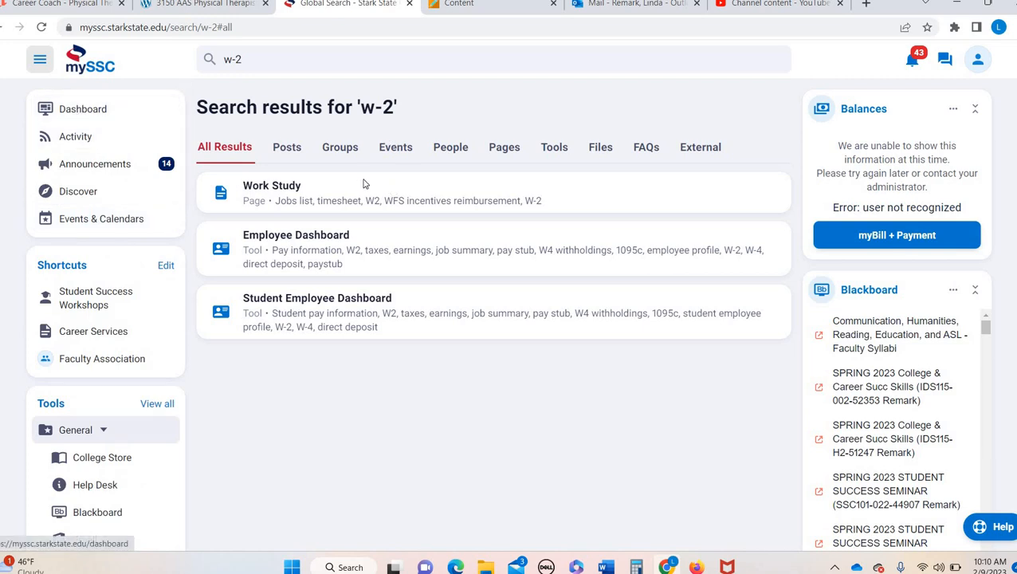
left_click(77, 108)
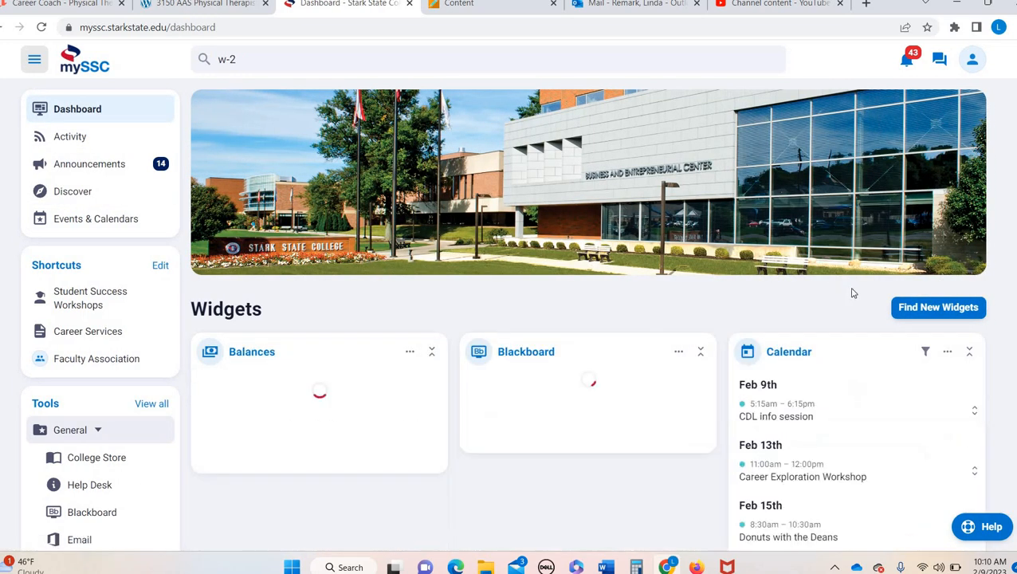
scroll("down", 3)
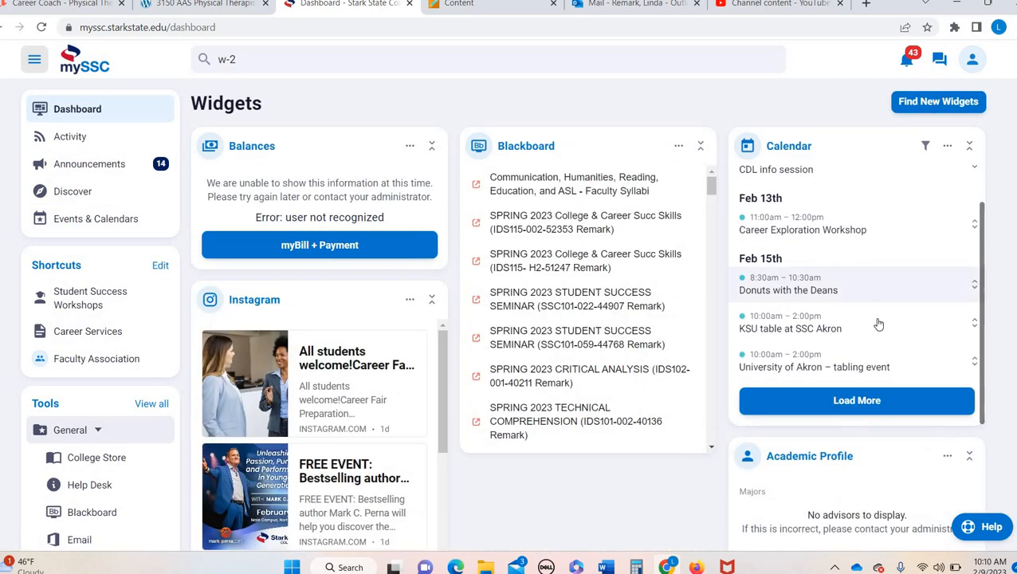
scroll("down", 3)
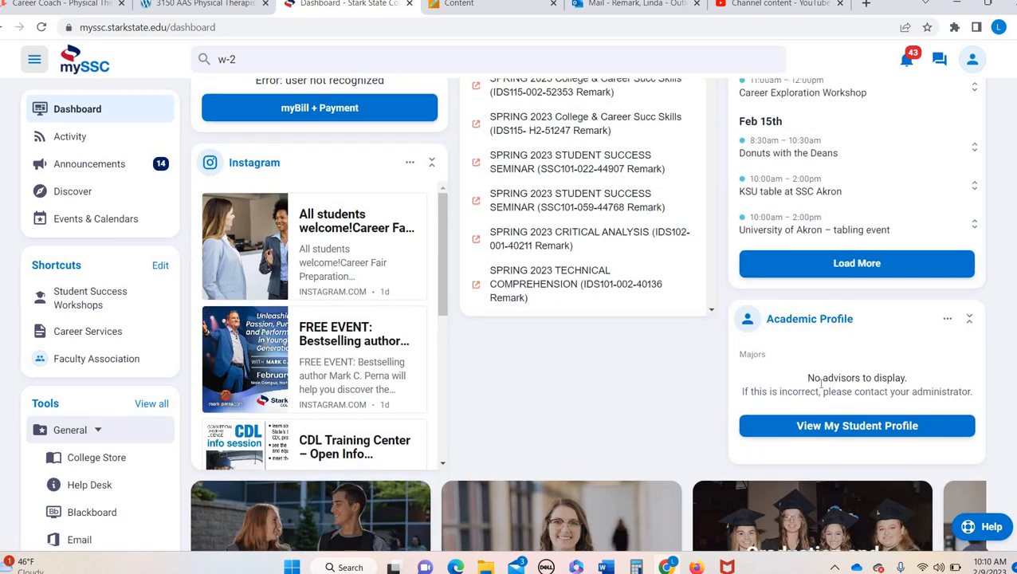
mouse_move(793, 326)
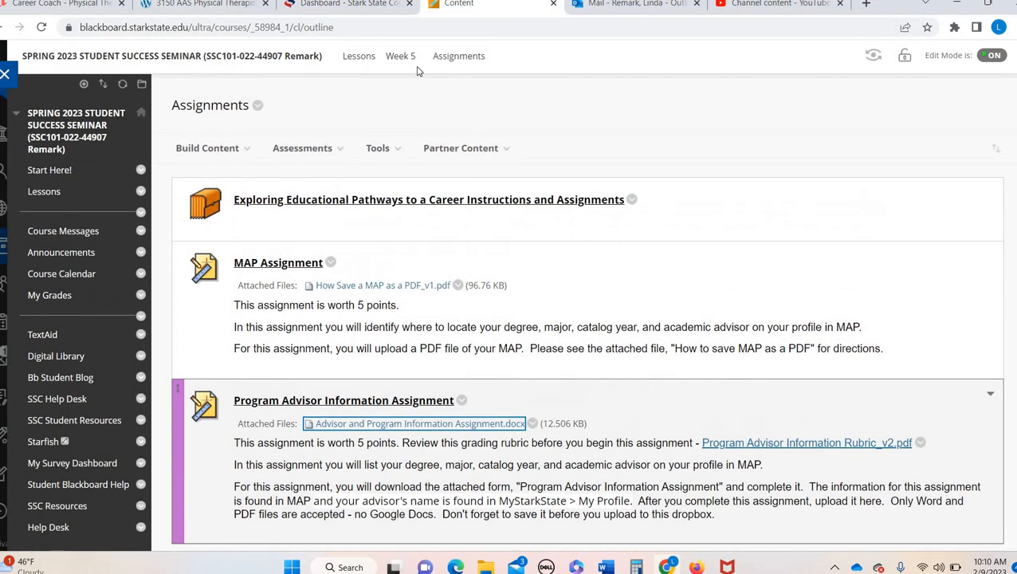
Step: Return to Week 5 via the breadcrumb and read the Week Five overview and assignments
left_click(400, 56)
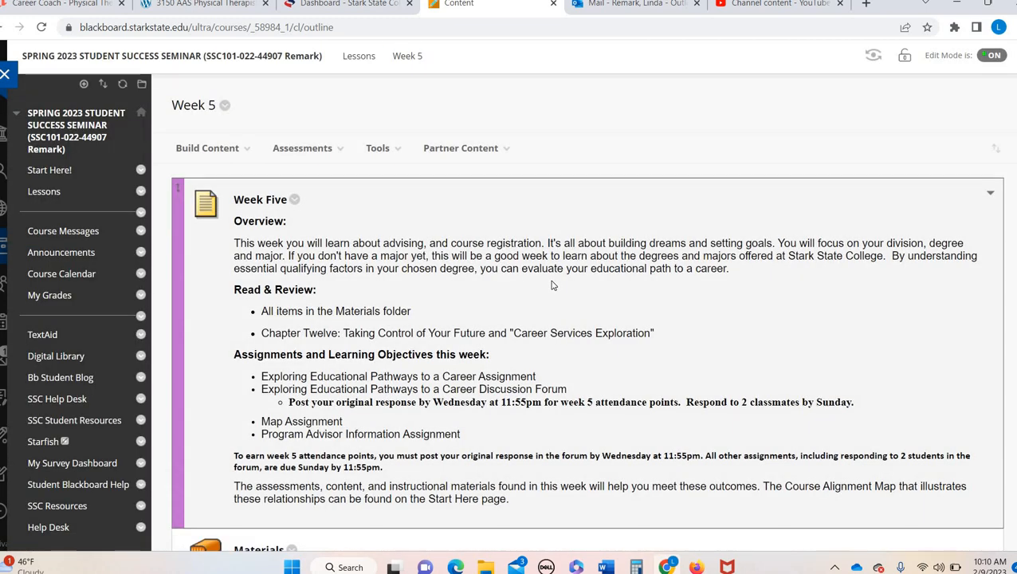
mouse_move(423, 278)
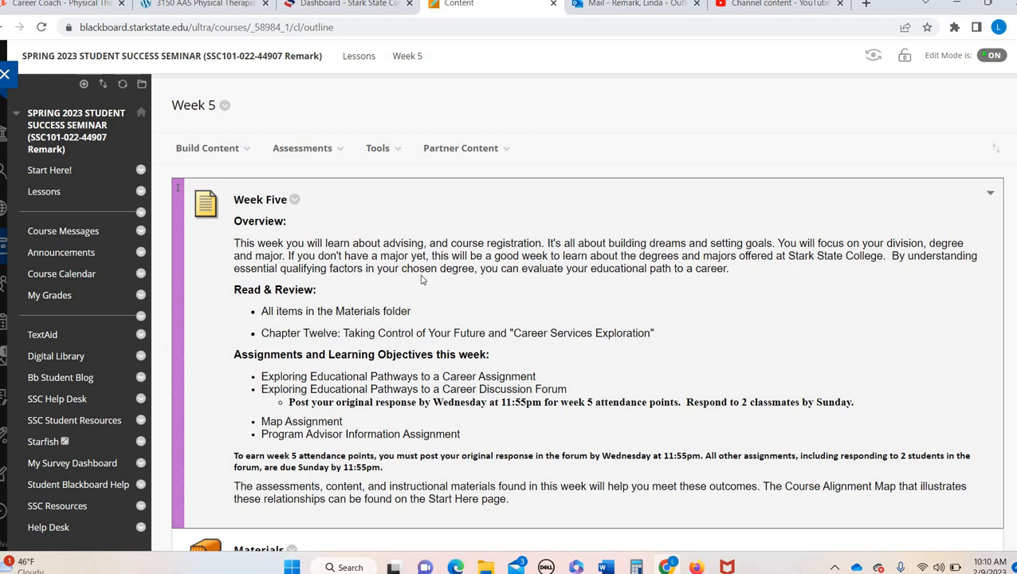
scroll("down", 3)
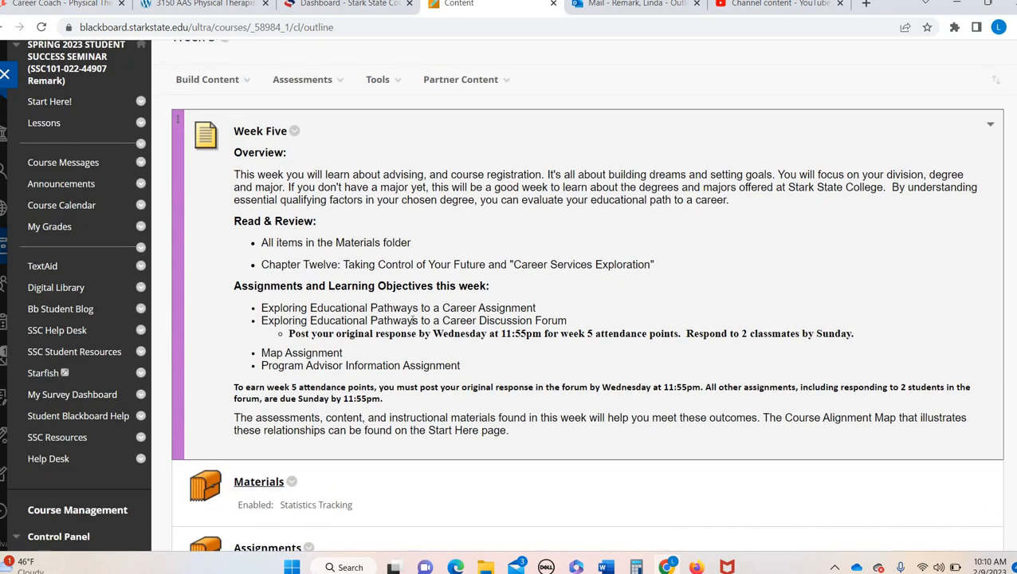
mouse_move(219, 220)
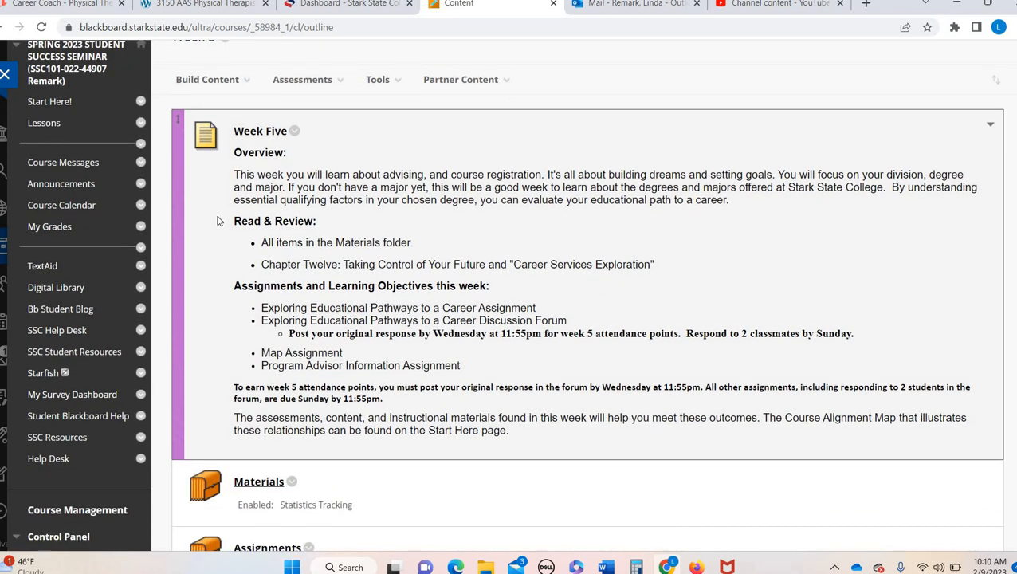
mouse_move(156, 15)
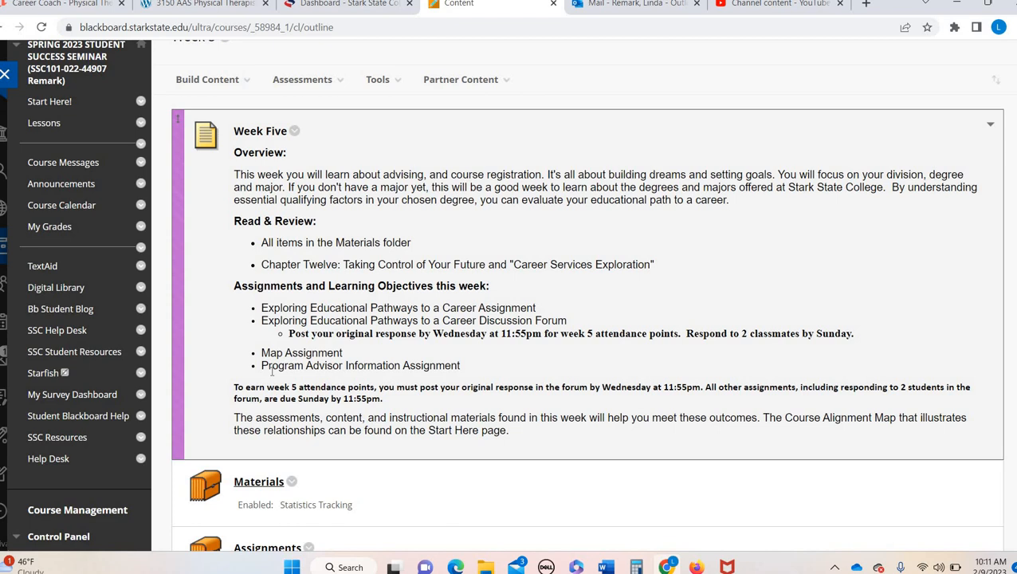
mouse_move(319, 381)
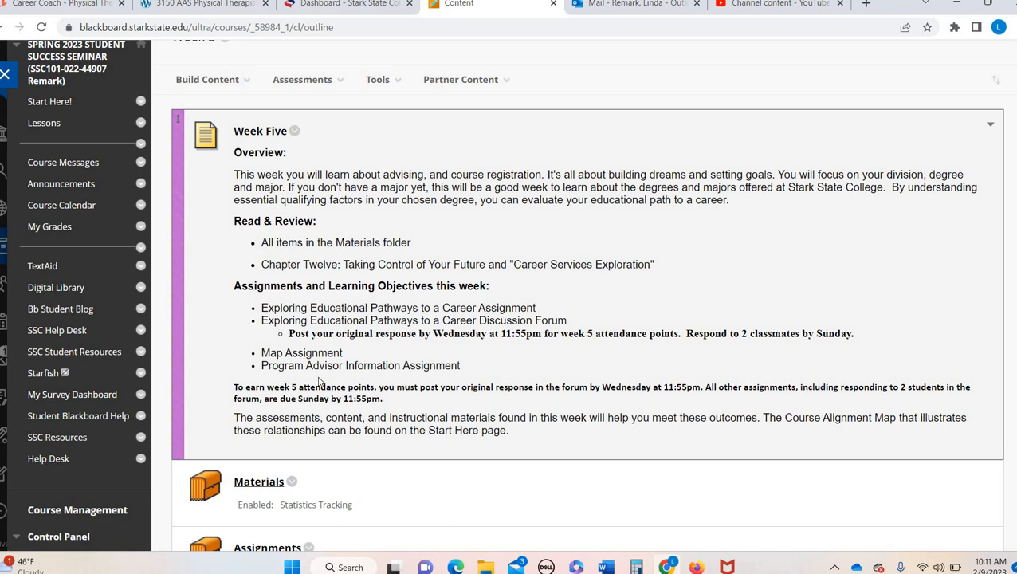